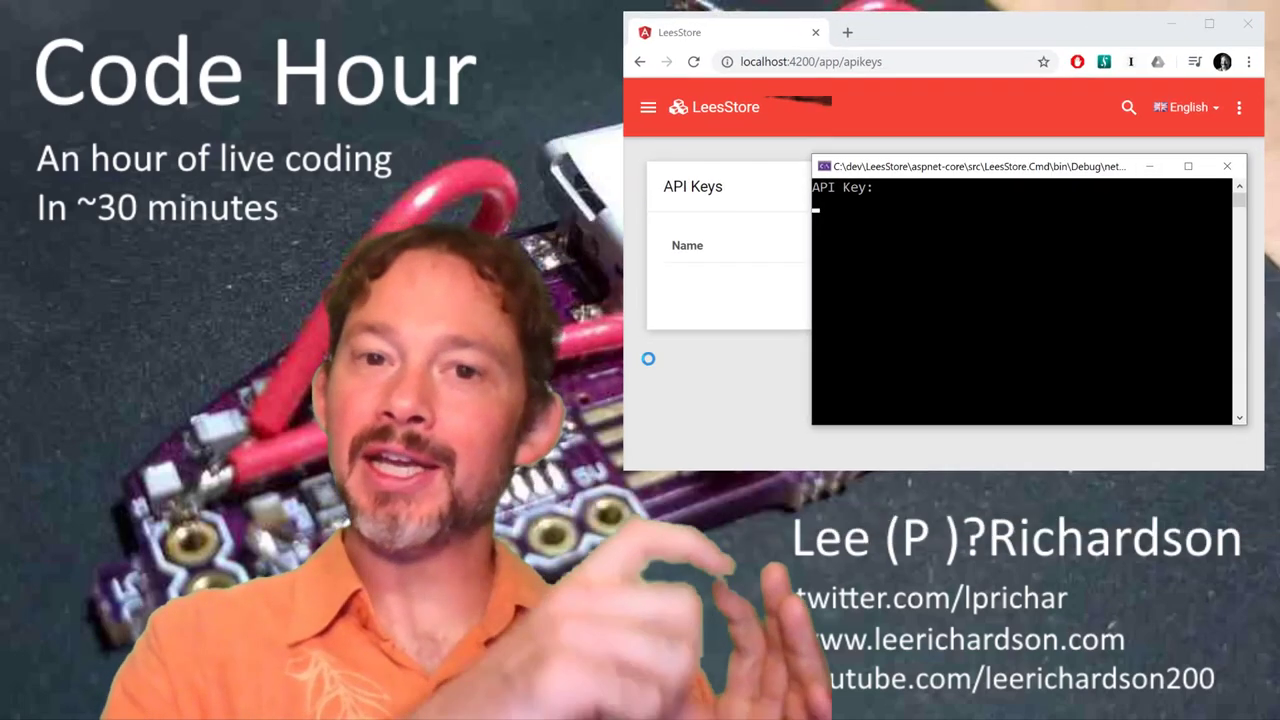
Open the Create New ApiKey dialog with a freshly generated API key and secret.
{"action": "left_click", "coordinate": [1210, 296]}
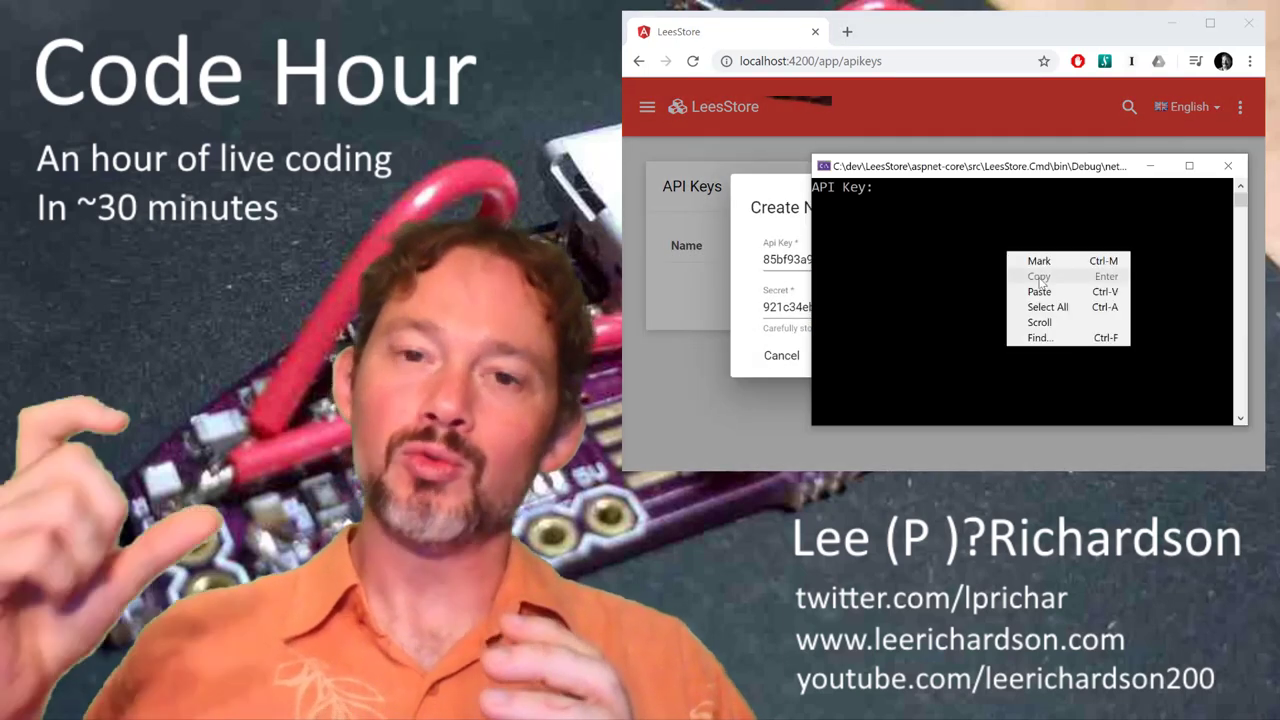
{"action": "left_click", "coordinate": [1038, 276]}
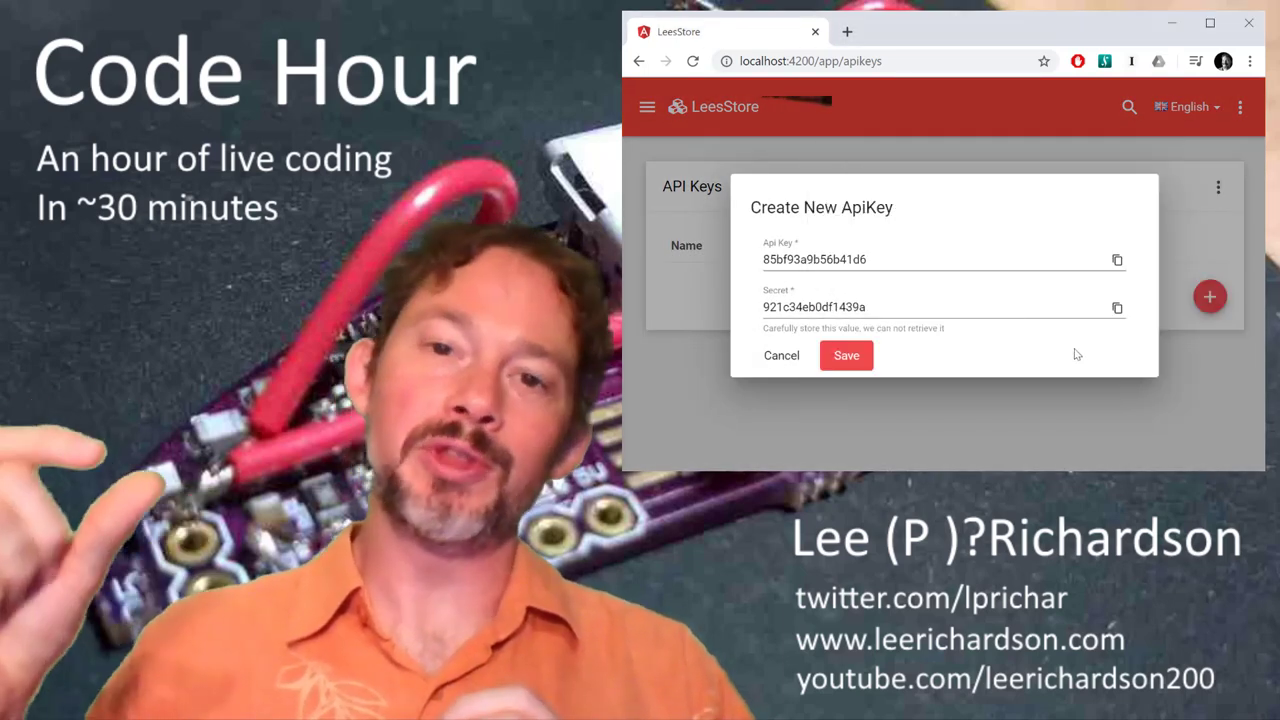
{"action": "left_click", "coordinate": [846, 355]}
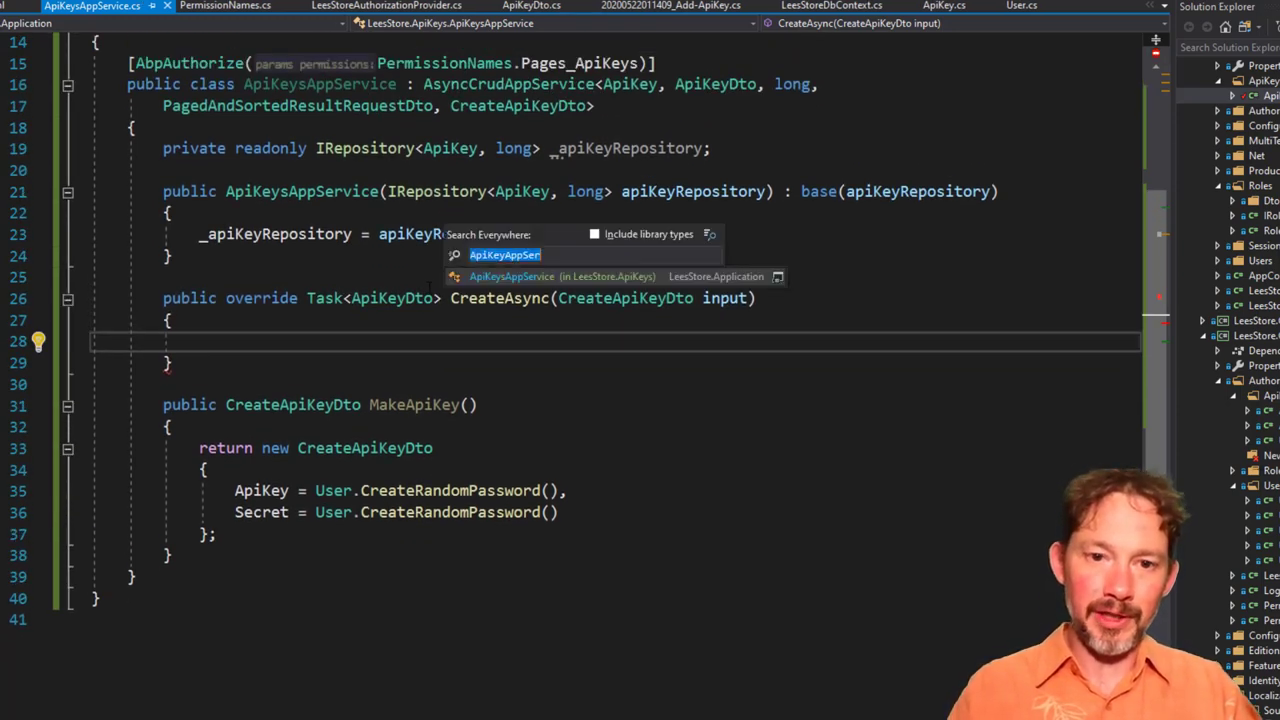
Review UserAppService's CreateAsync, then start ApiKeysAppService.CreateAsync with CheckCreatePermission().
{"action": "type", "text": "User"}
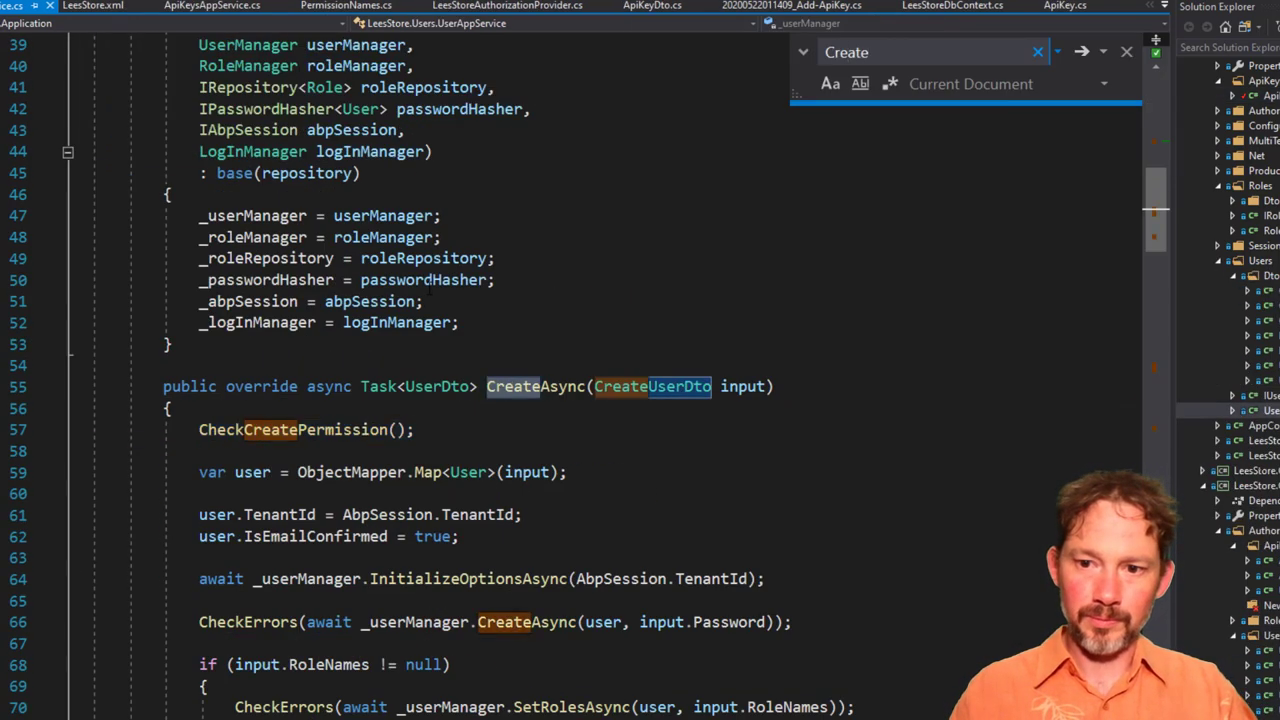
{"action": "left_click", "coordinate": [213, 6]}
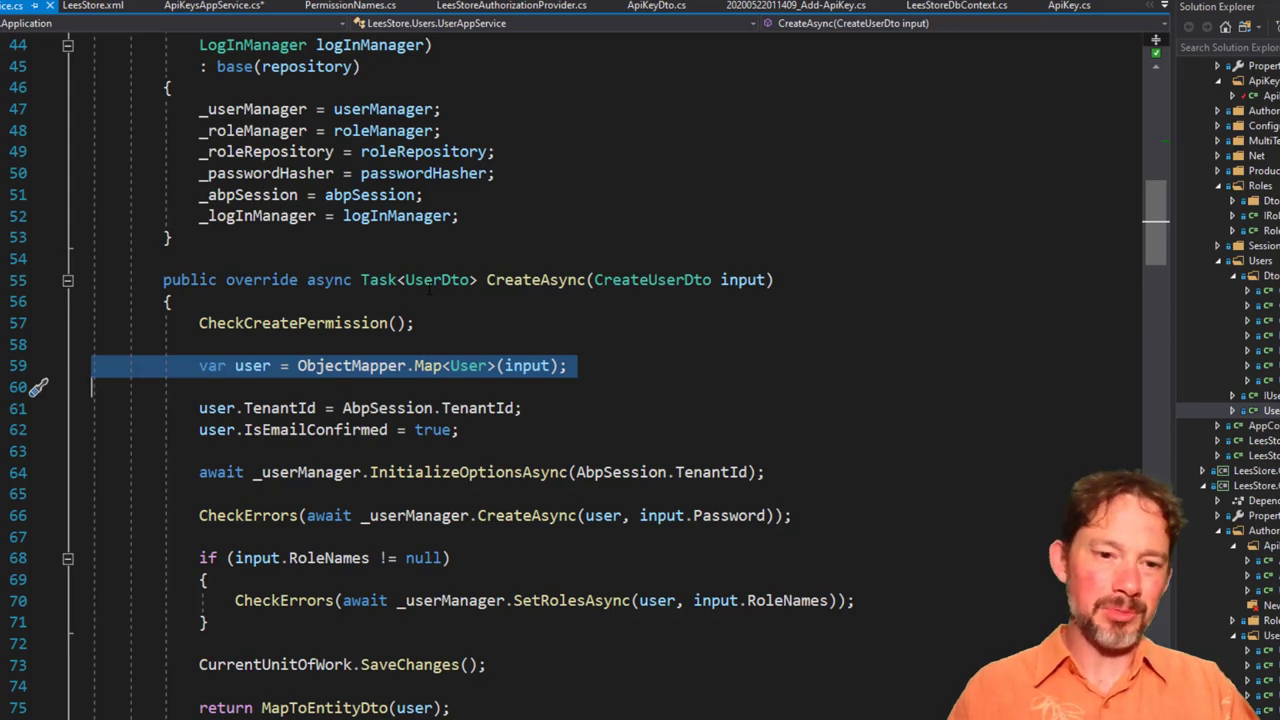
{"action": "left_click", "coordinate": [210, 6]}
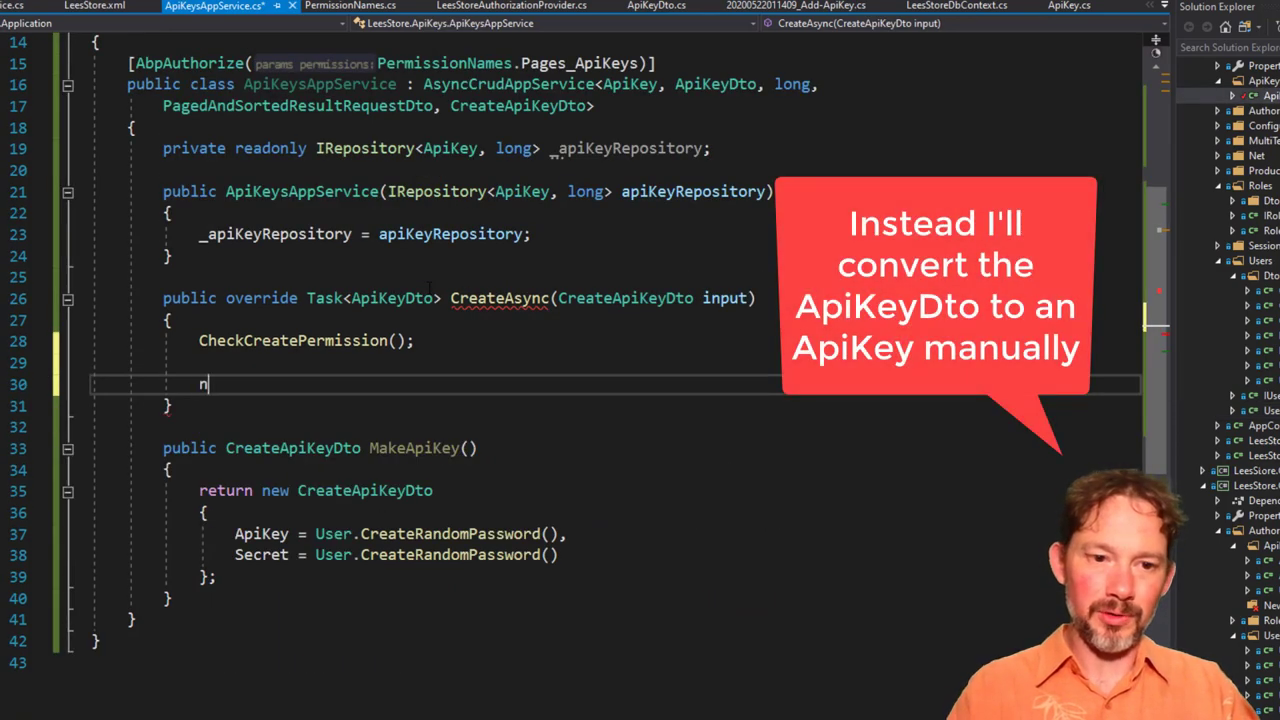
{"action": "type", "text": "ew"}
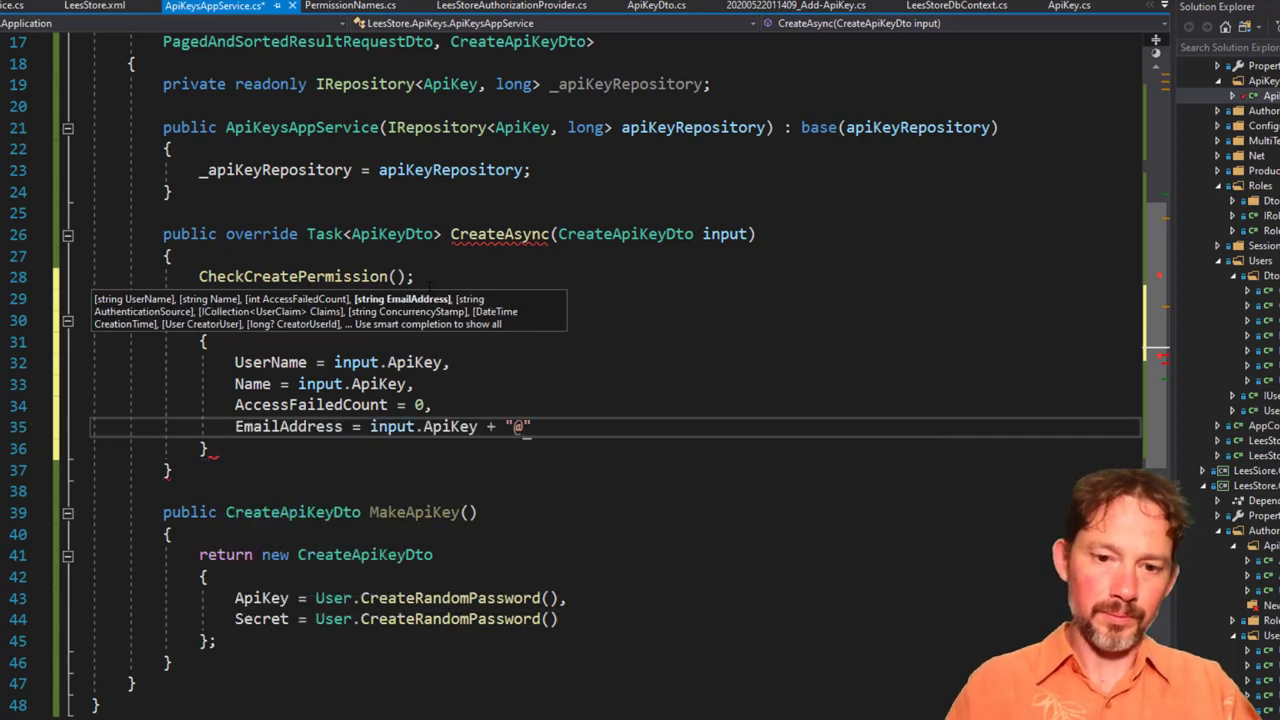
{"action": "type", "text": "ignore.com\","}
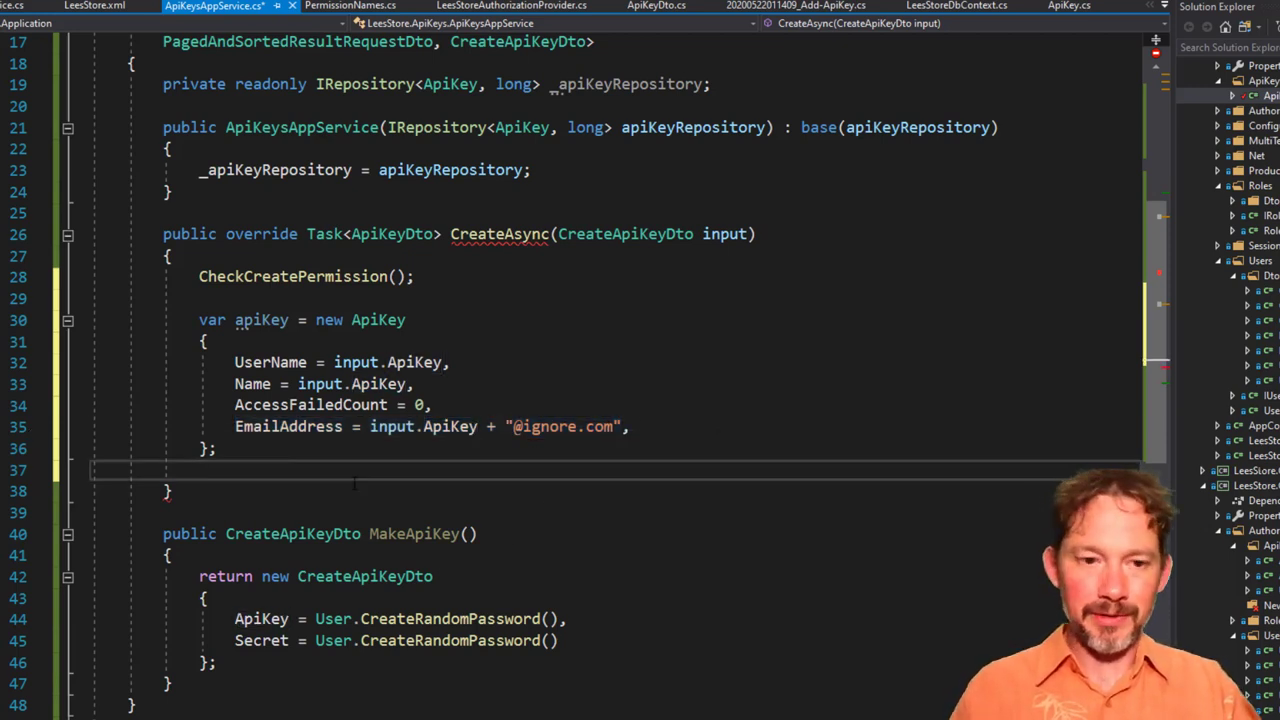
{"action": "type", "text": "apiKey."}
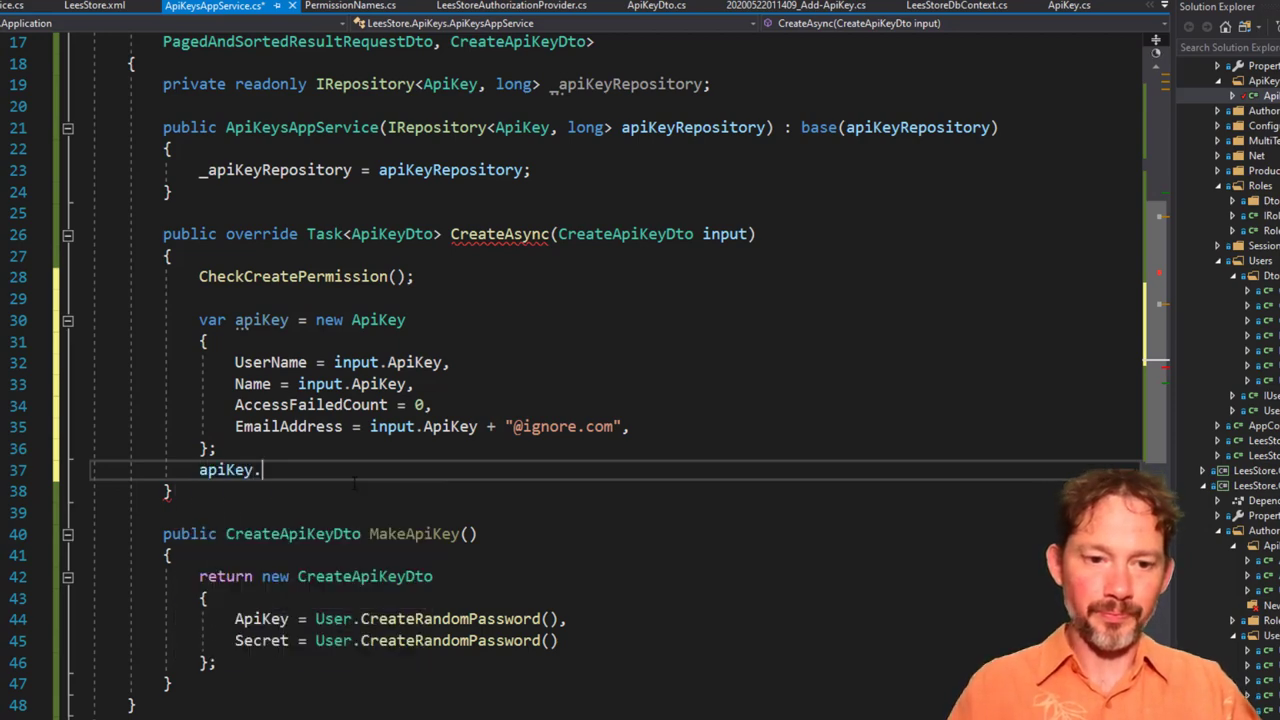
{"action": "type", "text": "Password"}
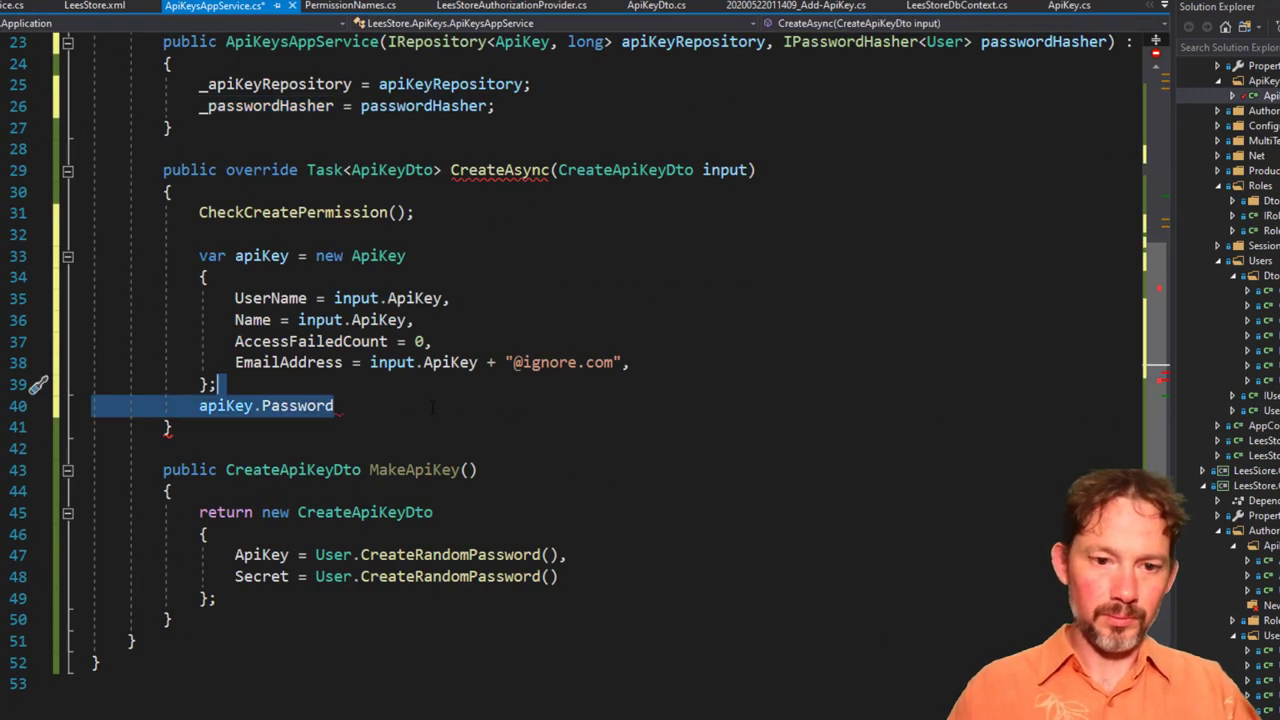
Set apiKey.Password to _passwordHasher.HashPassword(apiKey, input.Secret).
{"action": "type", "text": "= _passwordHasher.HashPassword(apiKey, input.Secret);"}
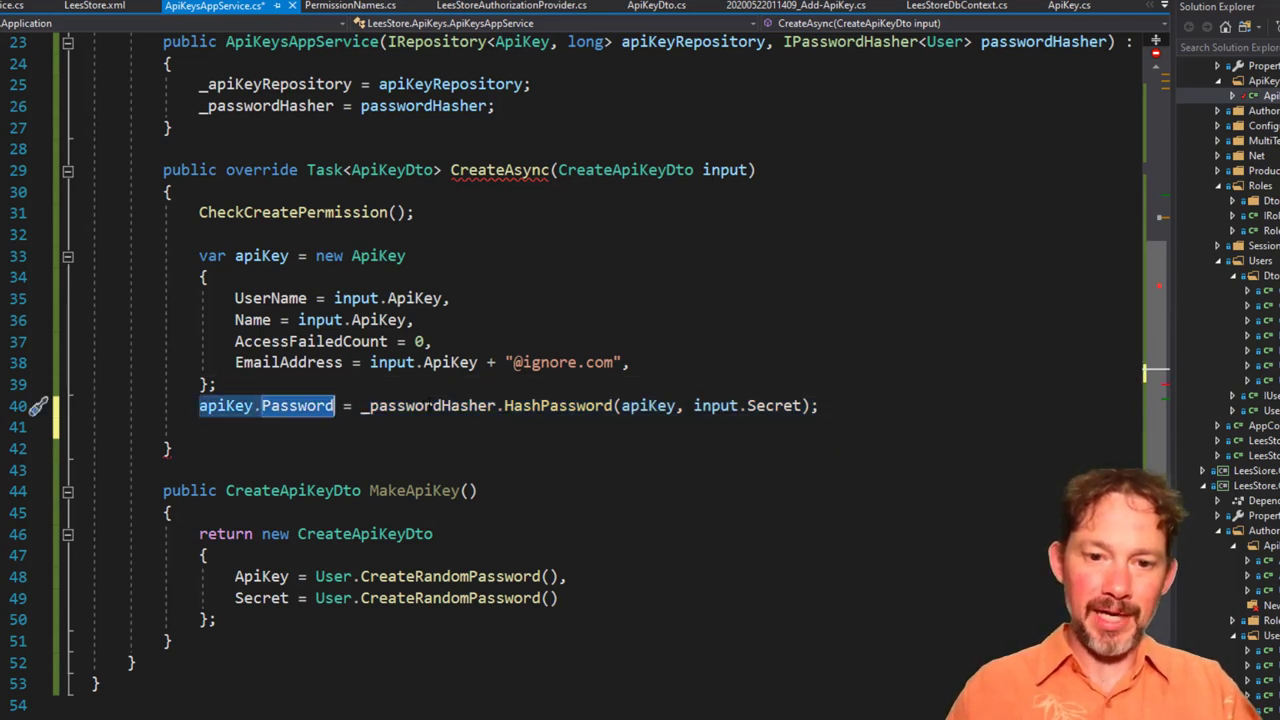
{"action": "mouse_move", "coordinate": [648, 405]}
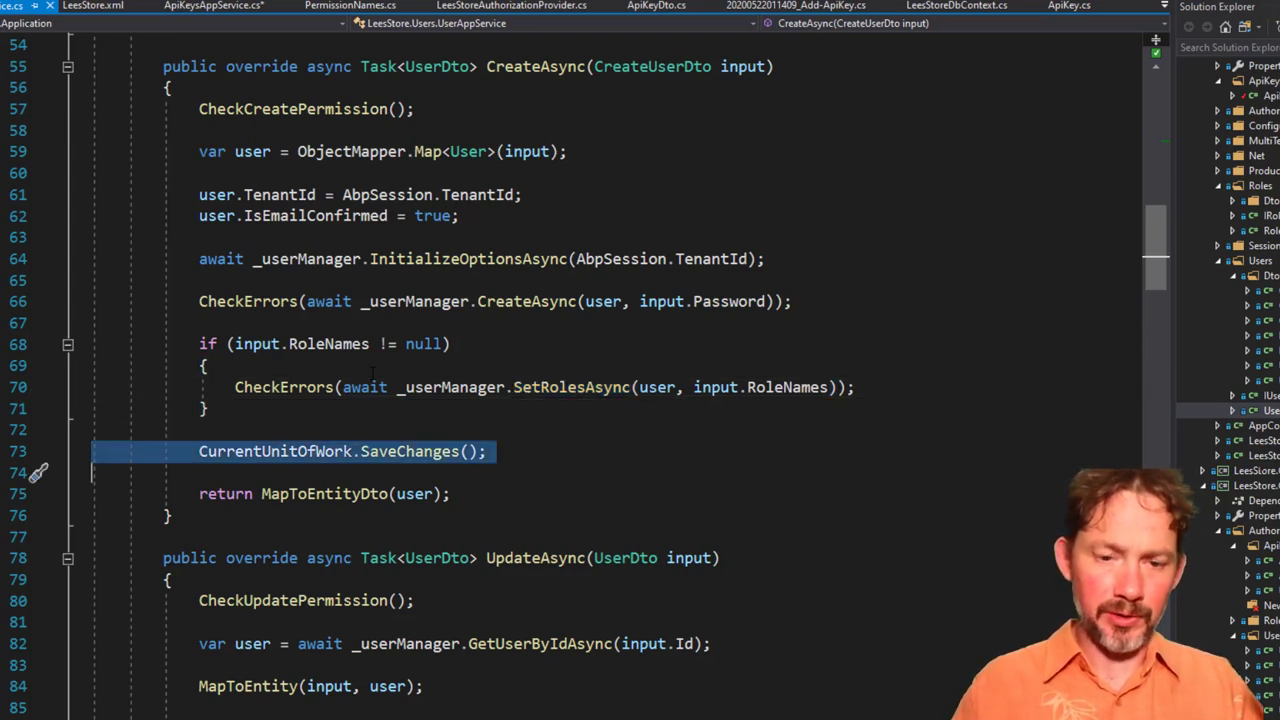
Await SaveChangesAsync and return new ApiKeyDto { ApiKey = input.ApiKey } from async CreateAsync.
{"action": "left_click", "coordinate": [213, 6]}
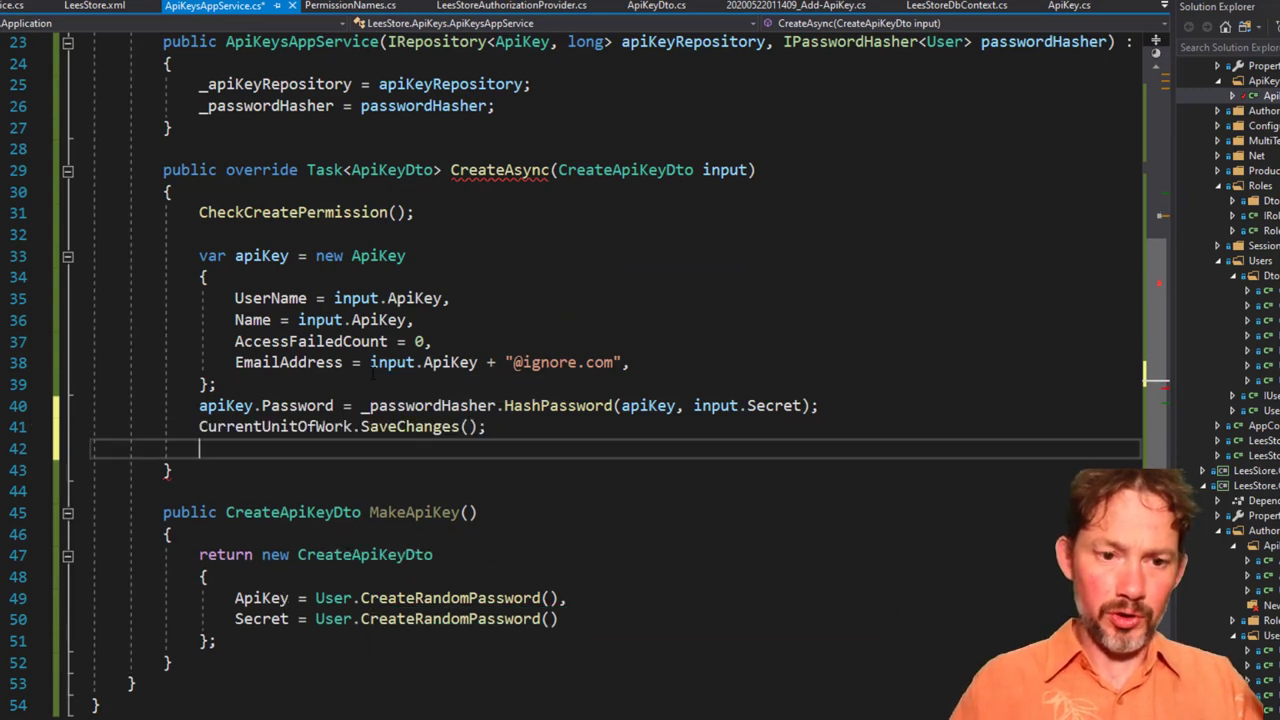
{"action": "type", "text": "return new ApiKeyDto"}
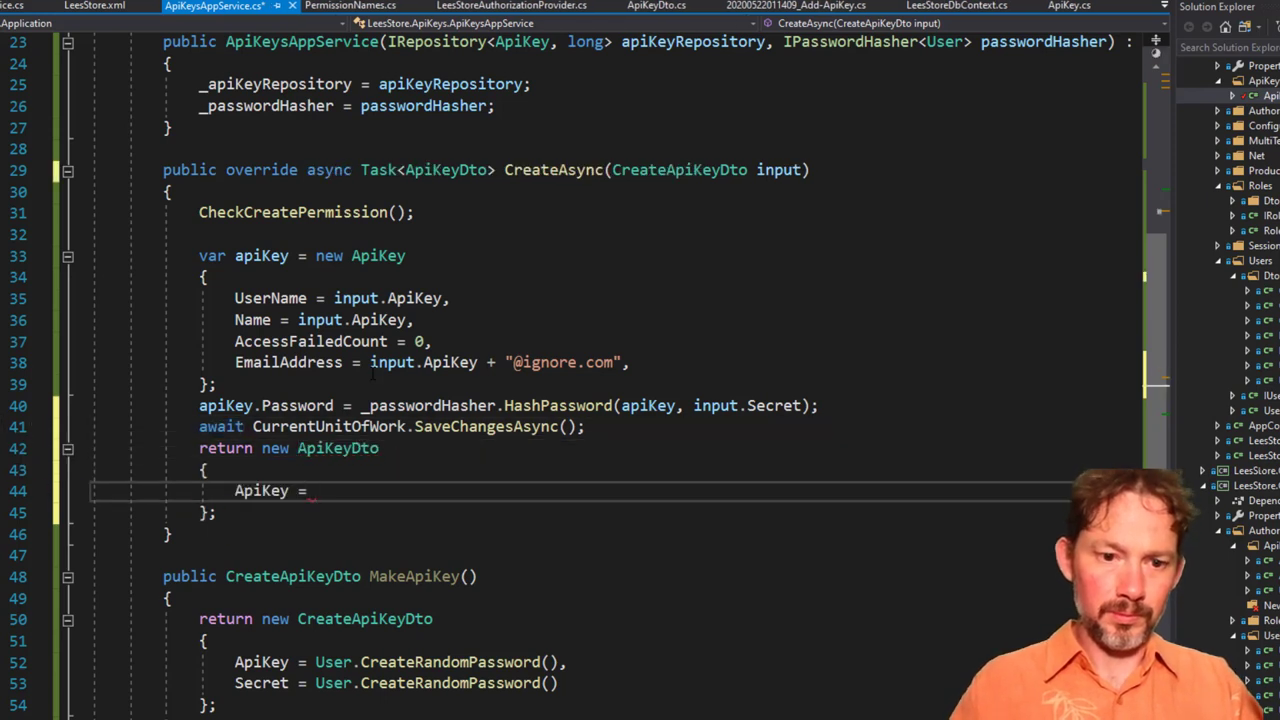
{"action": "type", "text": "input.ApiKey"}
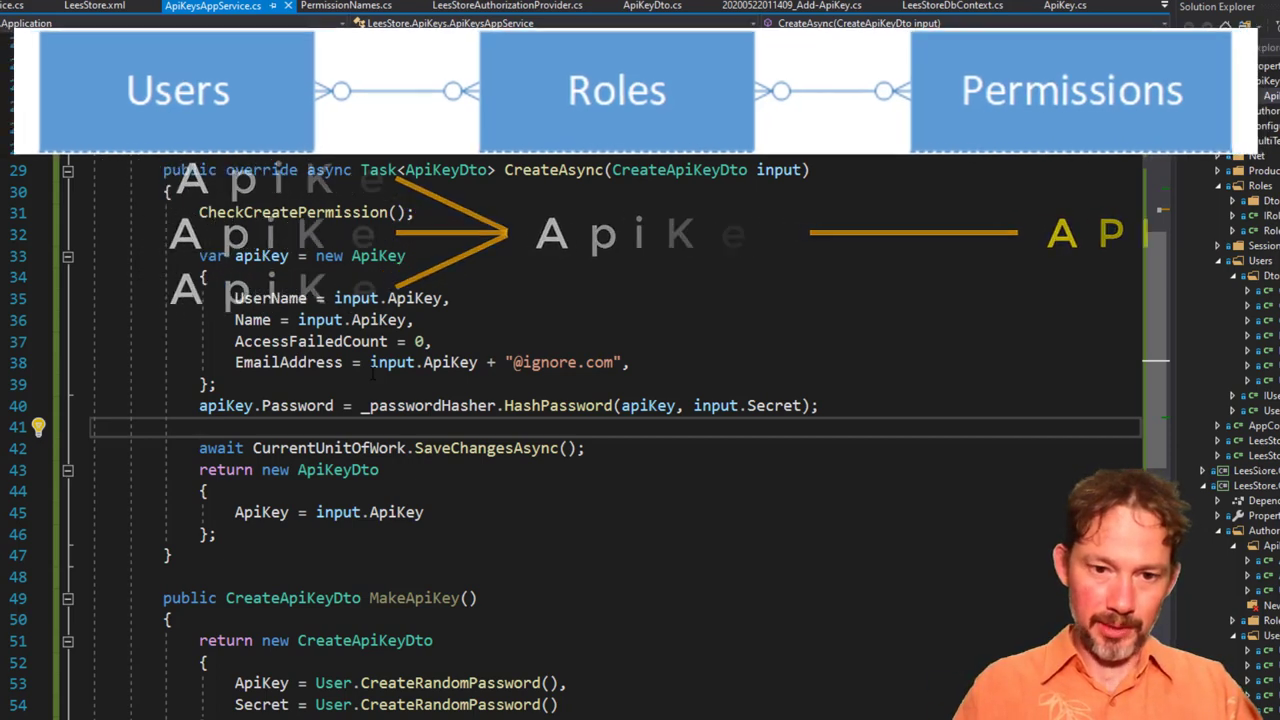
Assign apiKey.Roles a new List<UserRole> containing the EnsureApiKeyRole() result.
{"action": "type", "text": "EnsureR"}
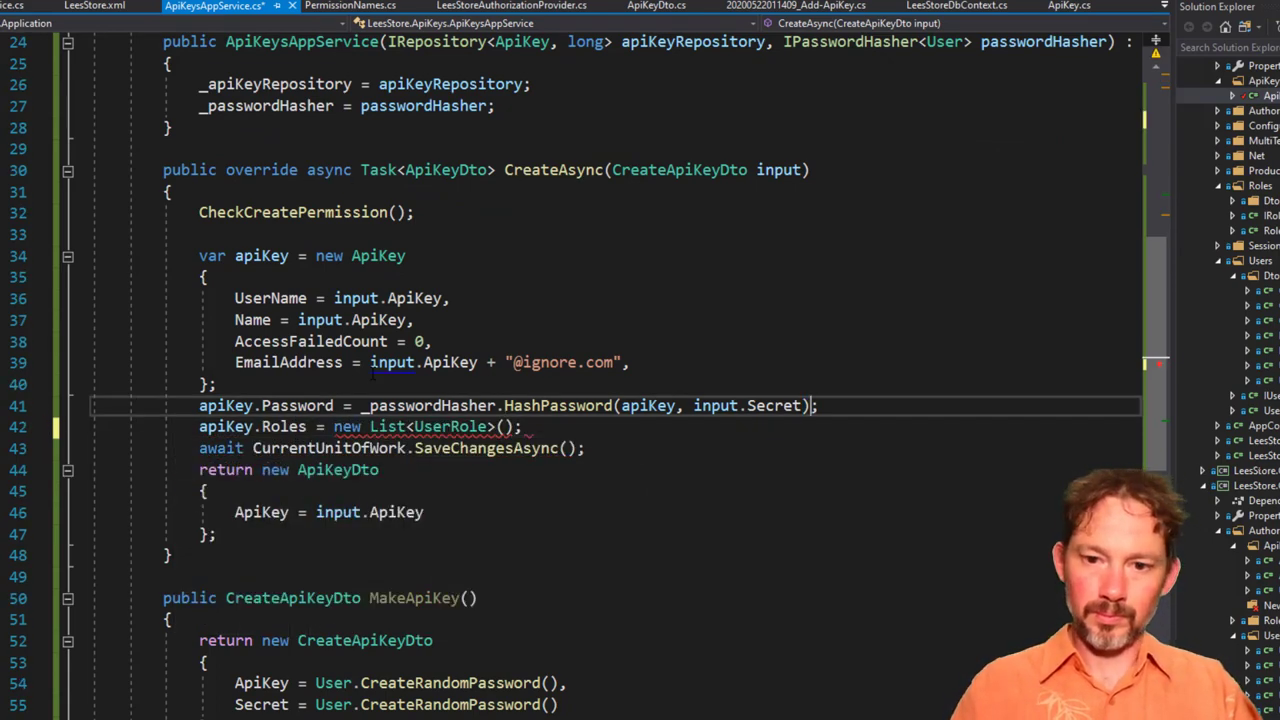
{"action": "type", "text": "var apiKeyRole = EnsureApiKeyRole();"}
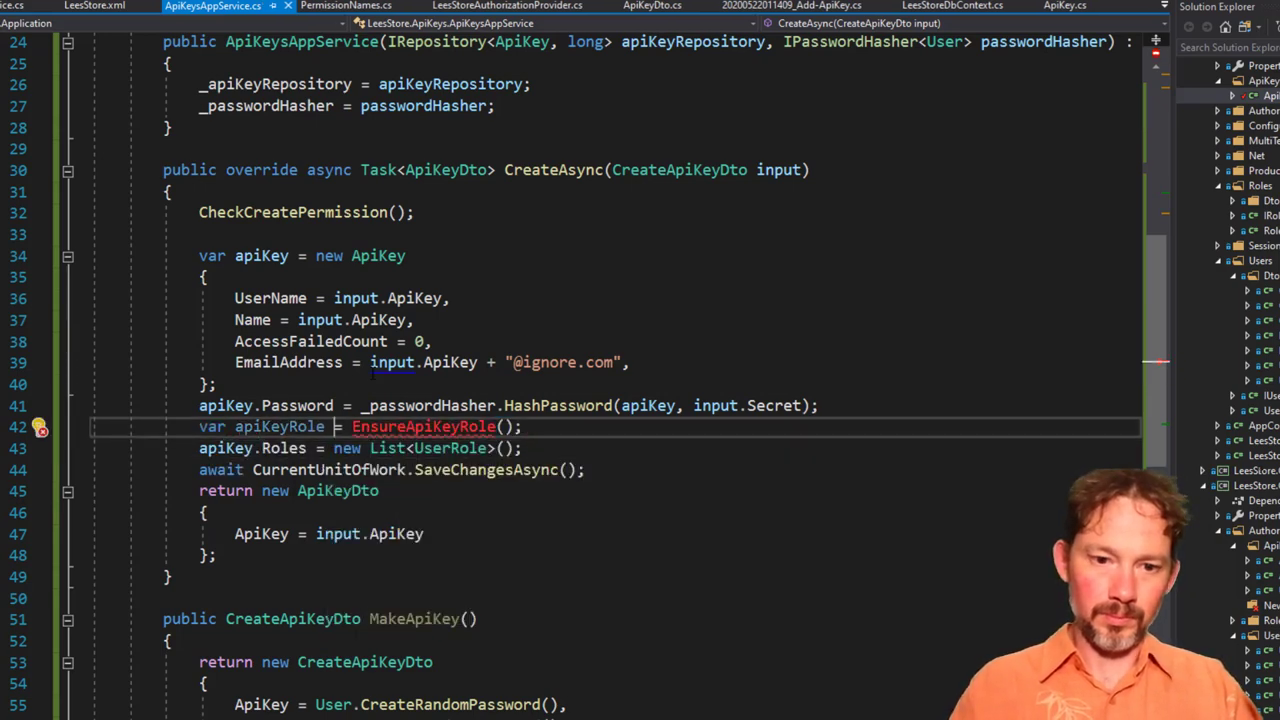
{"action": "type", "text": "{ apiKeyRole }"}
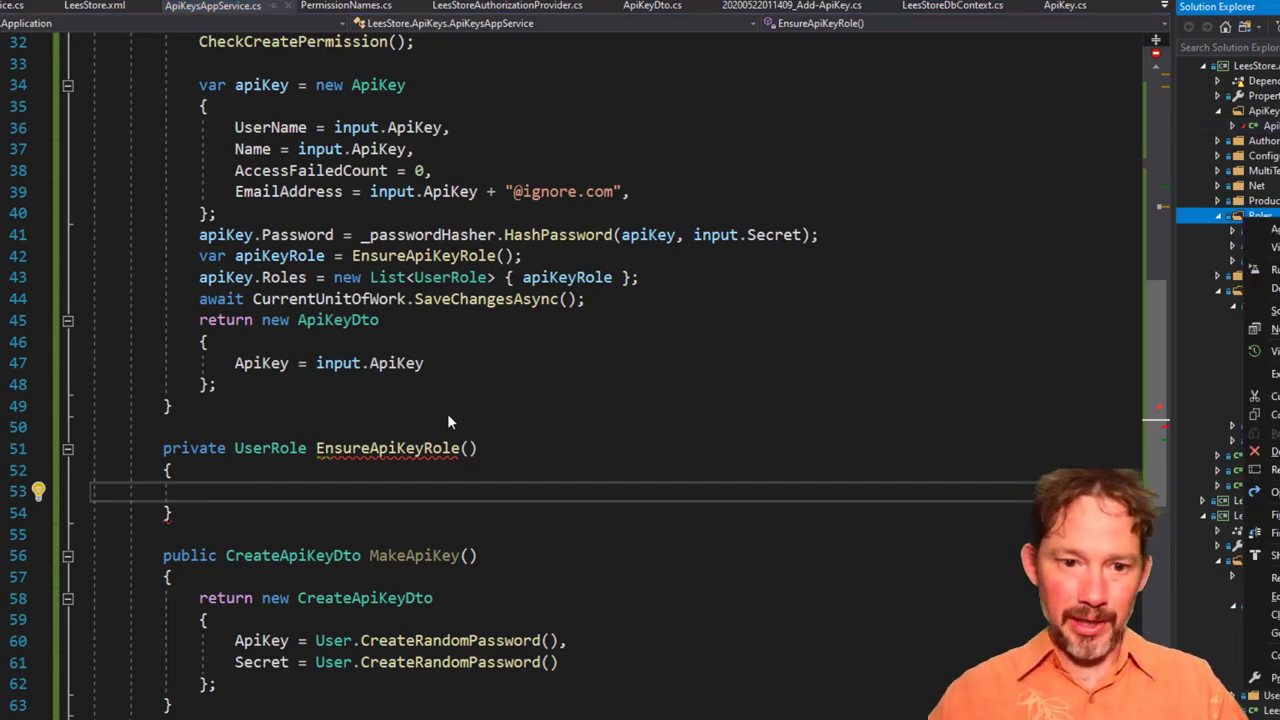
{"action": "key", "text": "alt+tab"}
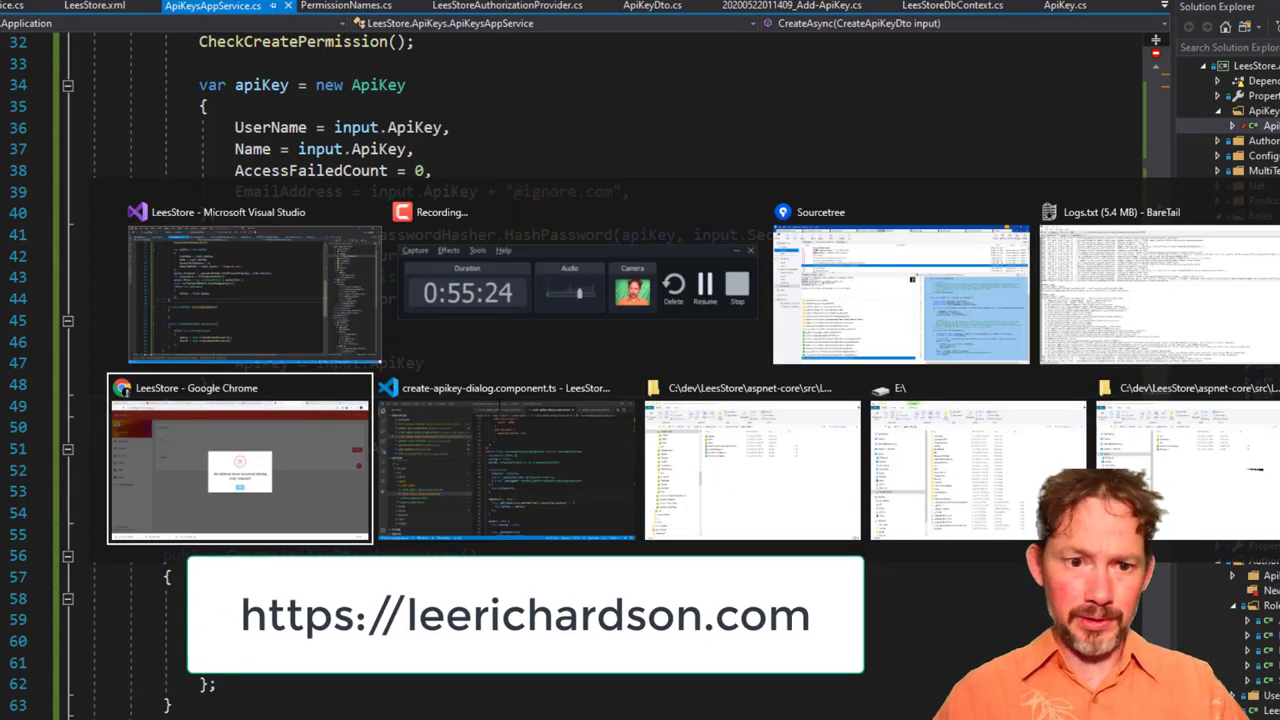
Scroll the Blogger post to the CreateAsync and EnsureApiRole code samples.
{"action": "left_click", "coordinate": [240, 460]}
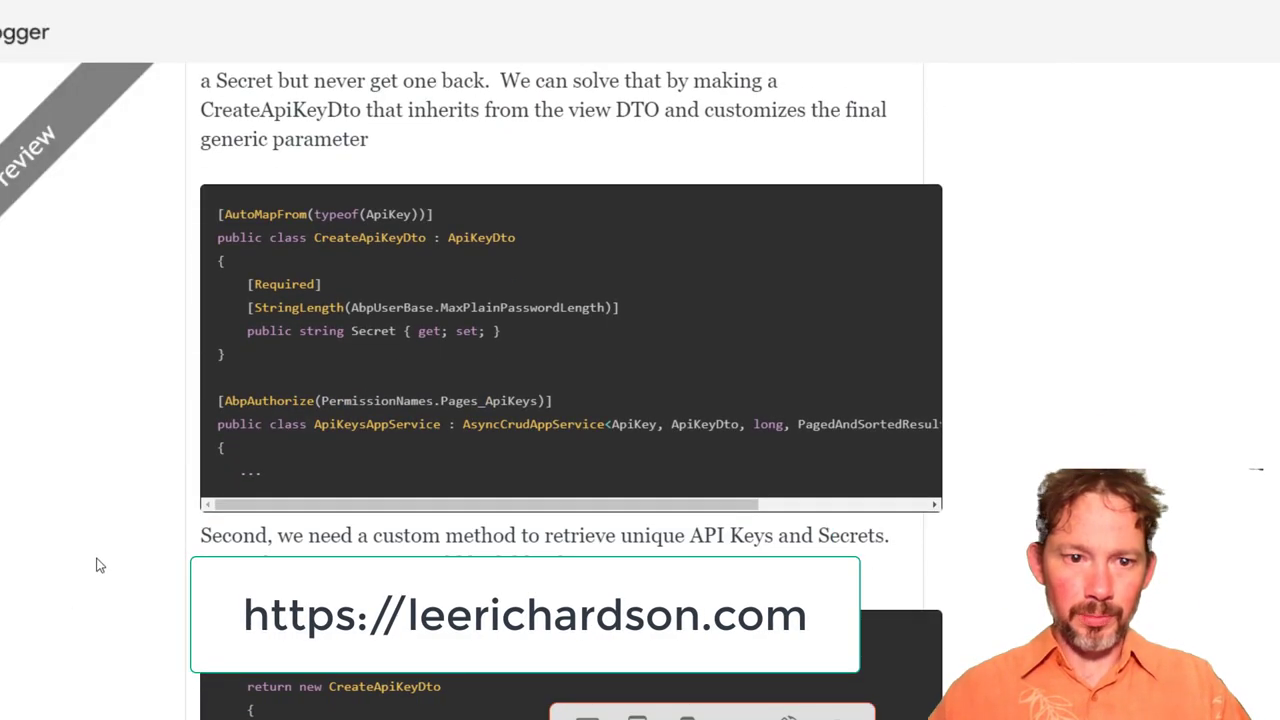
{"action": "scroll", "scroll_direction": "down", "scroll_amount": 3}
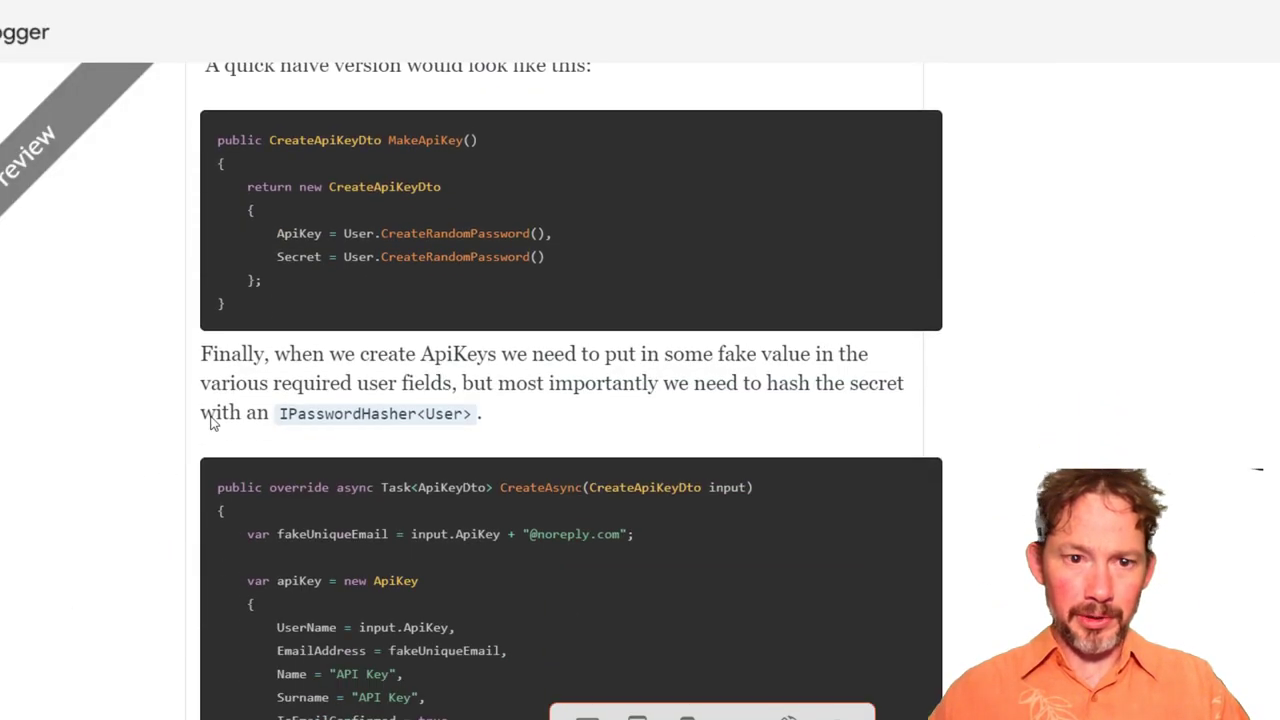
{"action": "scroll", "scroll_direction": "down", "scroll_amount": 3}
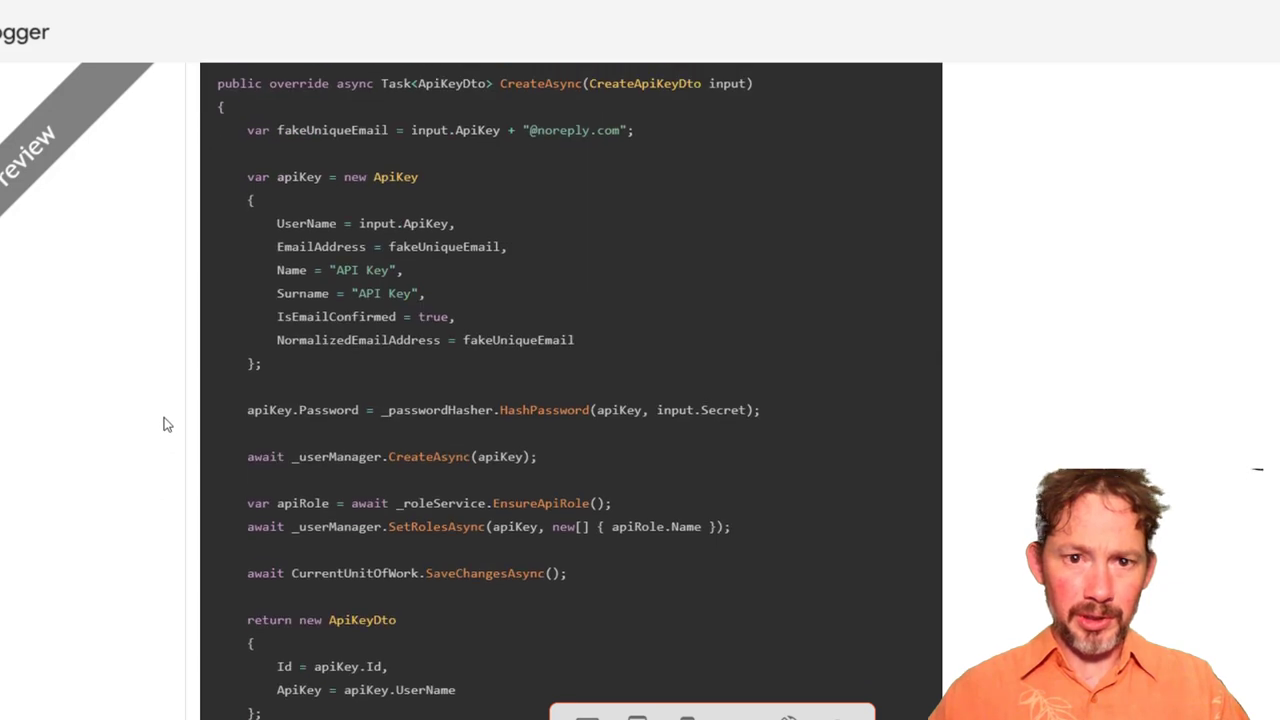
{"action": "scroll", "scroll_direction": "down", "scroll_amount": 3}
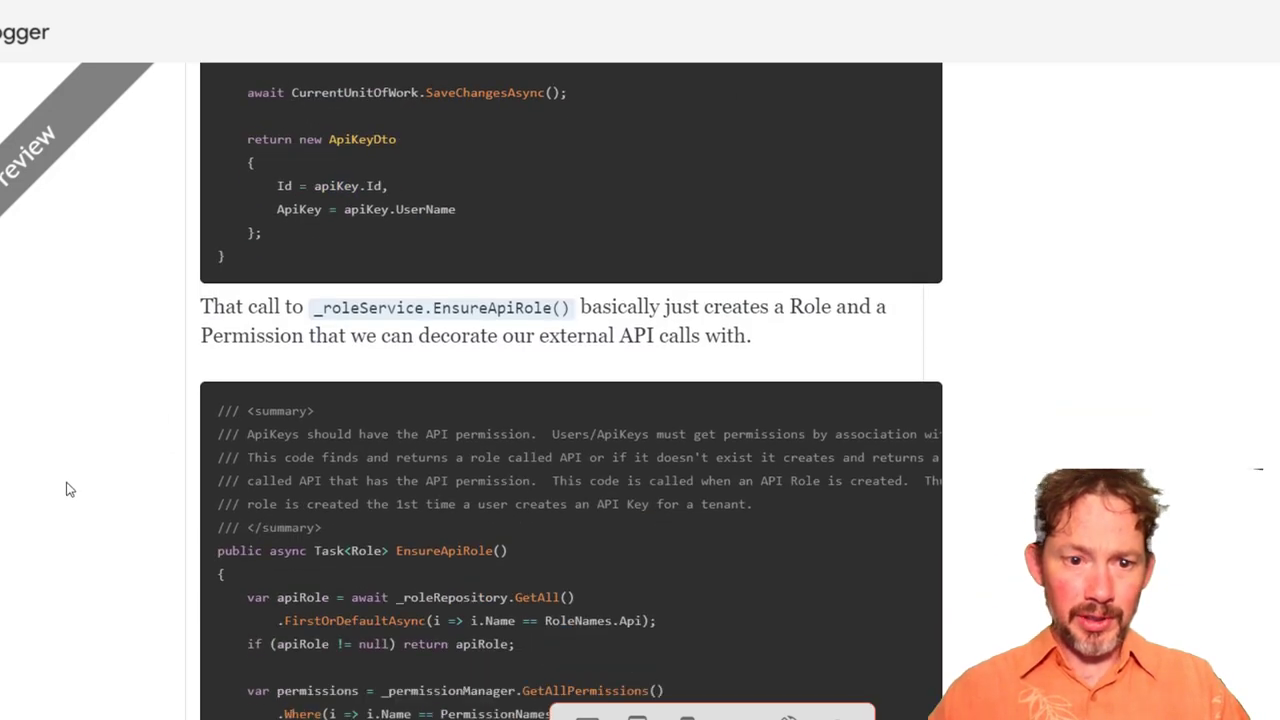
{"action": "scroll", "scroll_direction": "down", "scroll_amount": 3}
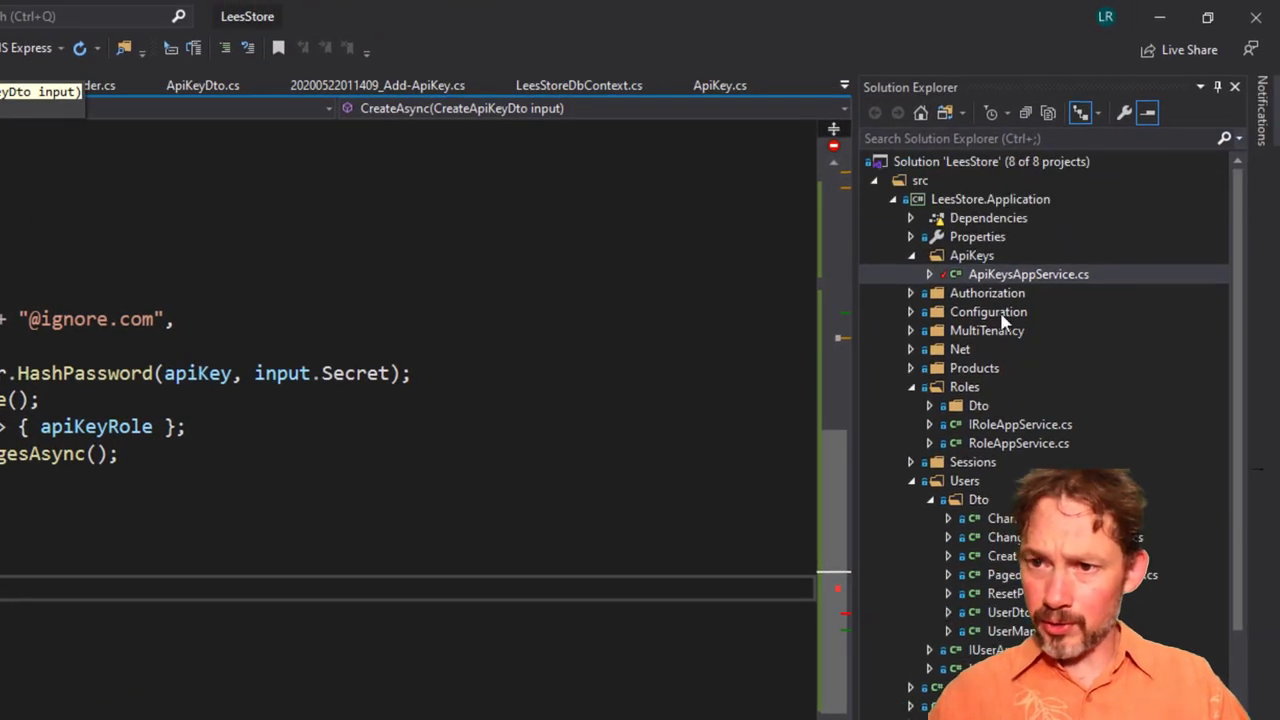
Expand LeesStore.Core in Solution Explorer and collapse its Authorization folder.
{"action": "left_click", "coordinate": [989, 199]}
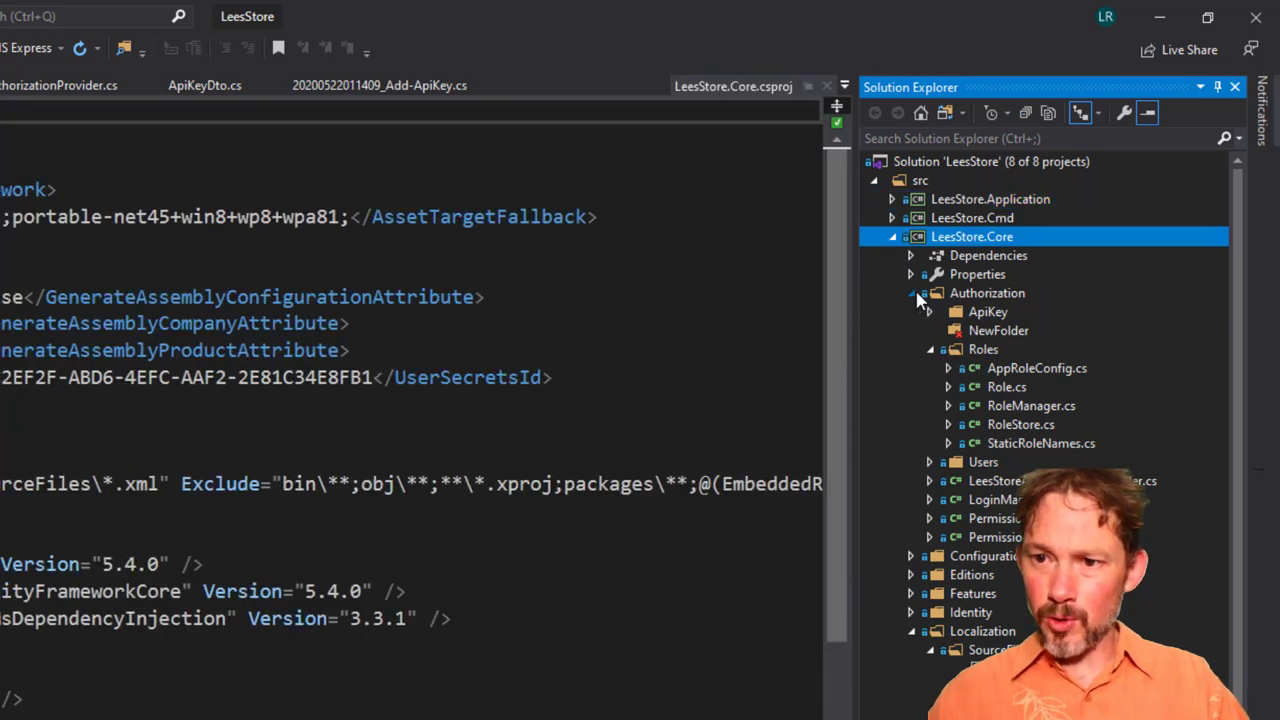
{"action": "left_click", "coordinate": [910, 293]}
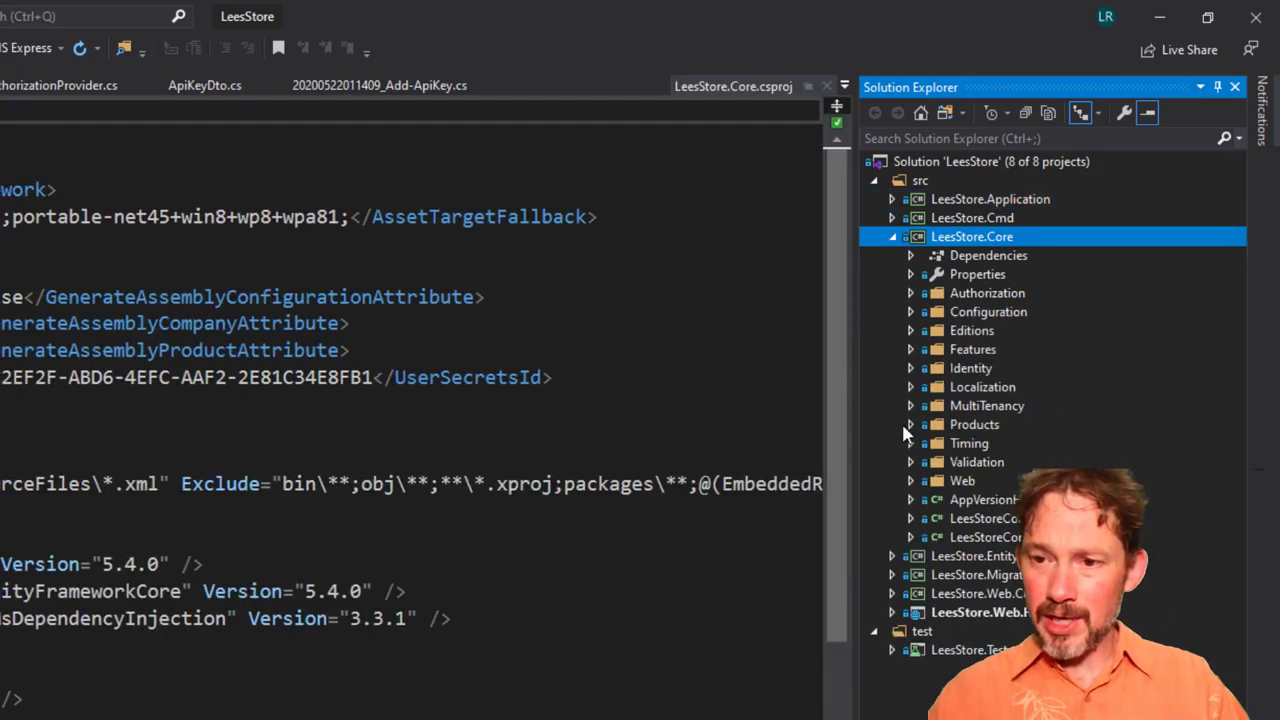
{"action": "mouse_move", "coordinate": [918, 447]}
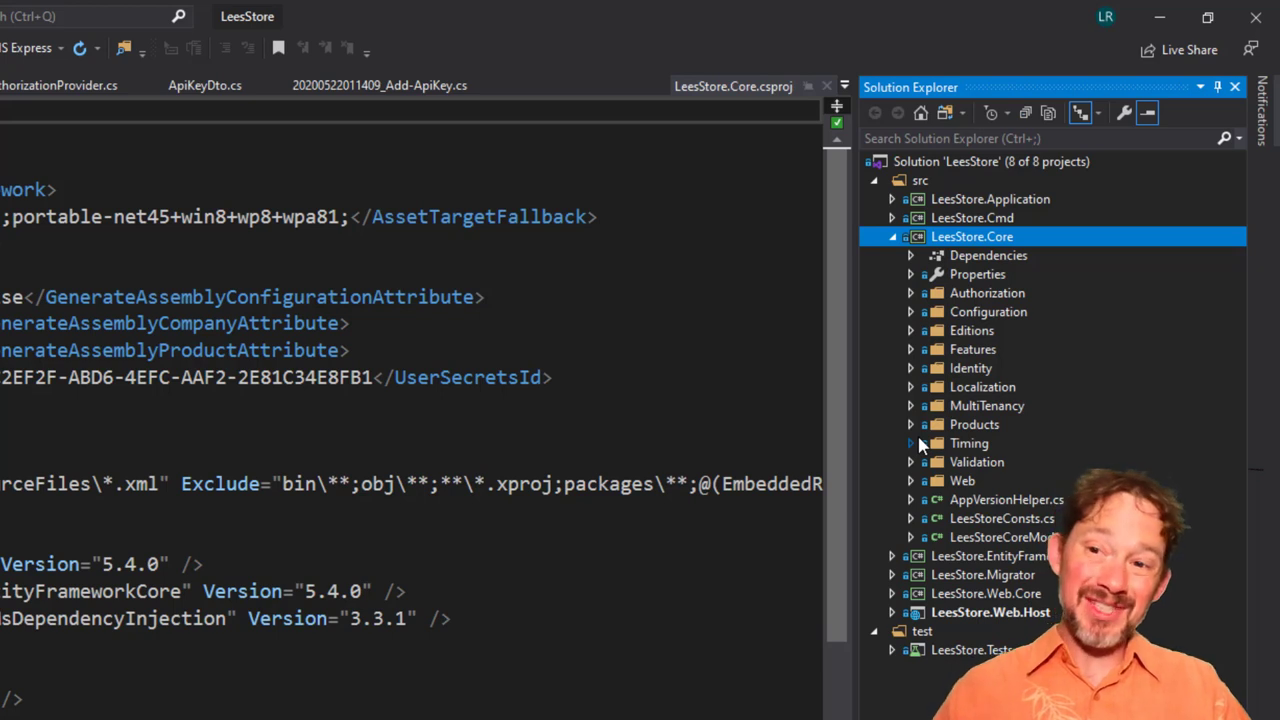
{"action": "mouse_move", "coordinate": [975, 388]}
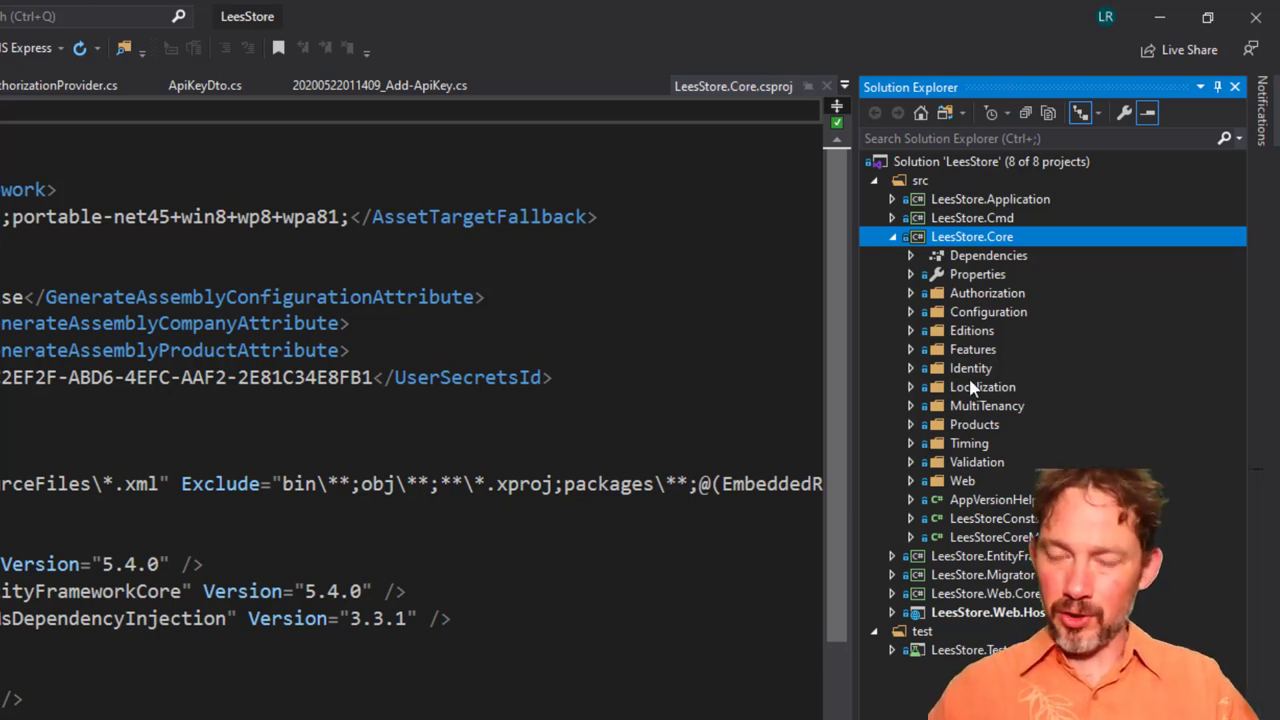
{"action": "mouse_move", "coordinate": [928, 405]}
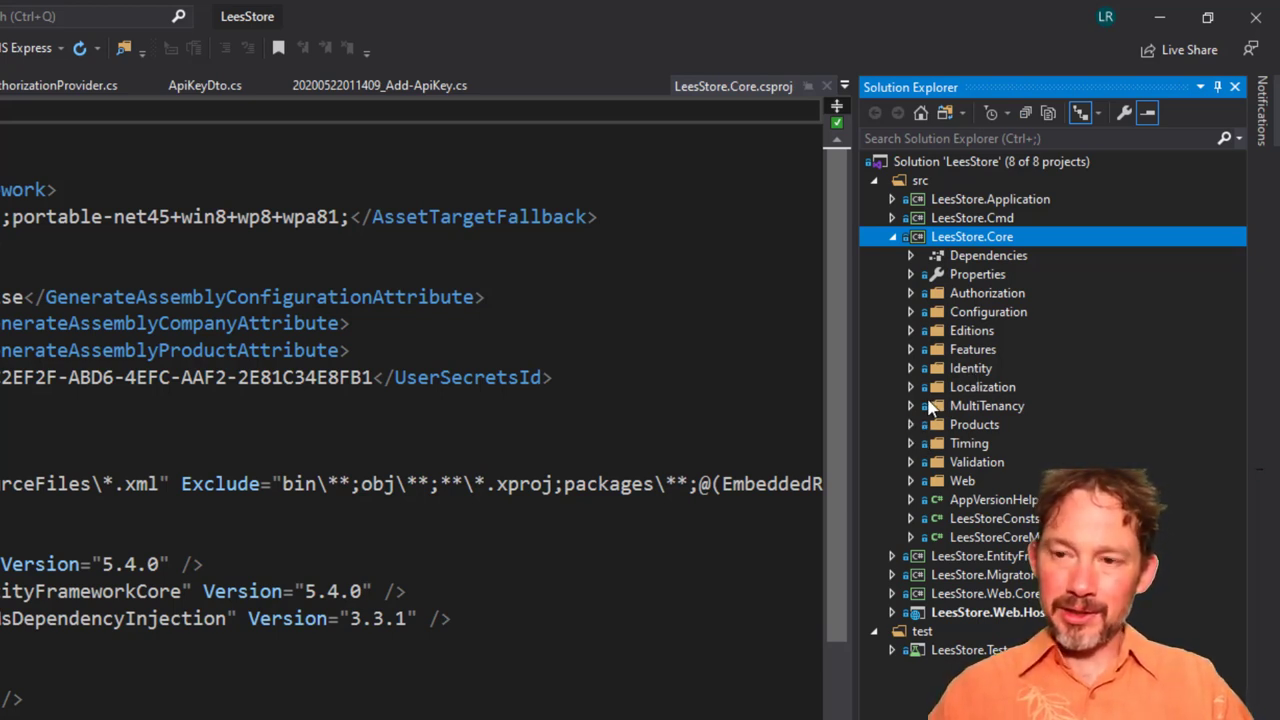
{"action": "mouse_move", "coordinate": [930, 405]}
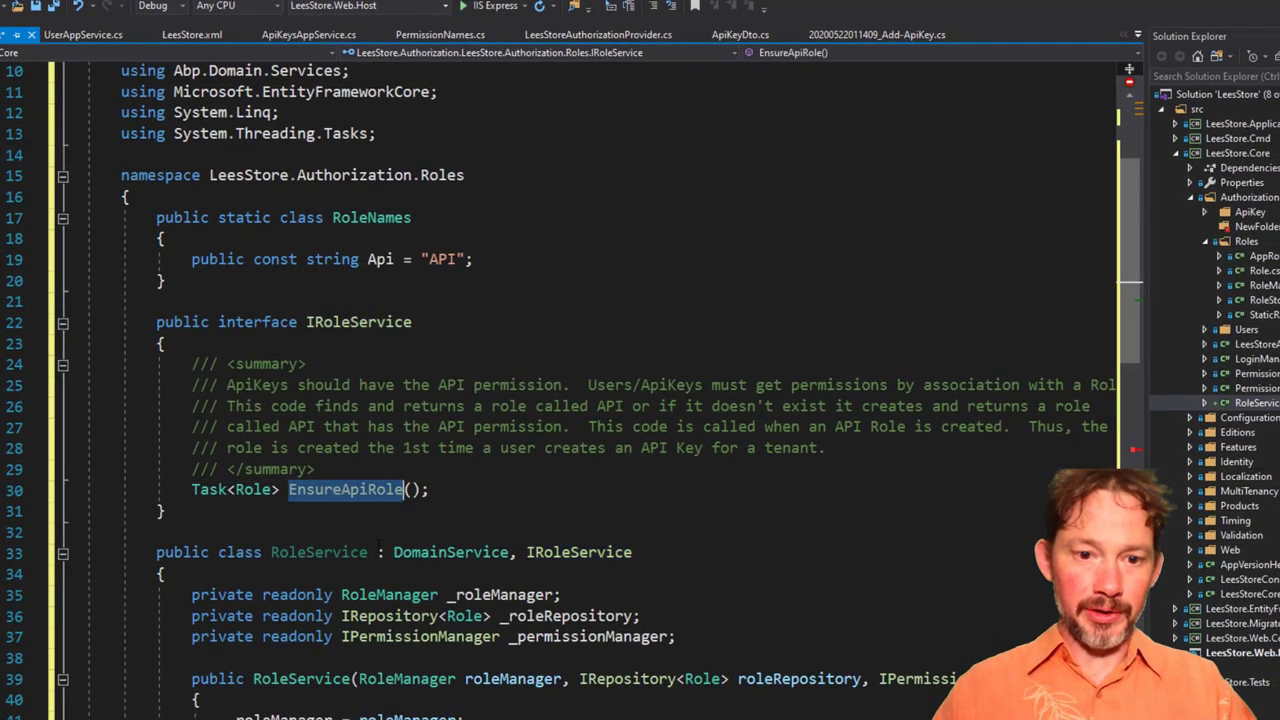
{"action": "scroll", "scroll_direction": "down", "scroll_amount": 3}
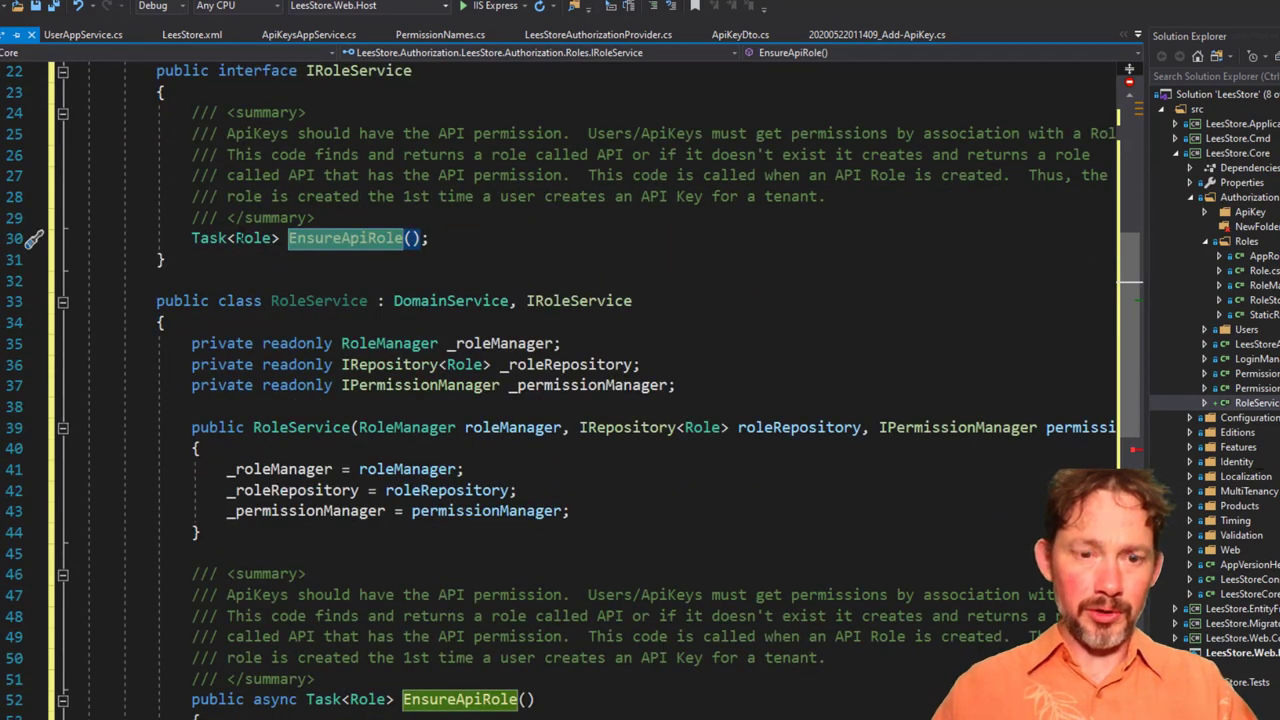
{"action": "scroll", "scroll_direction": "down", "scroll_amount": 3}
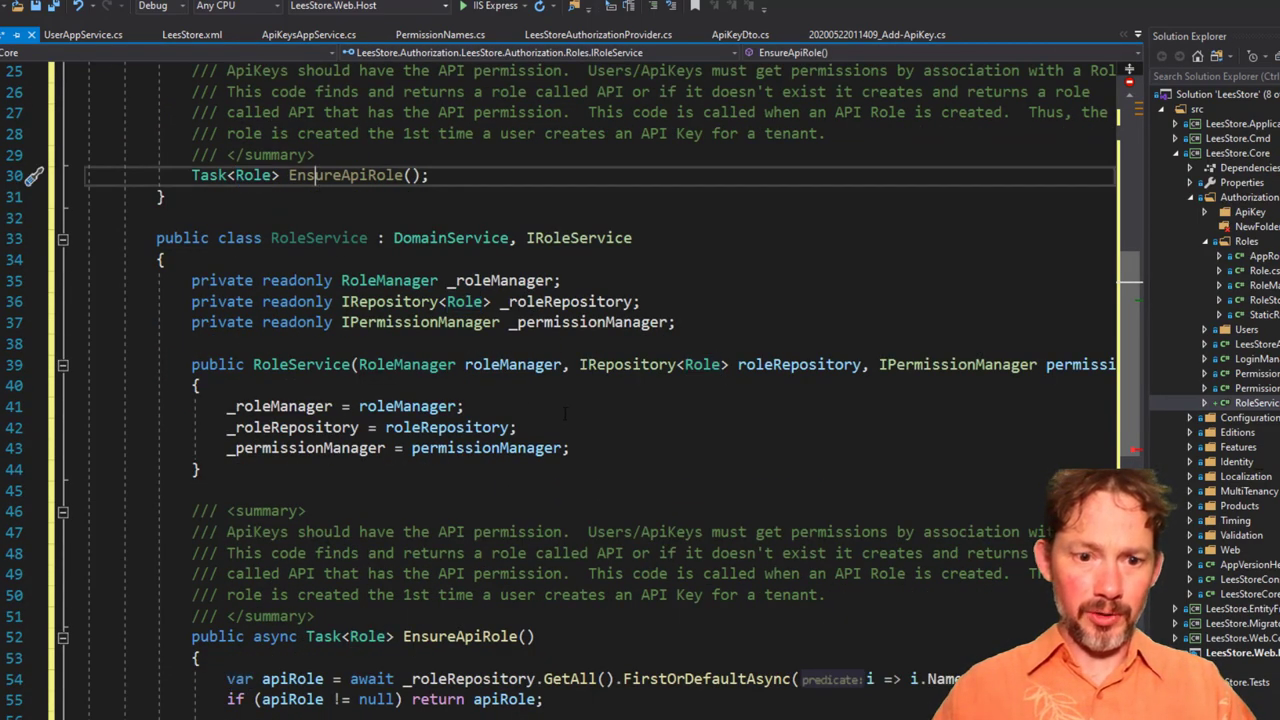
{"action": "scroll", "scroll_direction": "down", "scroll_amount": 3}
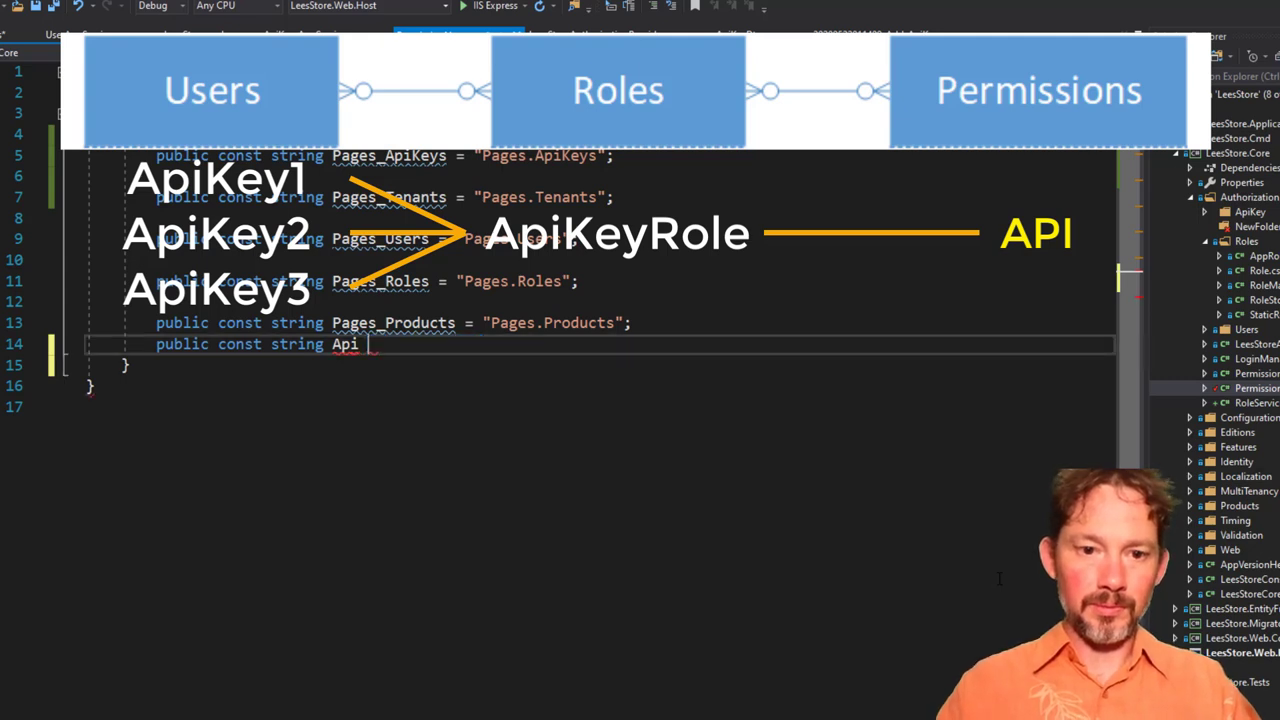
Finish the line public const string Api = "API"; in PermissionNames.
{"action": "type", "text": "= \""}
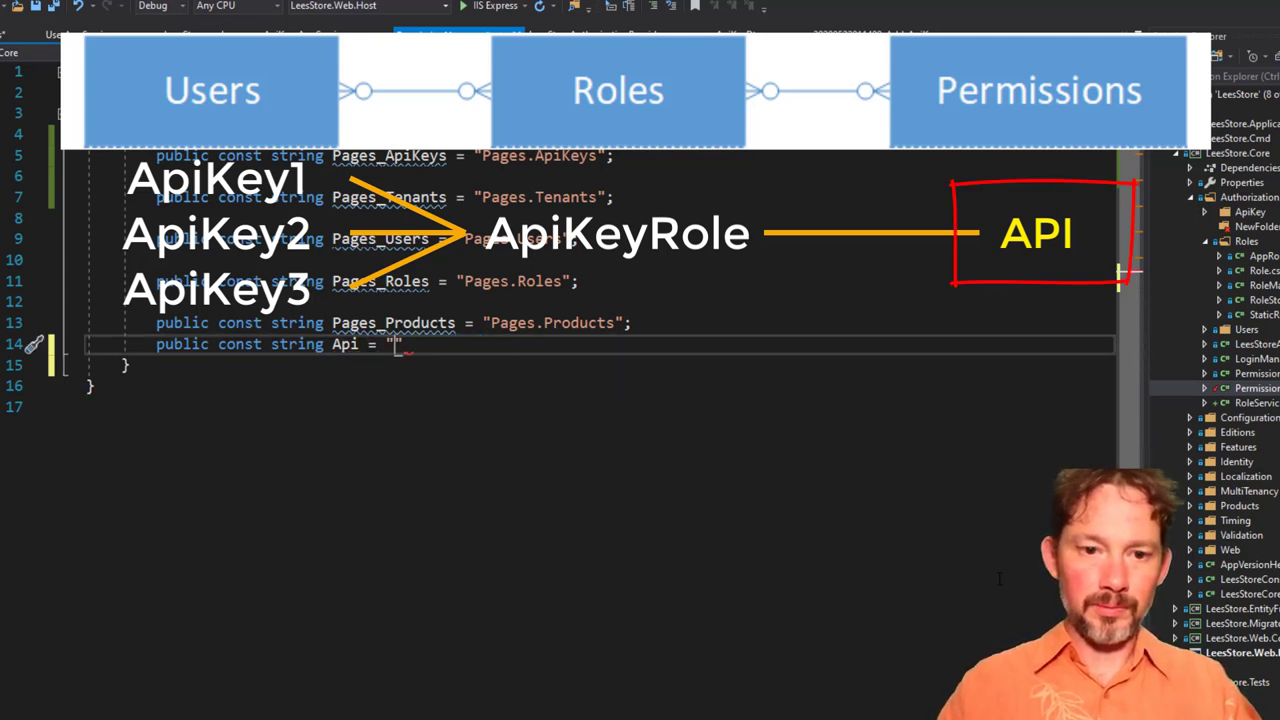
{"action": "type", "text": "API"}
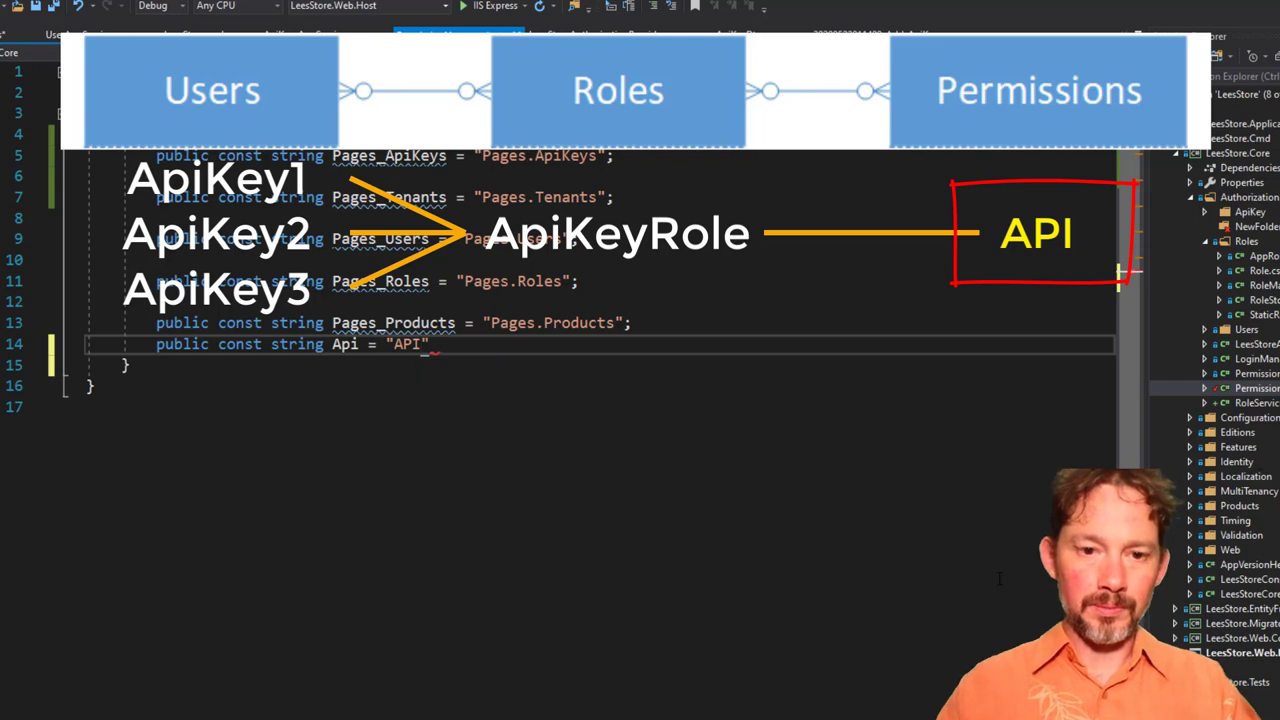
{"action": "scroll", "scroll_direction": "down", "scroll_amount": 3}
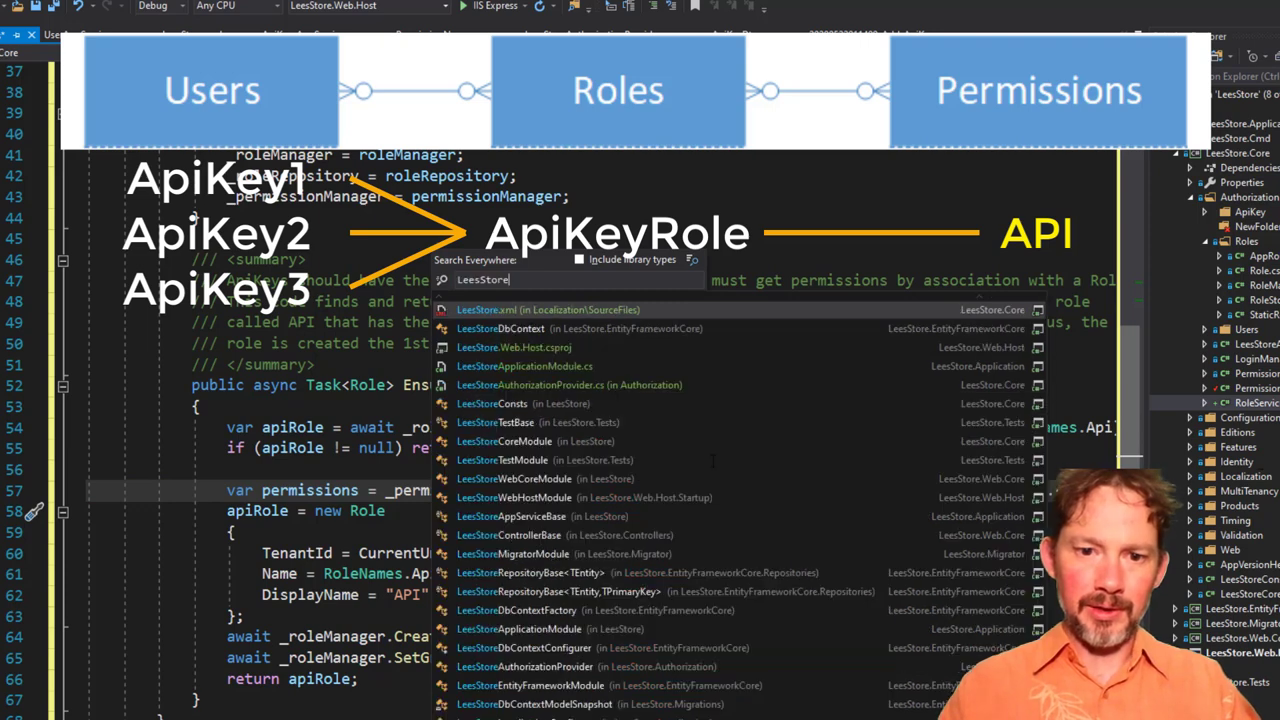
Add context.CreatePermission(PermissionNames.Api, L("API")) in LeesStoreAuthorizationProvider.
{"action": "left_click", "coordinate": [569, 385]}
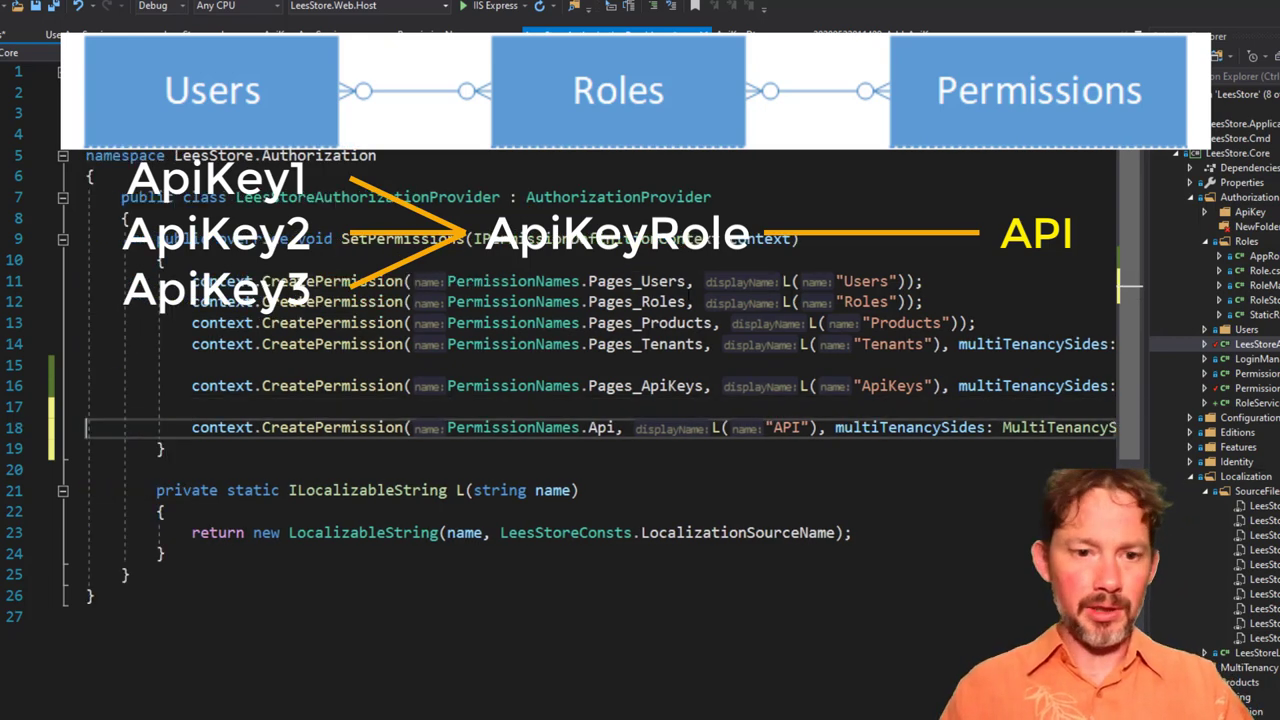
{"action": "scroll", "scroll_direction": "down", "scroll_amount": 3}
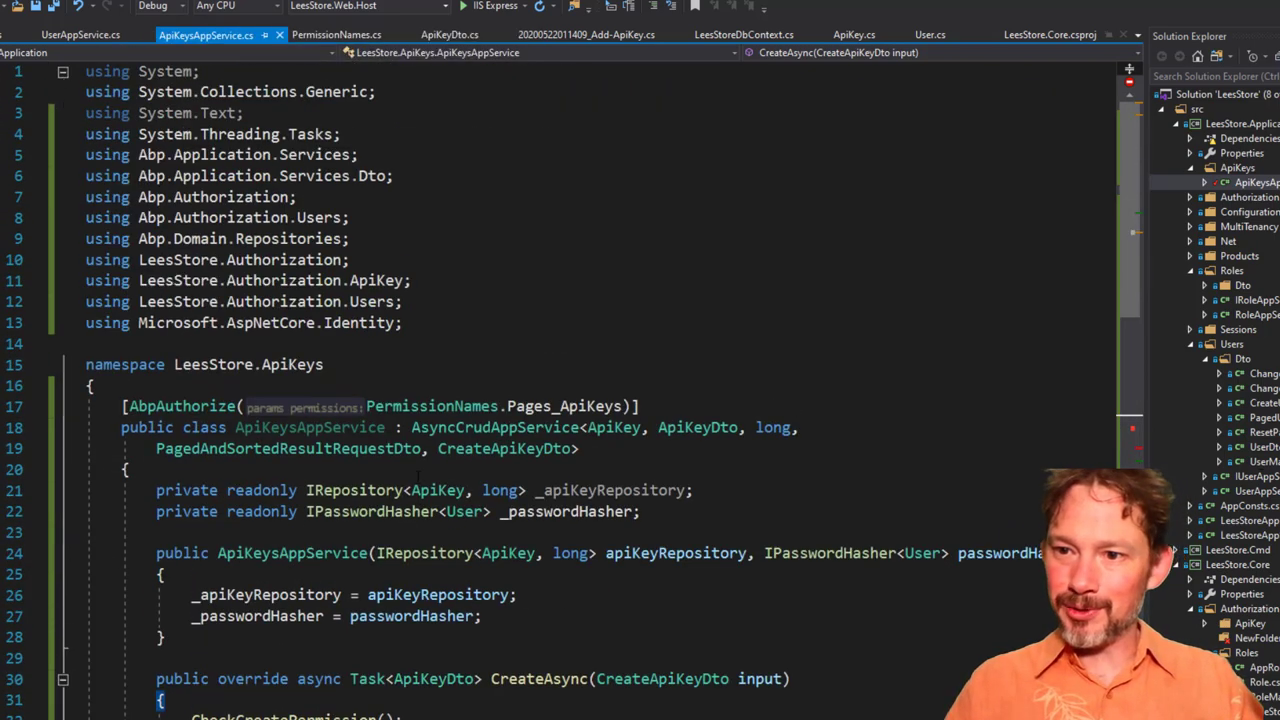
Inject _userManager into ApiKeysAppService and assign the API role to new keys via SetRolesAsync.
{"action": "scroll", "scroll_direction": "down", "scroll_amount": 3}
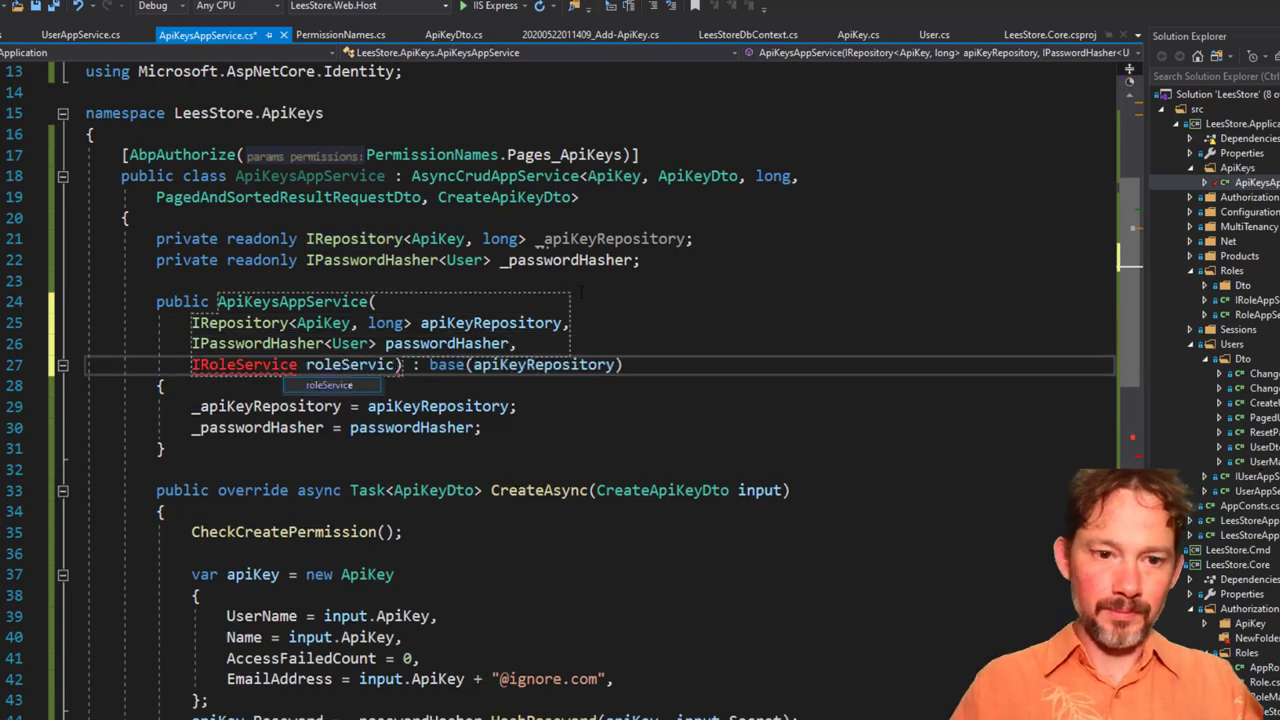
{"action": "scroll", "scroll_direction": "down", "scroll_amount": 3}
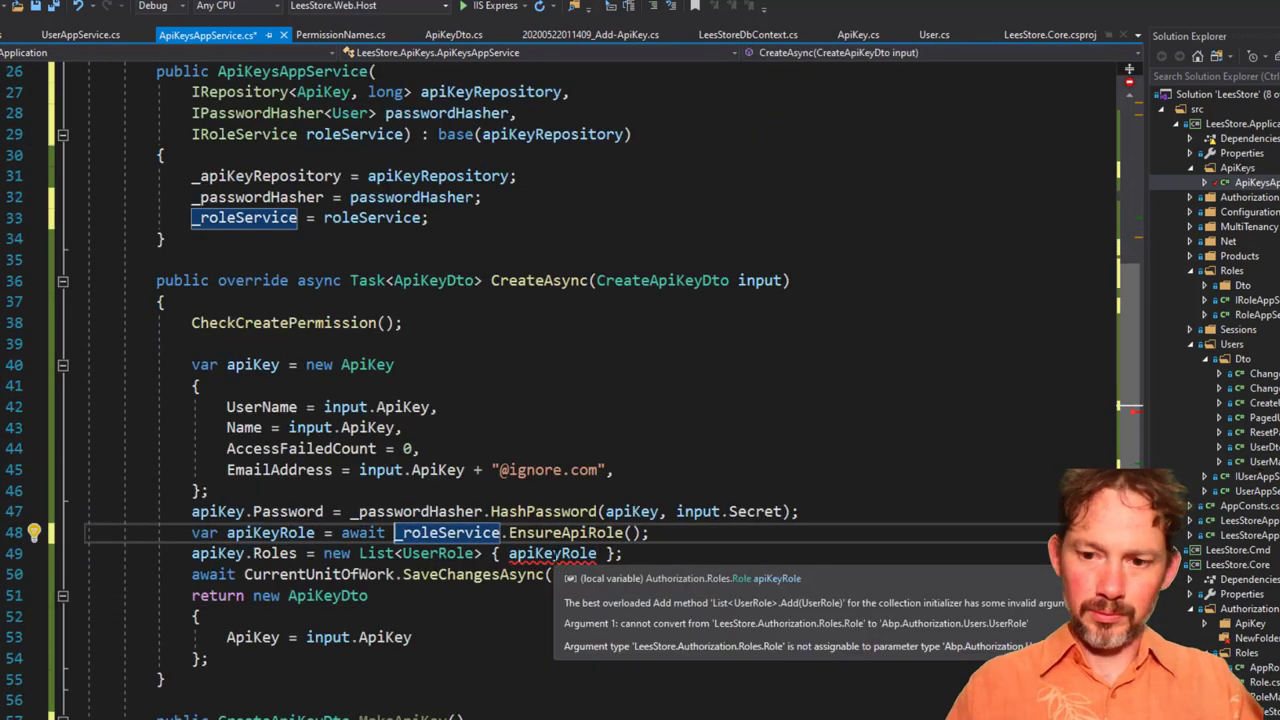
{"action": "type", "text": "_userManager = userManager;"}
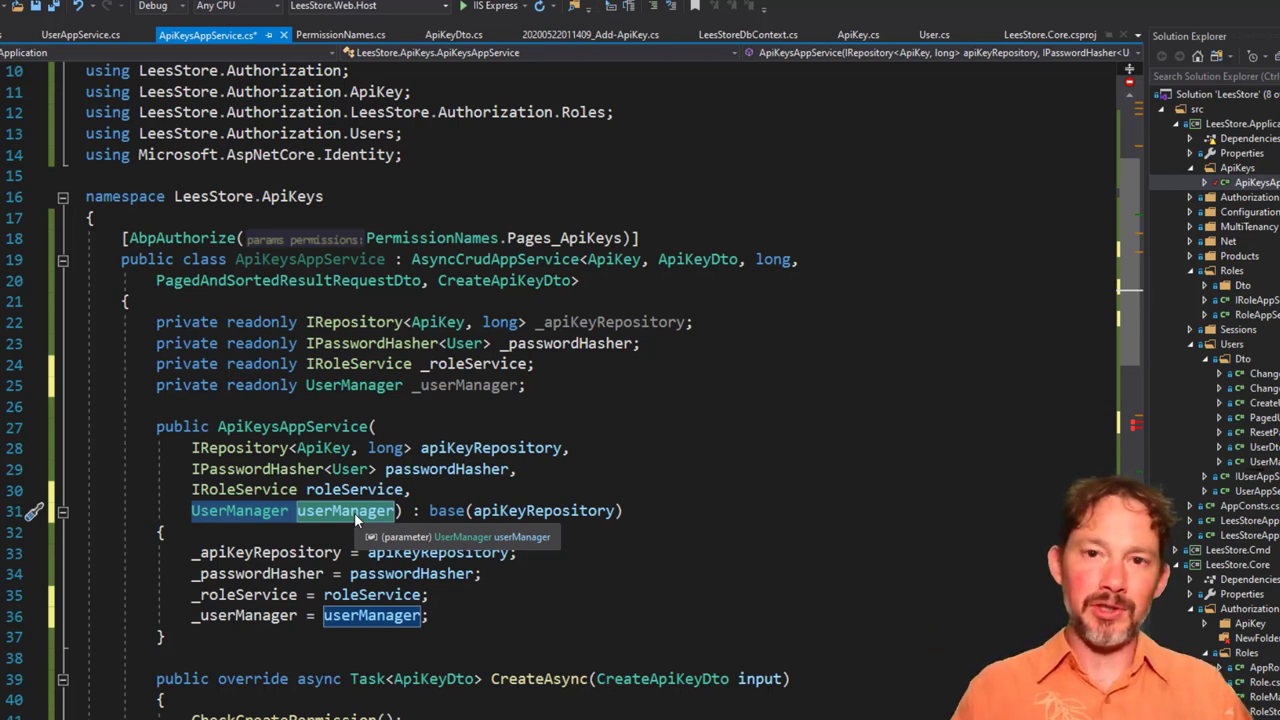
{"action": "scroll", "scroll_direction": "down", "scroll_amount": 3}
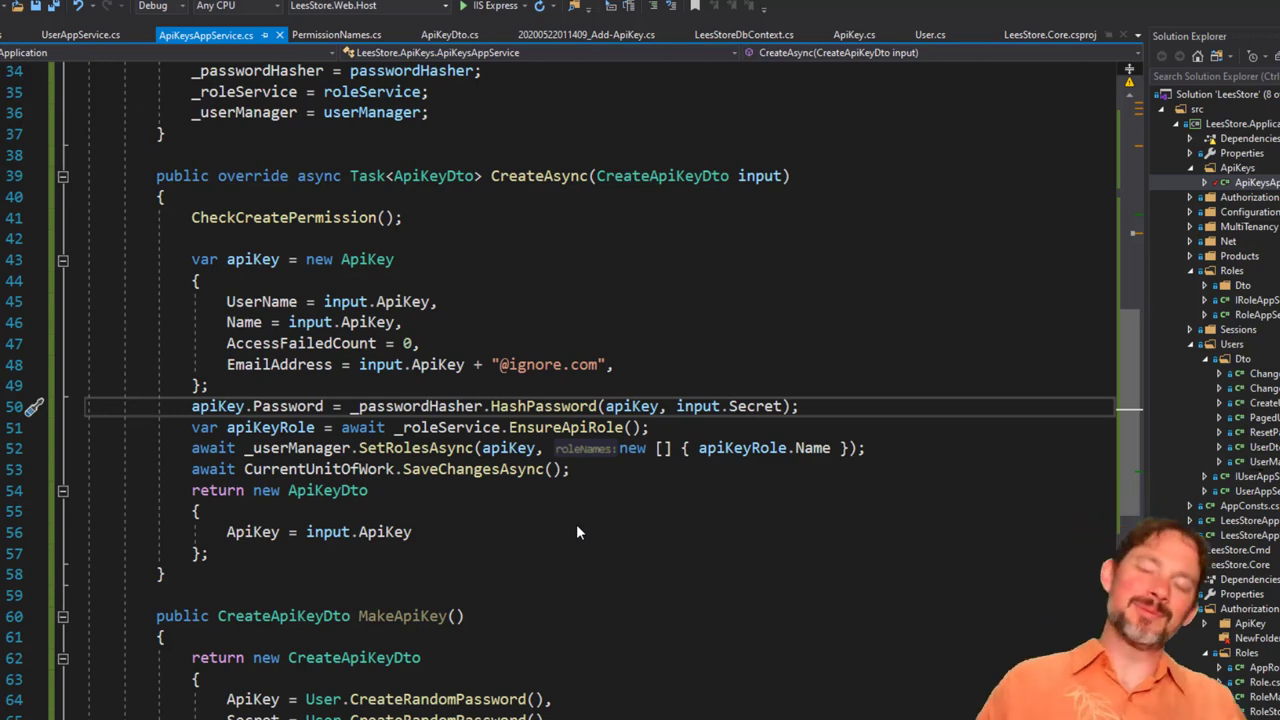
Save the new API key and secret in the LeesStore app, which returns an internal error.
{"action": "key", "text": "alt+tab"}
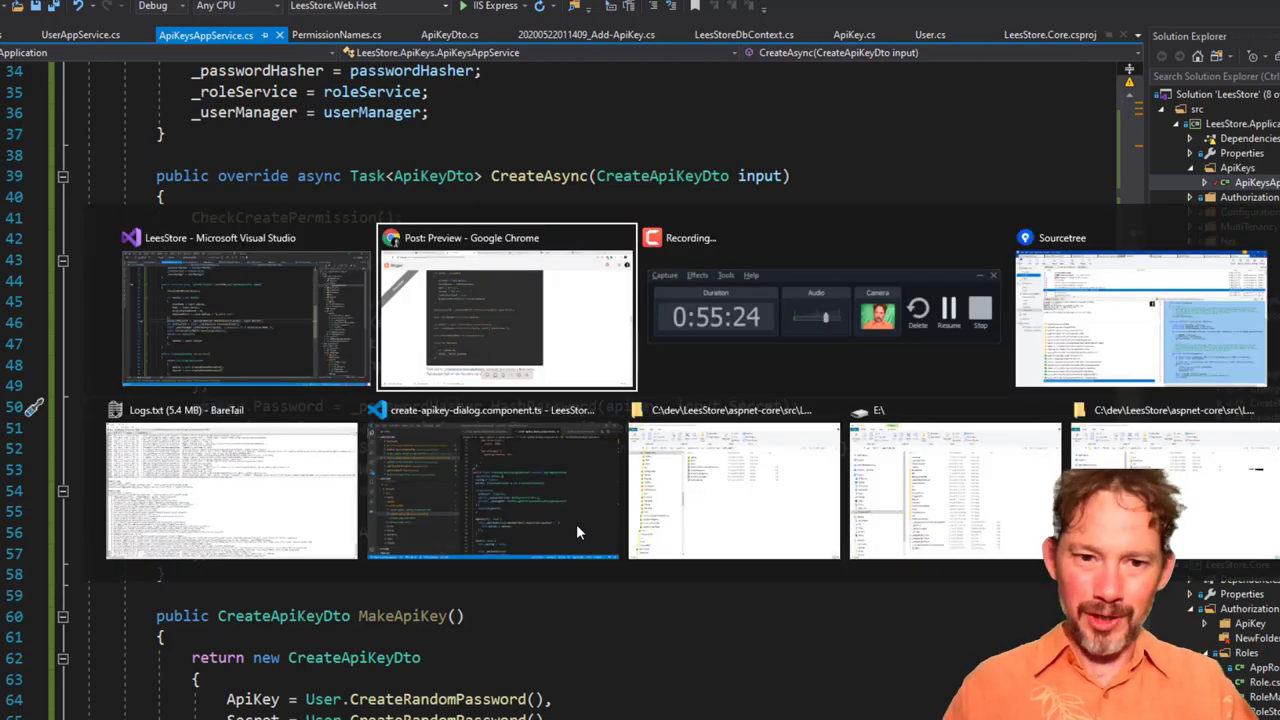
{"action": "left_click", "coordinate": [505, 310]}
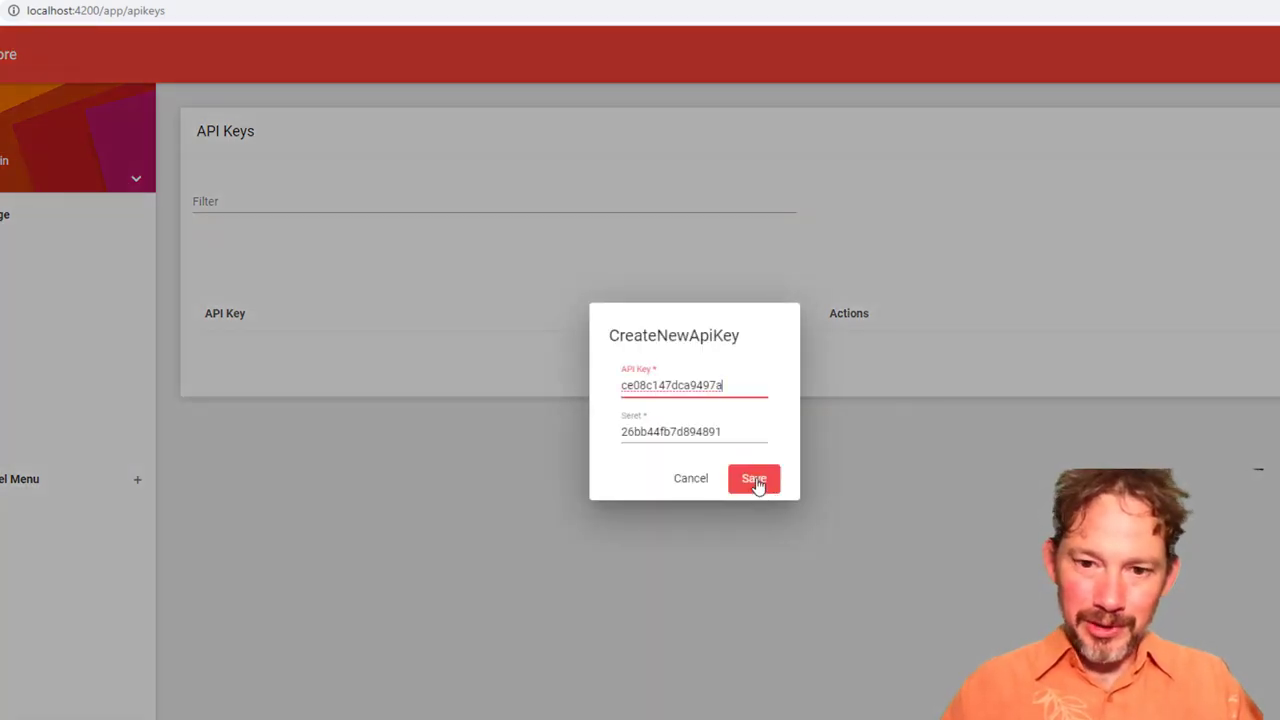
{"action": "left_click", "coordinate": [753, 478]}
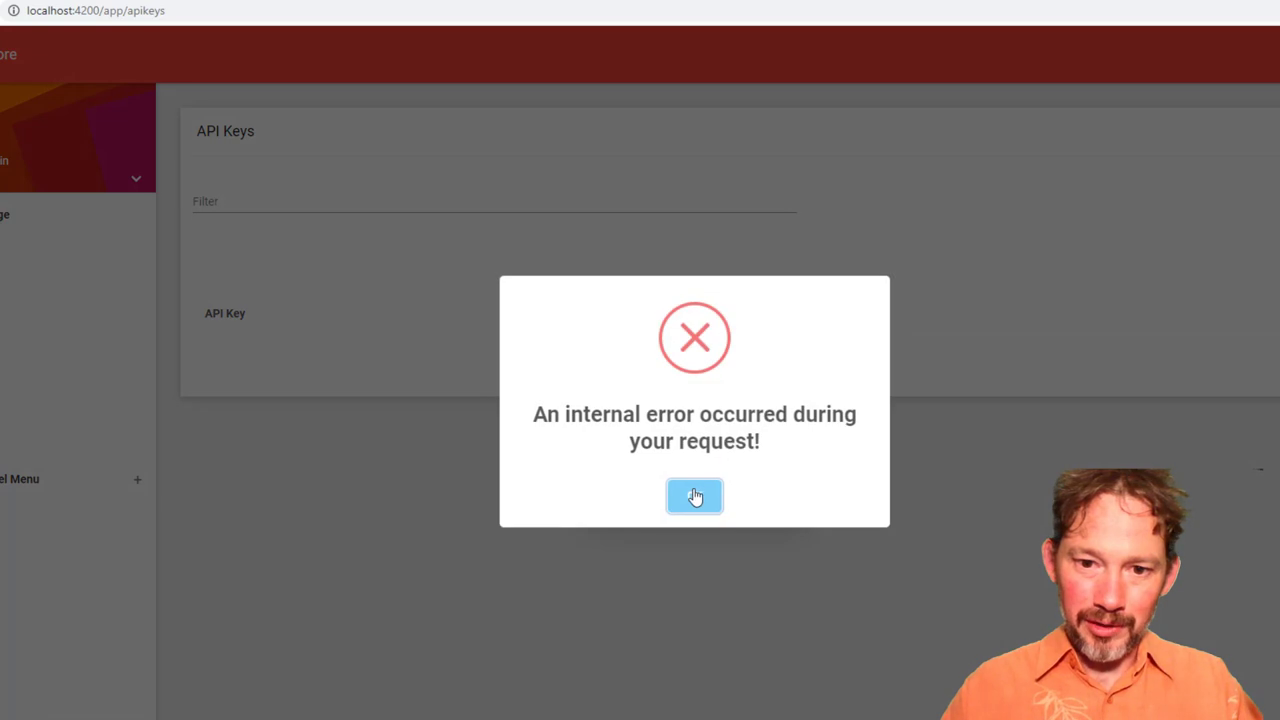
{"action": "key", "text": "alt+tab"}
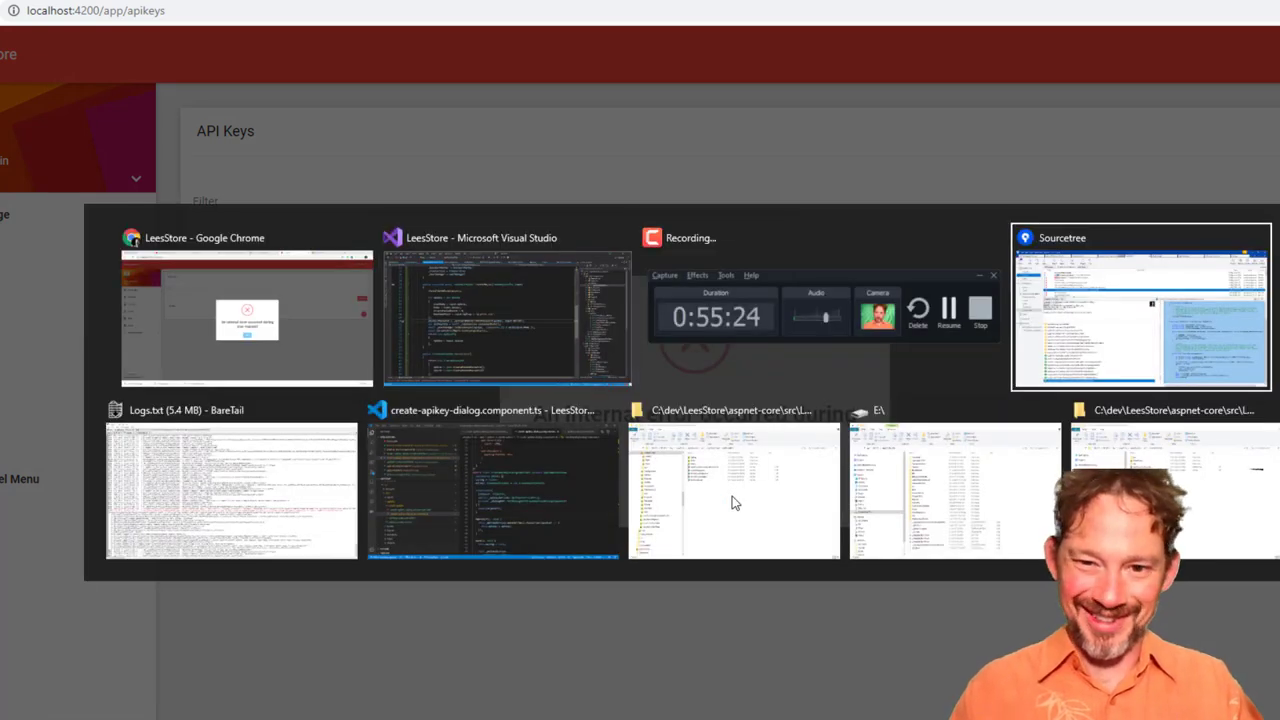
{"action": "left_click", "coordinate": [231, 490]}
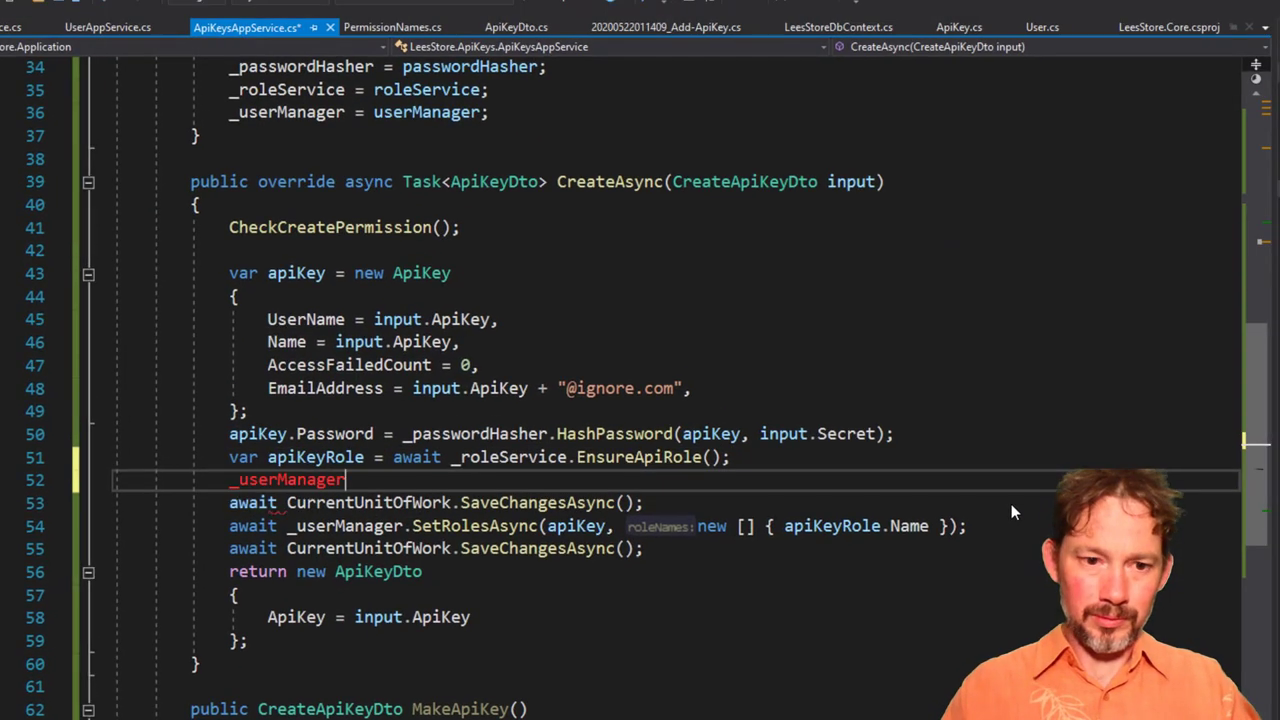
Add _userManager.CreateAsync(apiKey) and SaveChangesAsync ahead of SetRolesAsync in CreateAsync.
{"action": "type", "text": ".CreateAsync(apiKey);"}
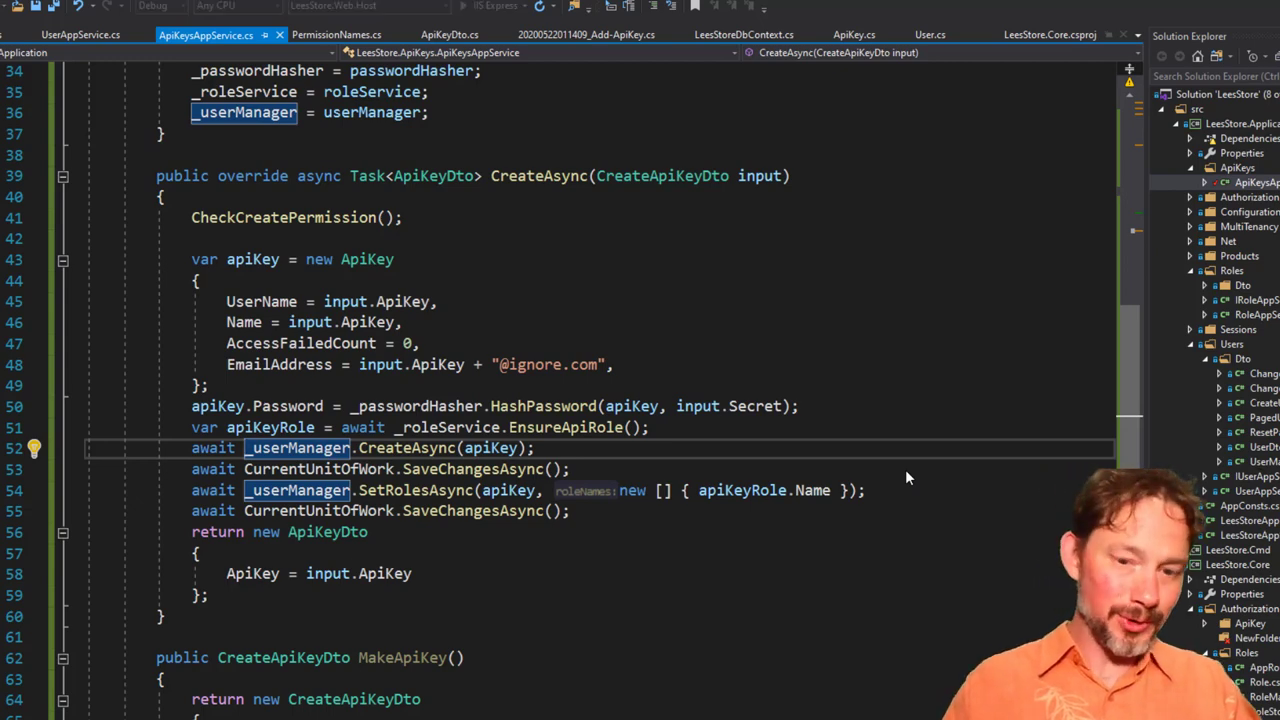
Retry saving the new API key twice, dismissing the internal error each time.
{"action": "key", "text": "alt+tab"}
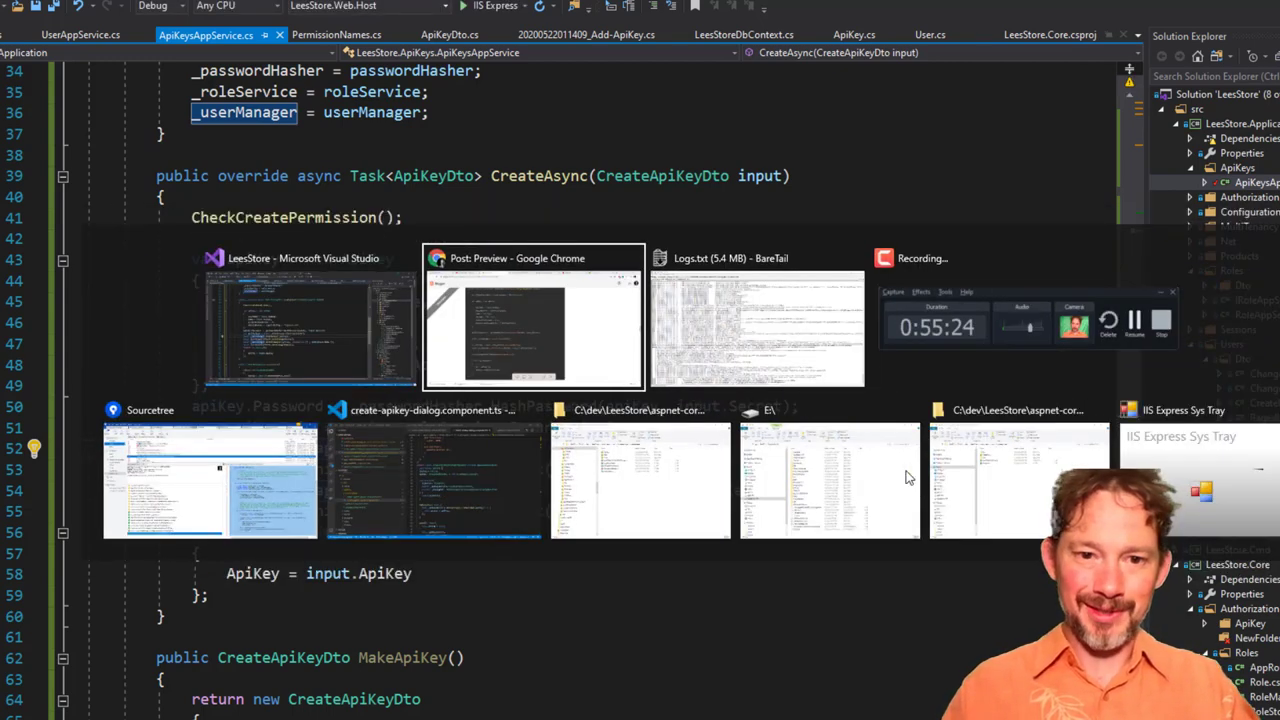
{"action": "left_click", "coordinate": [533, 330]}
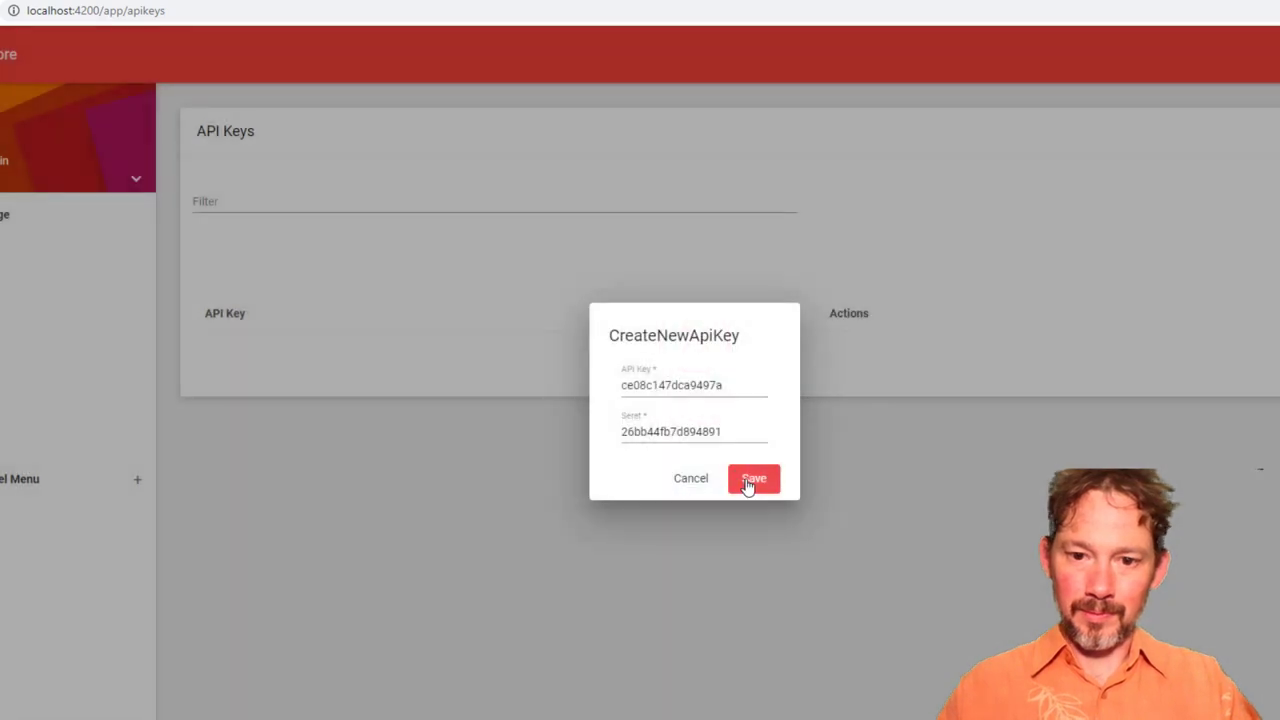
{"action": "left_click", "coordinate": [753, 478]}
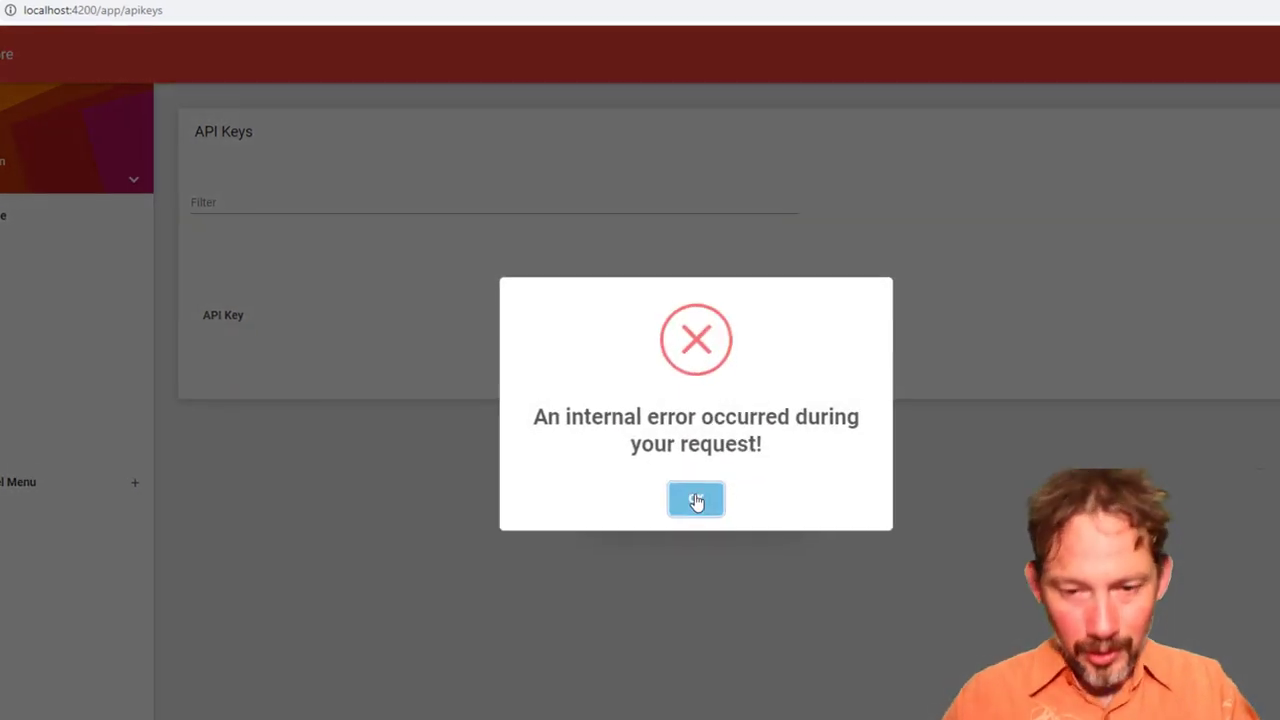
{"action": "left_click", "coordinate": [695, 499]}
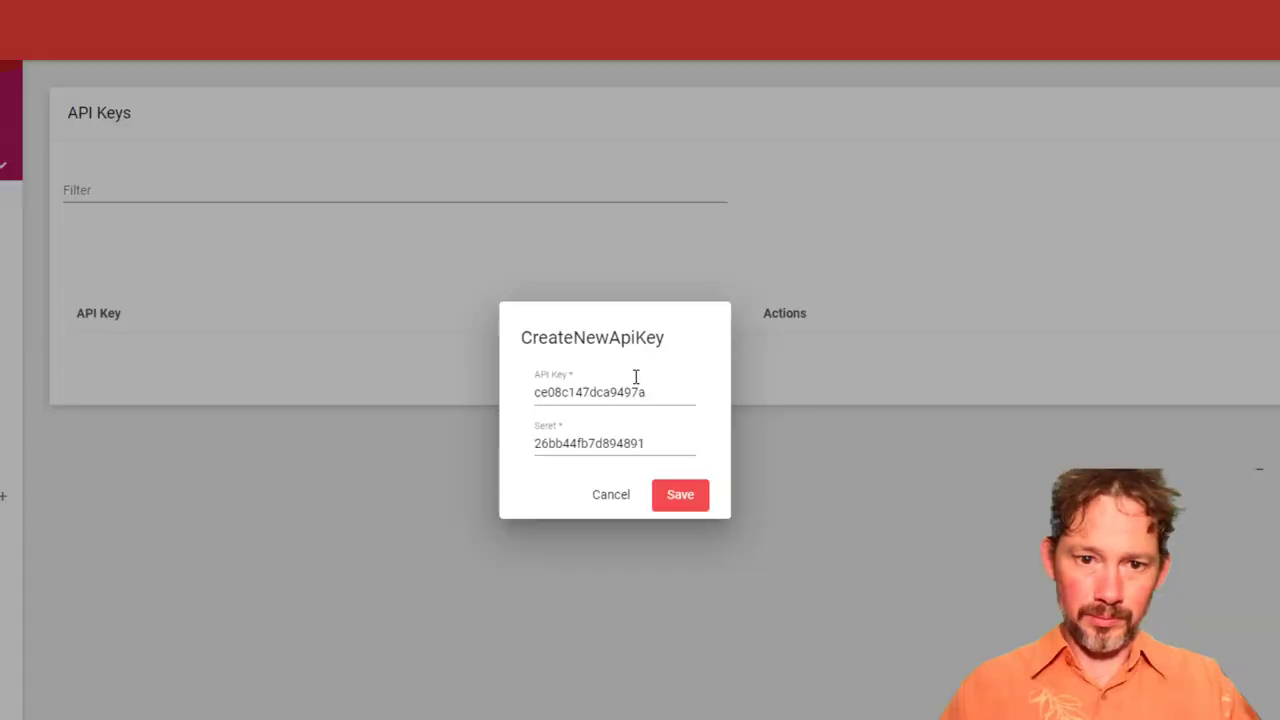
{"action": "left_click", "coordinate": [680, 494]}
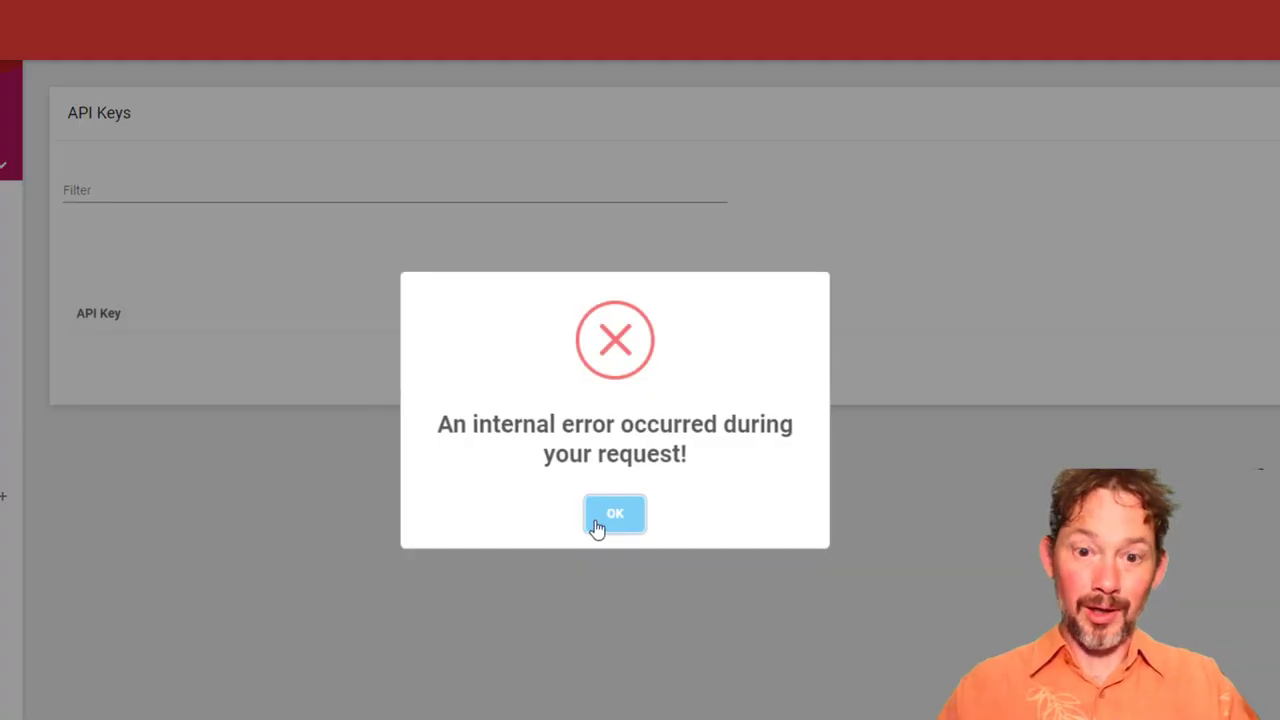
{"action": "left_click", "coordinate": [614, 513]}
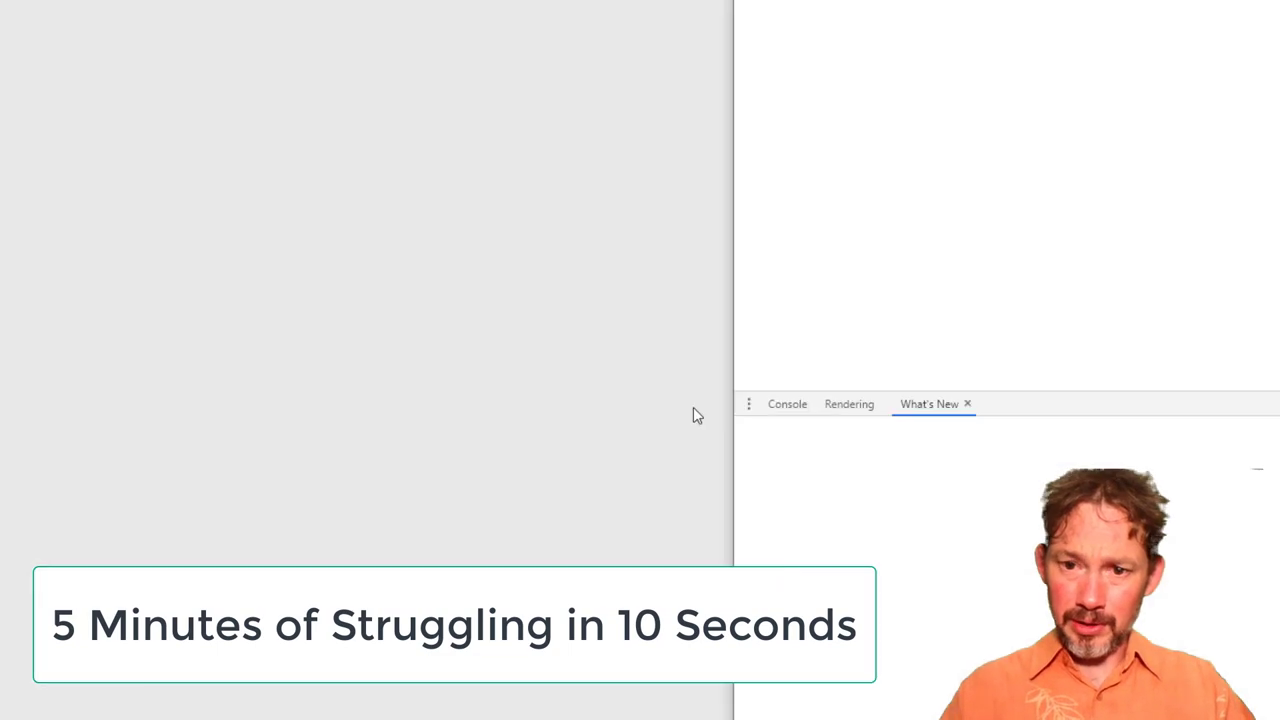
Search Go To All for 'AModule' and view LeesStoreApplicationModule's AutoMapper profile registration.
{"action": "key", "text": "alt+tab"}
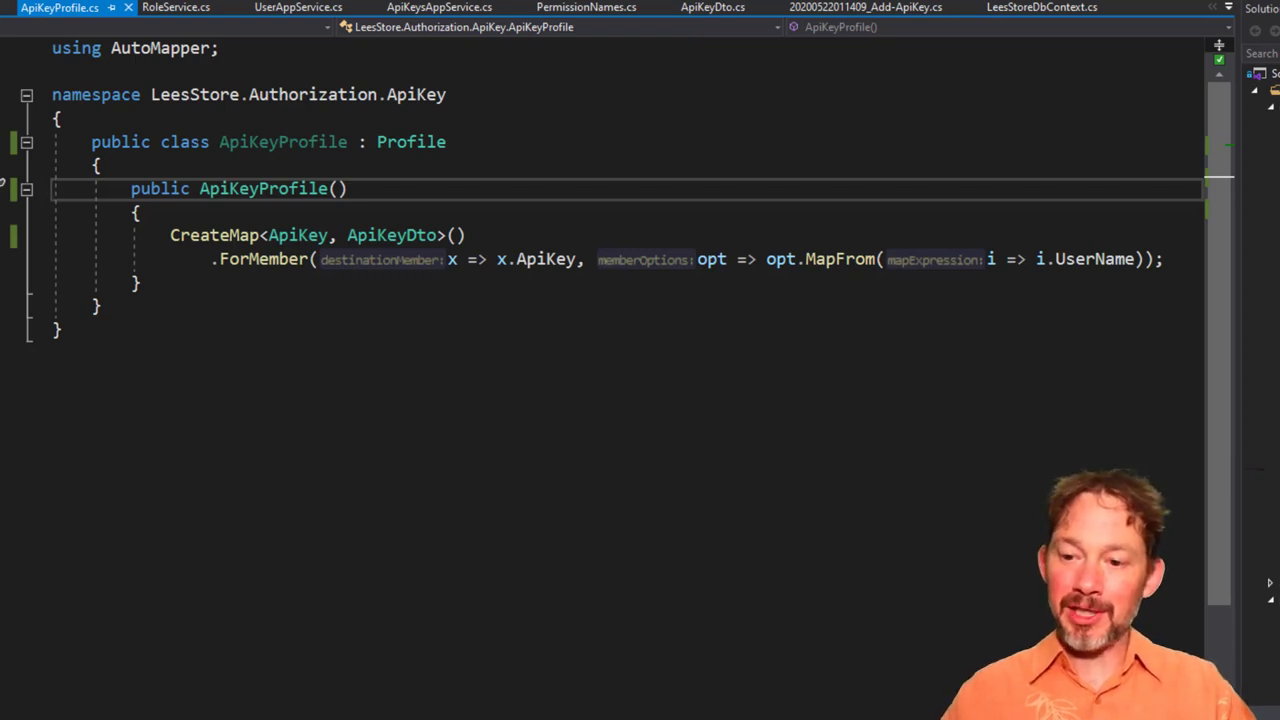
{"action": "left_click", "coordinate": [1130, 8]}
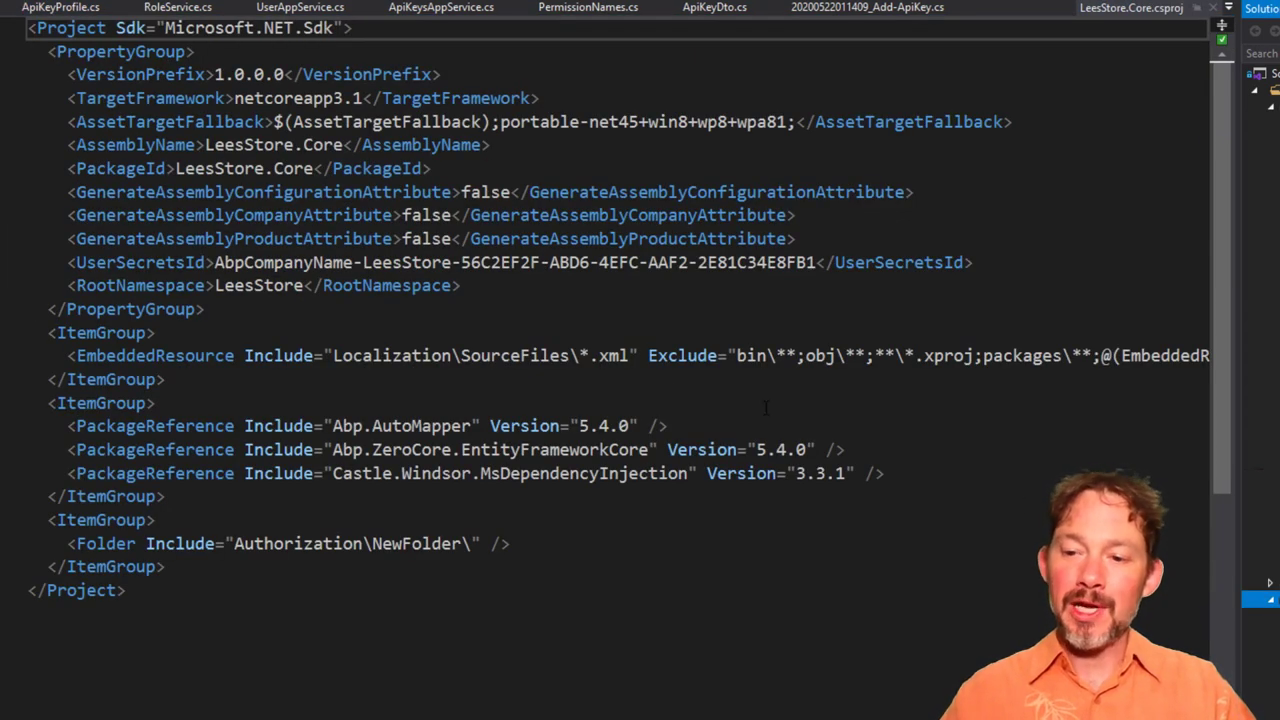
{"action": "left_click", "coordinate": [59, 7]}
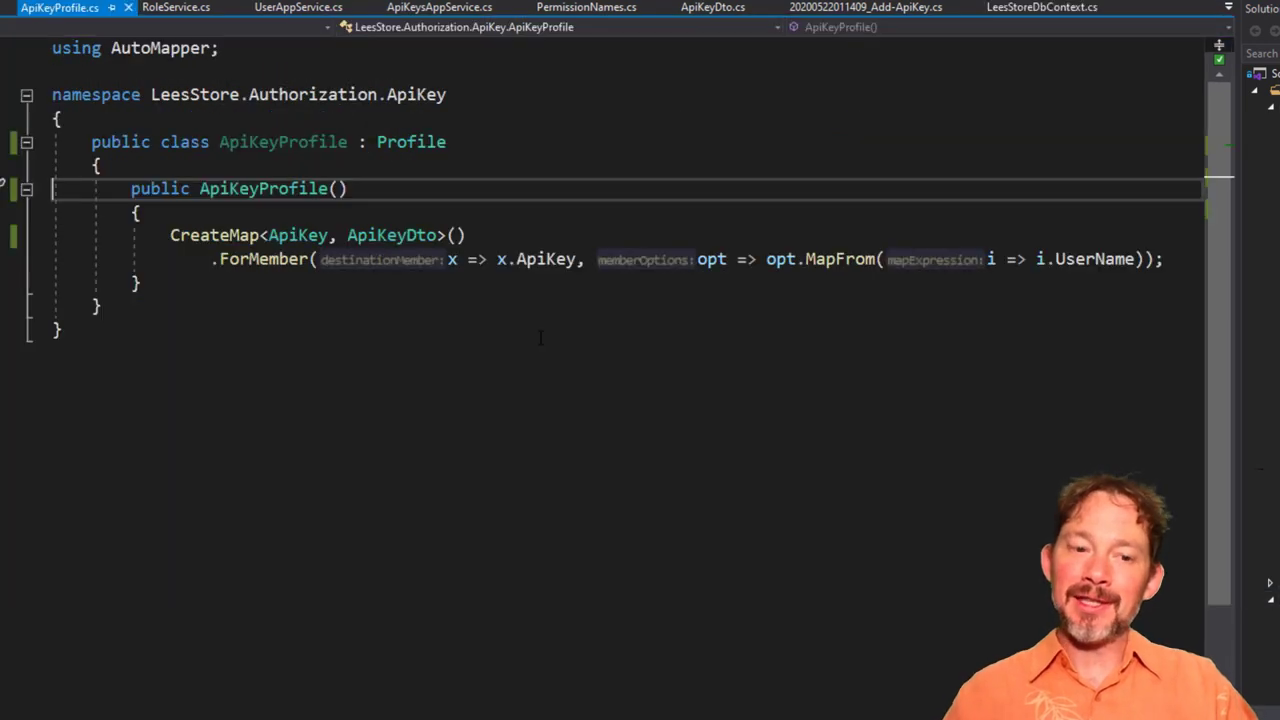
{"action": "mouse_move", "coordinate": [664, 420]}
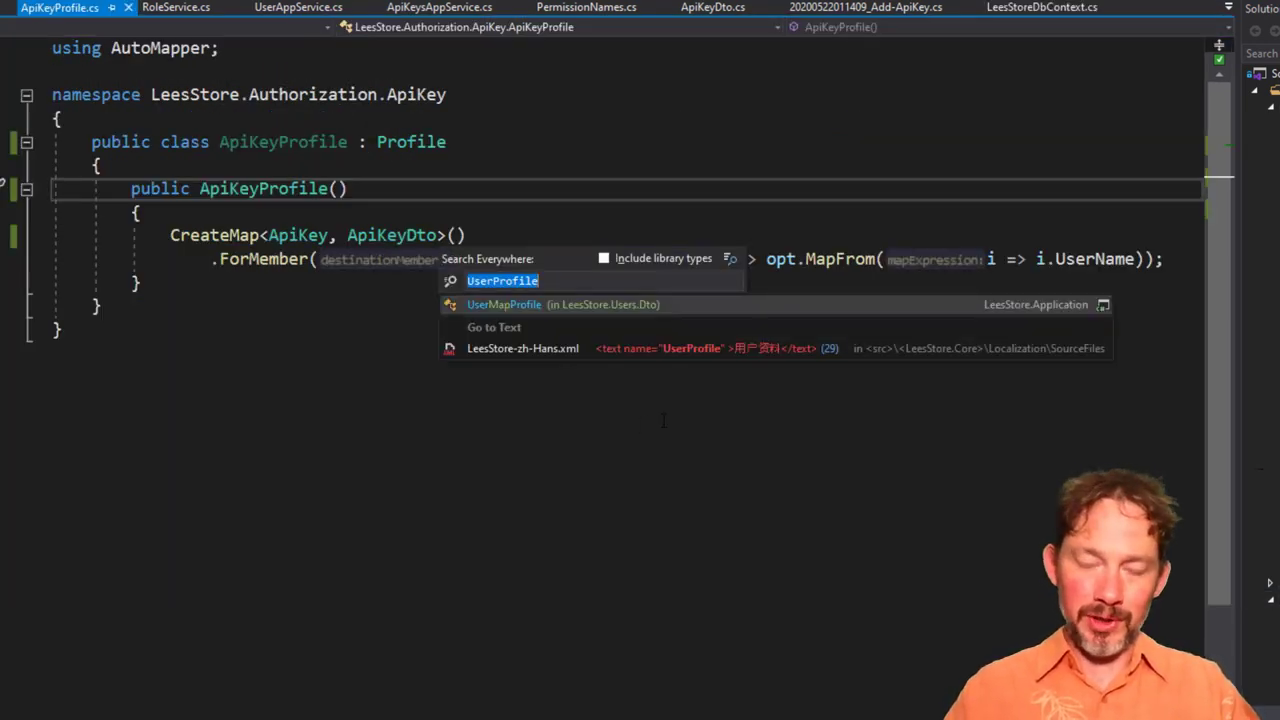
{"action": "type", "text": "n"}
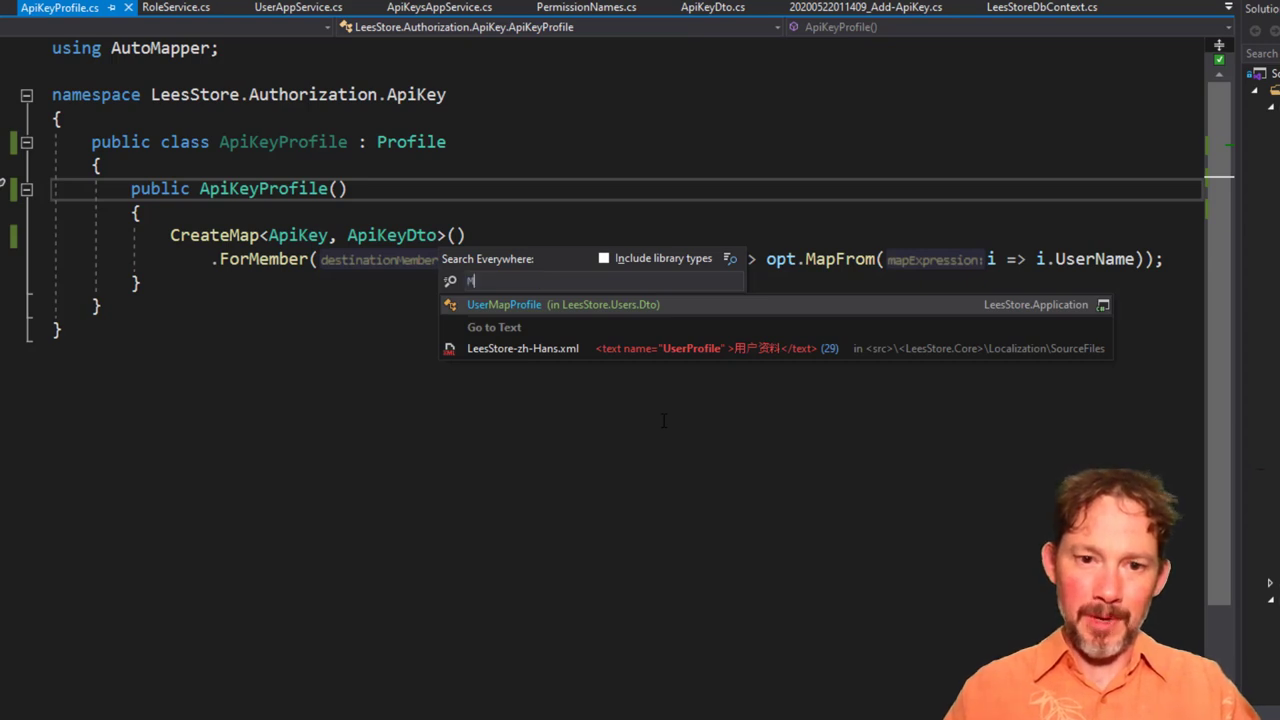
{"action": "type", "text": "AModule"}
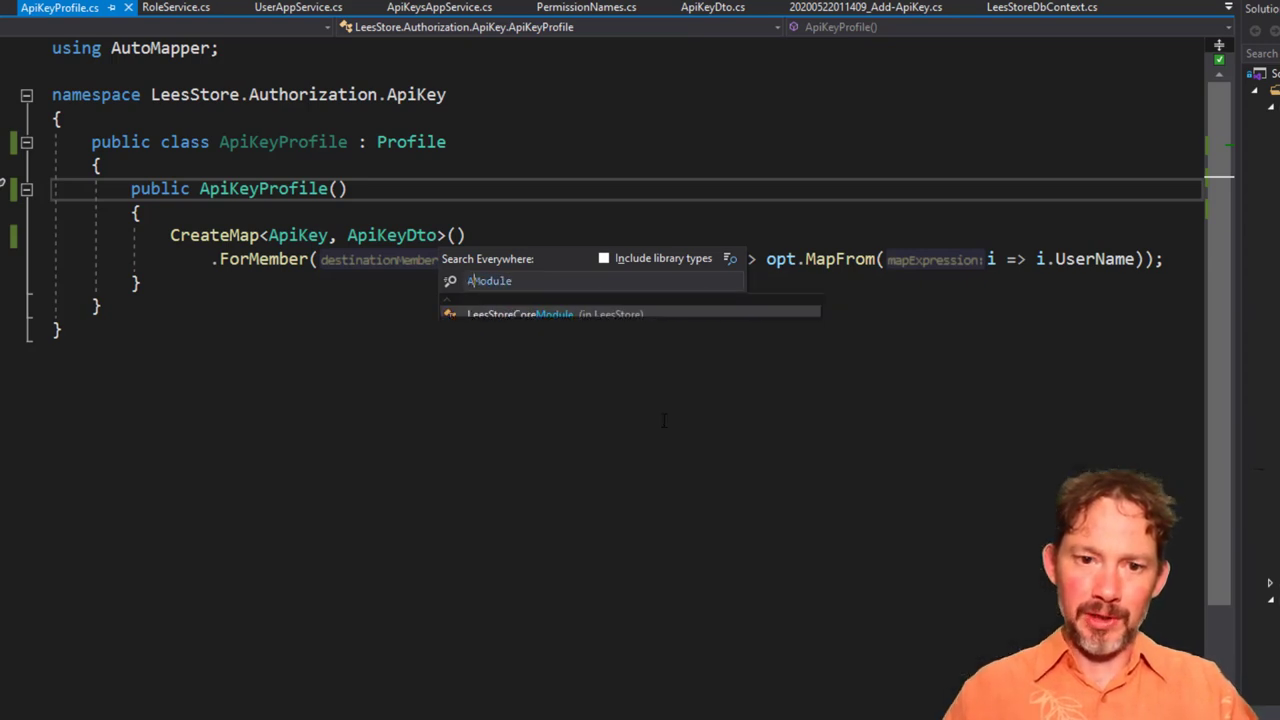
{"action": "left_click", "coordinate": [553, 313]}
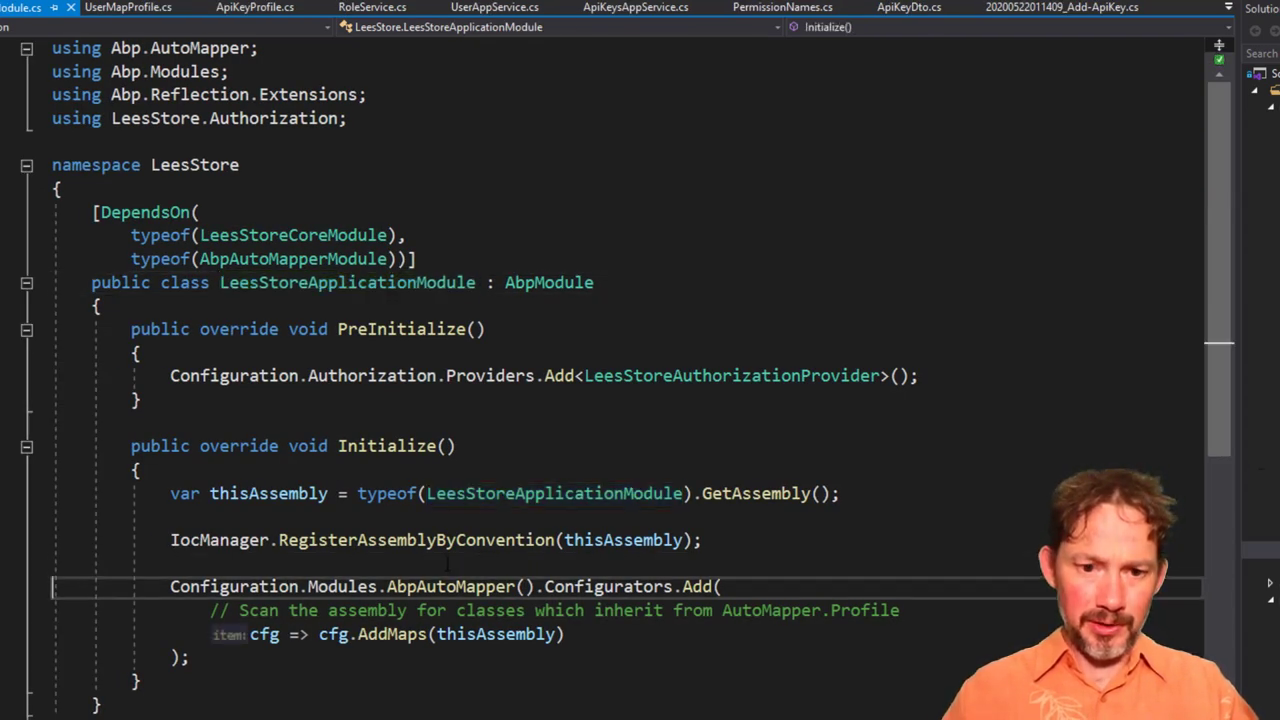
Add a thisAssembly variable and the cfg.AddMaps(thisAssembly) configurator to LeesStoreCoreModule's PreInitialize.
{"action": "left_click_drag", "start_coordinate": [170, 586], "coordinate": [190, 657]}
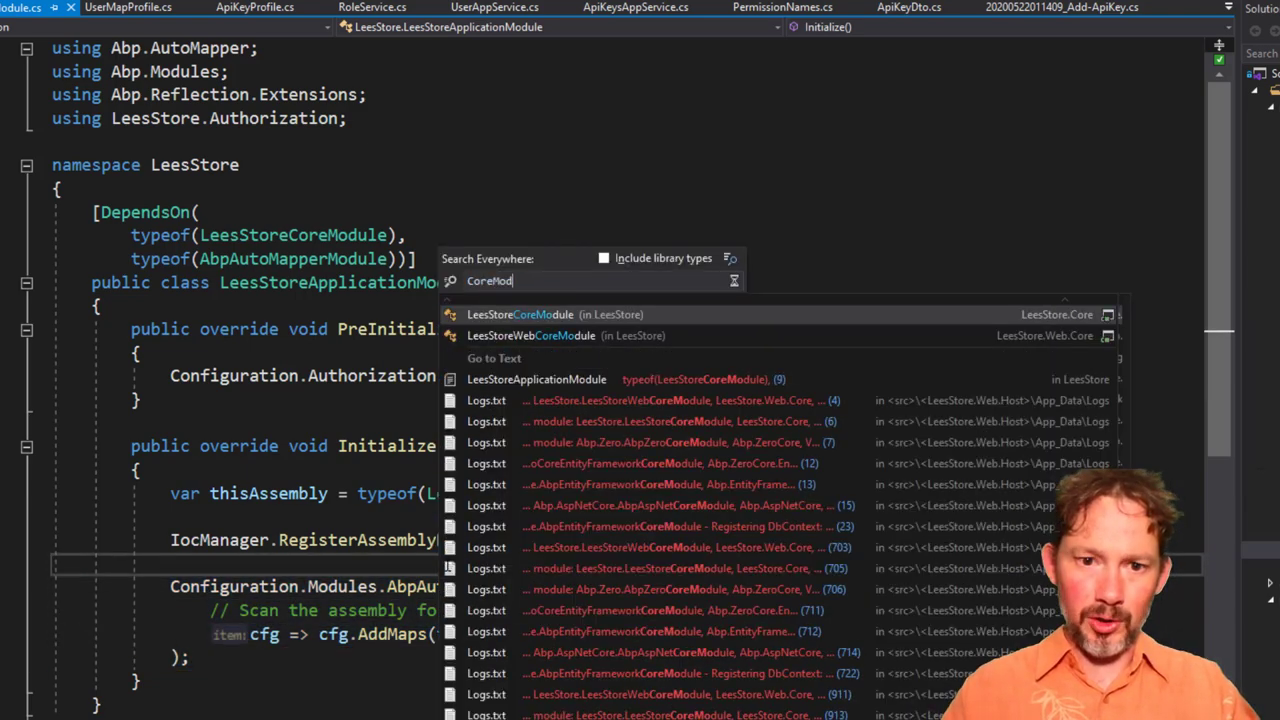
{"action": "left_click", "coordinate": [520, 314]}
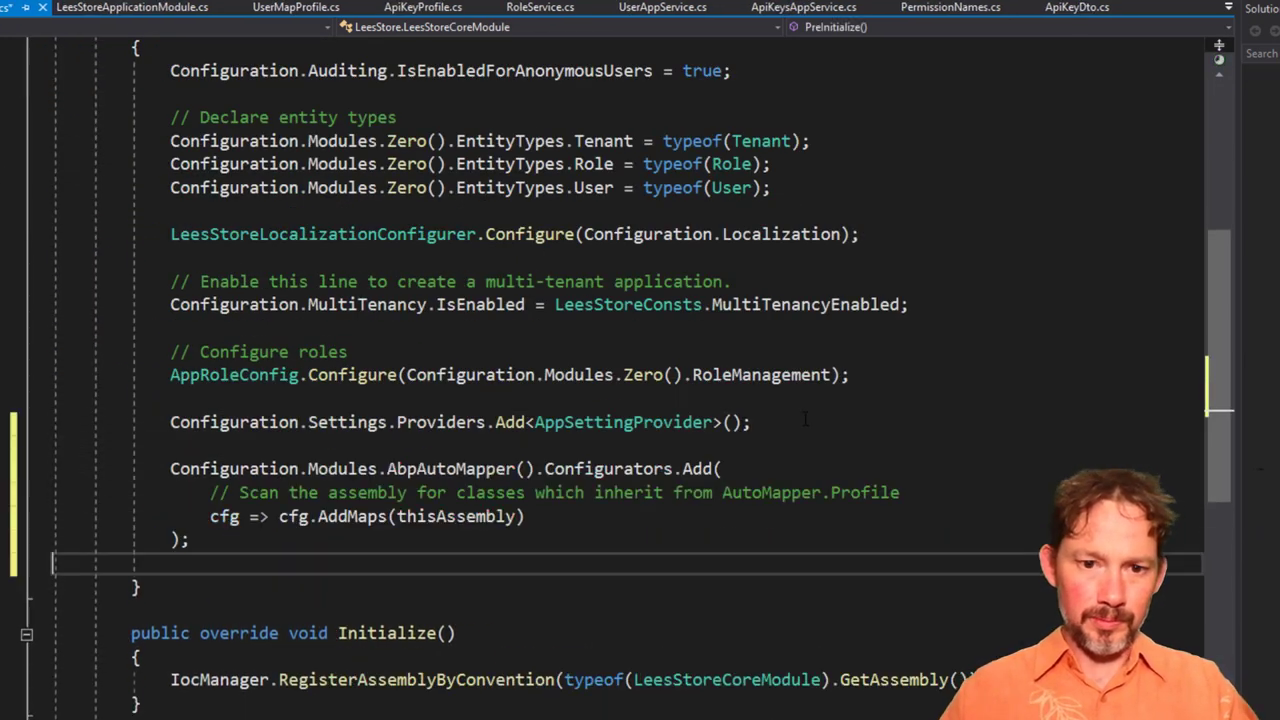
{"action": "type", "text": "var thisAssembly = typeof(LeesStoreApplicationModule).GetAssembly();"}
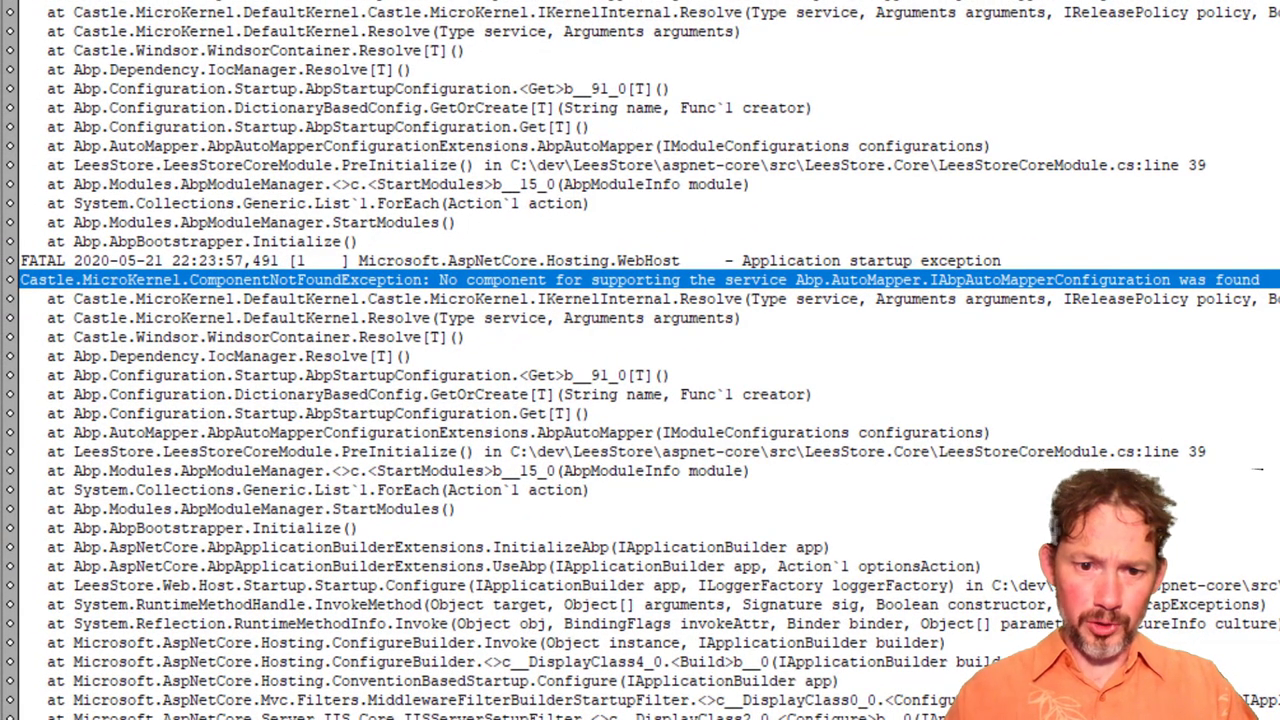
{"action": "key", "text": "Alt+Tab"}
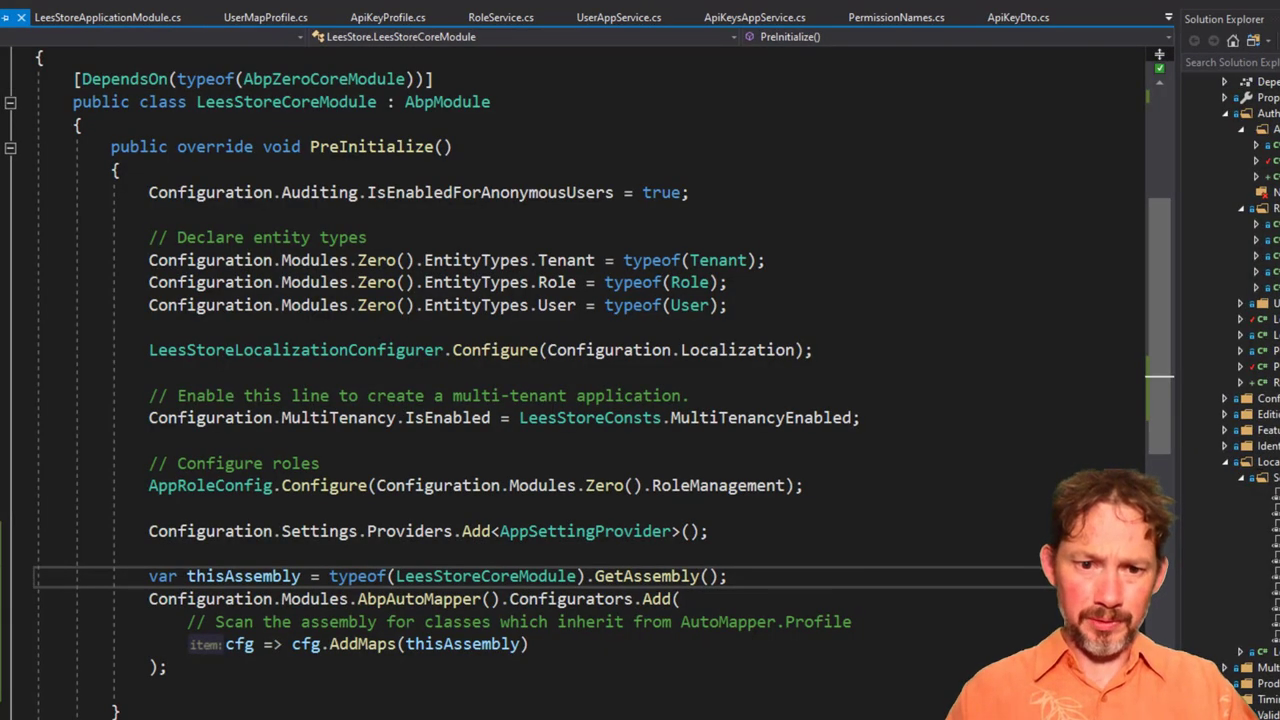
{"action": "left_click", "coordinate": [107, 17]}
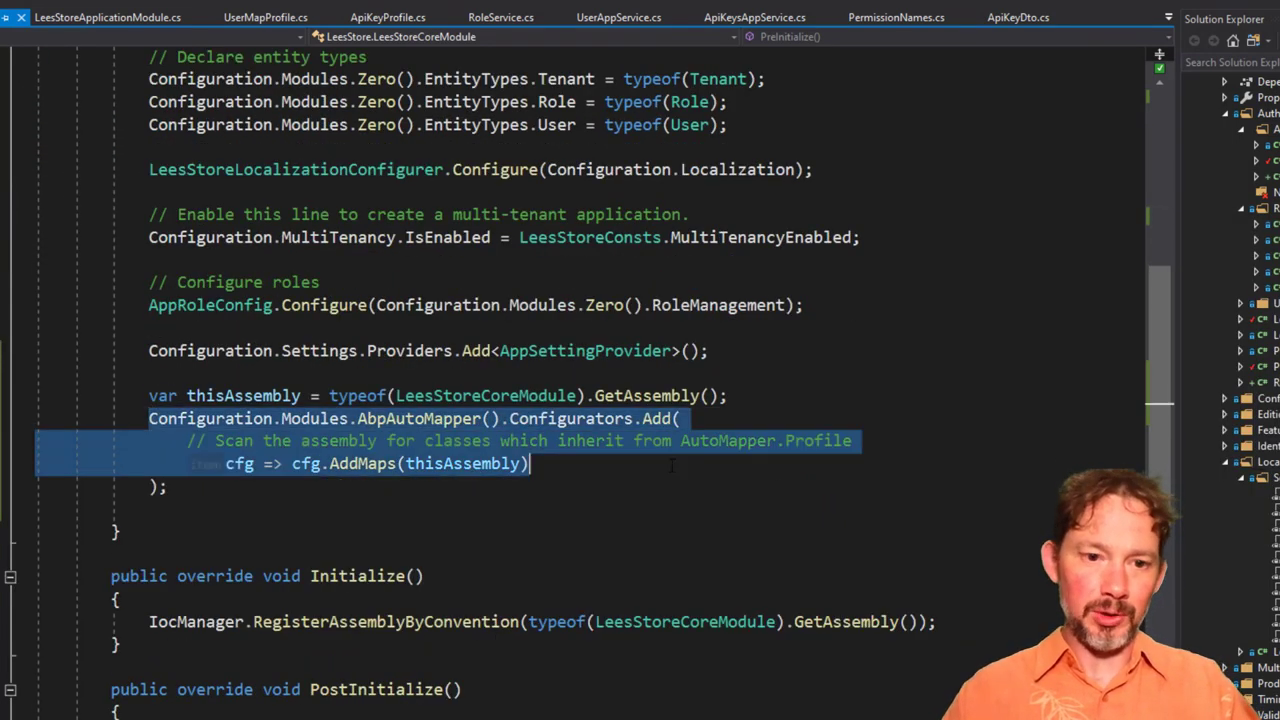
Create and save a new API key, then type 'sdf' in the API key list filter.
{"action": "key", "text": "alt+tab"}
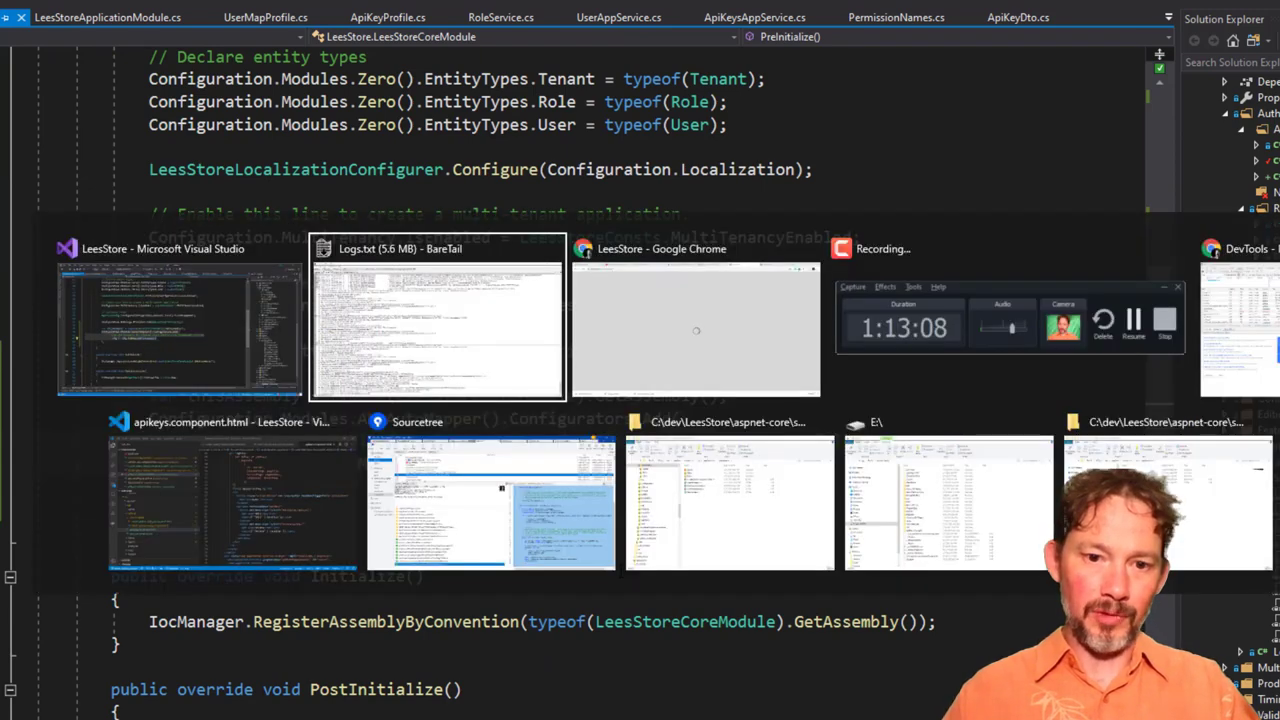
{"action": "left_click", "coordinate": [695, 330]}
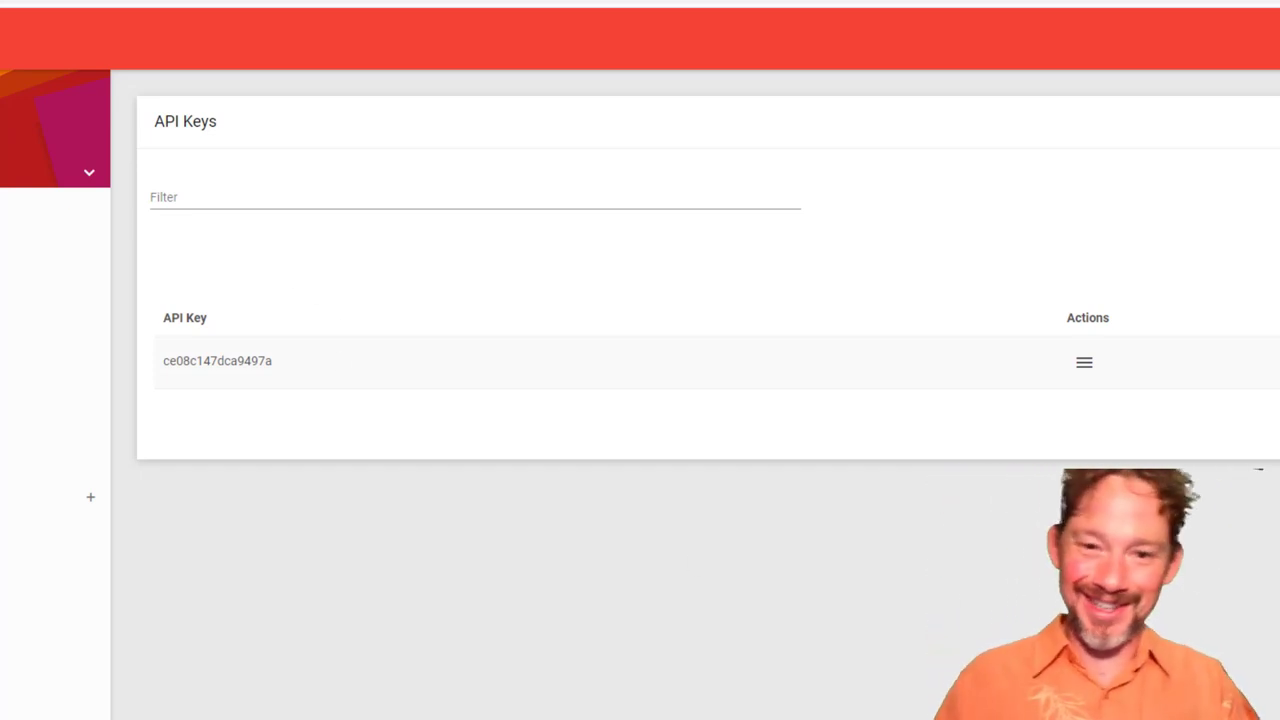
{"action": "left_click", "coordinate": [90, 497]}
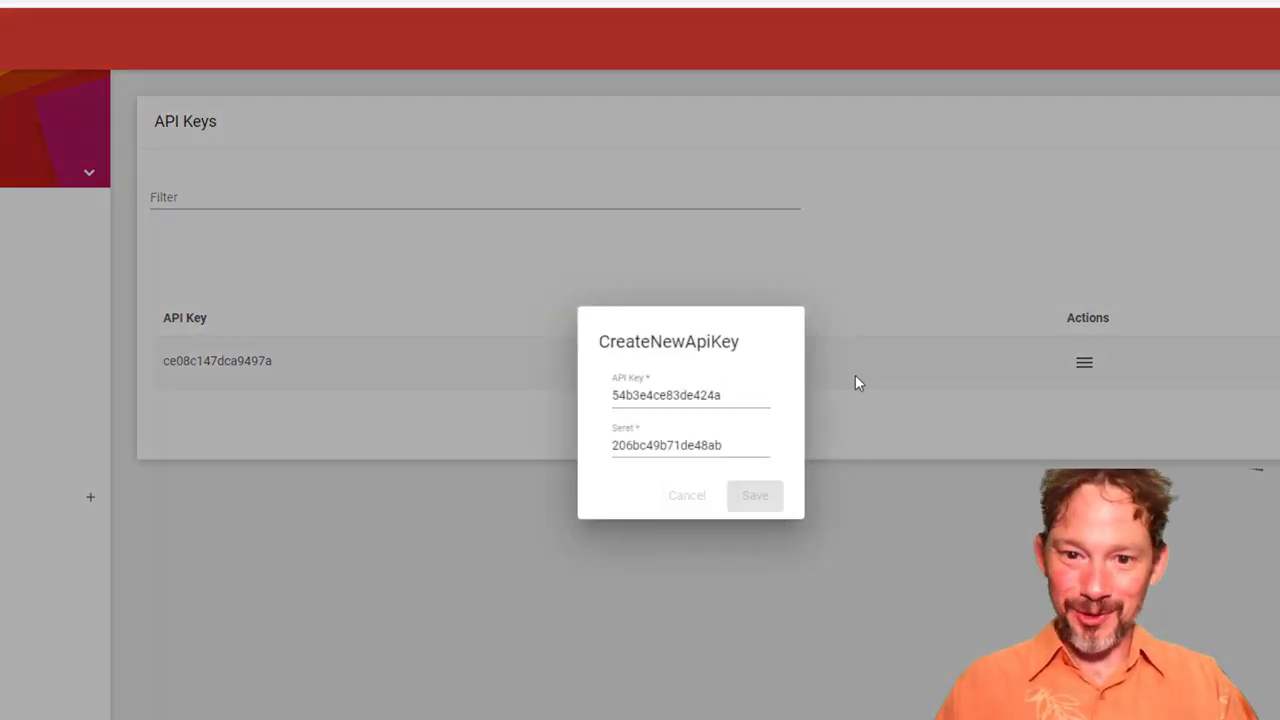
{"action": "left_click", "coordinate": [754, 495]}
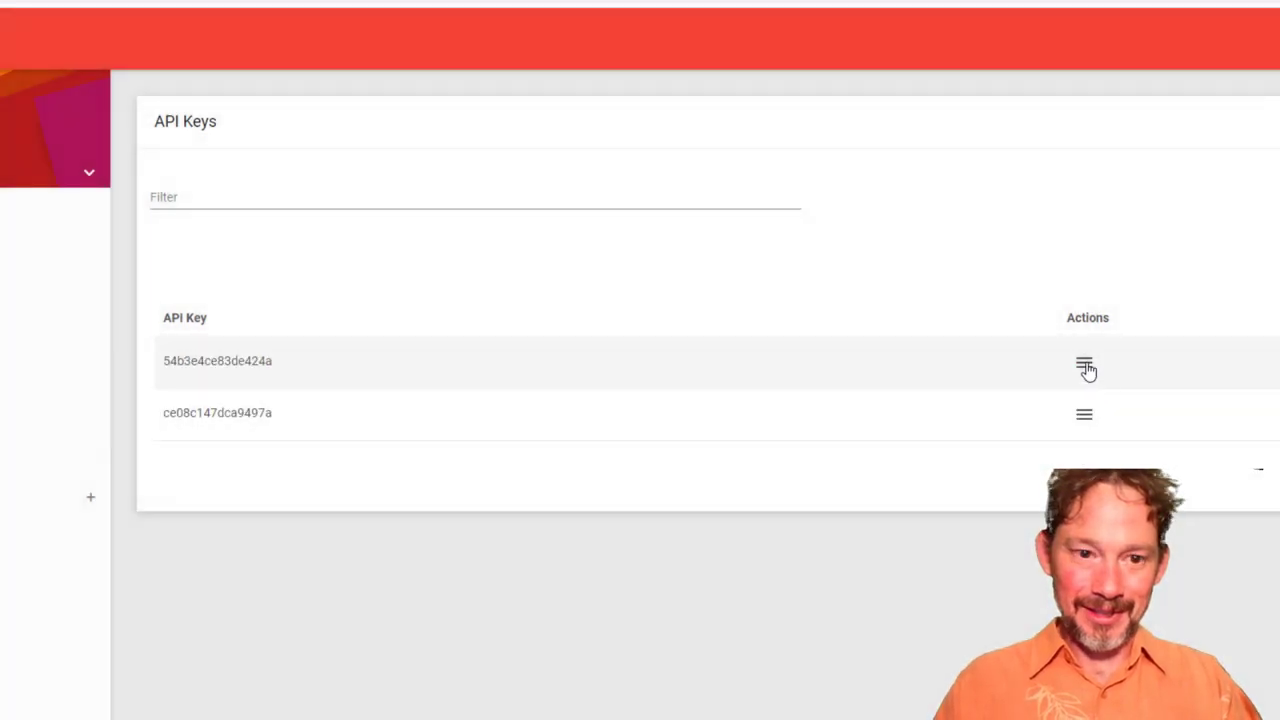
{"action": "left_click", "coordinate": [1084, 364]}
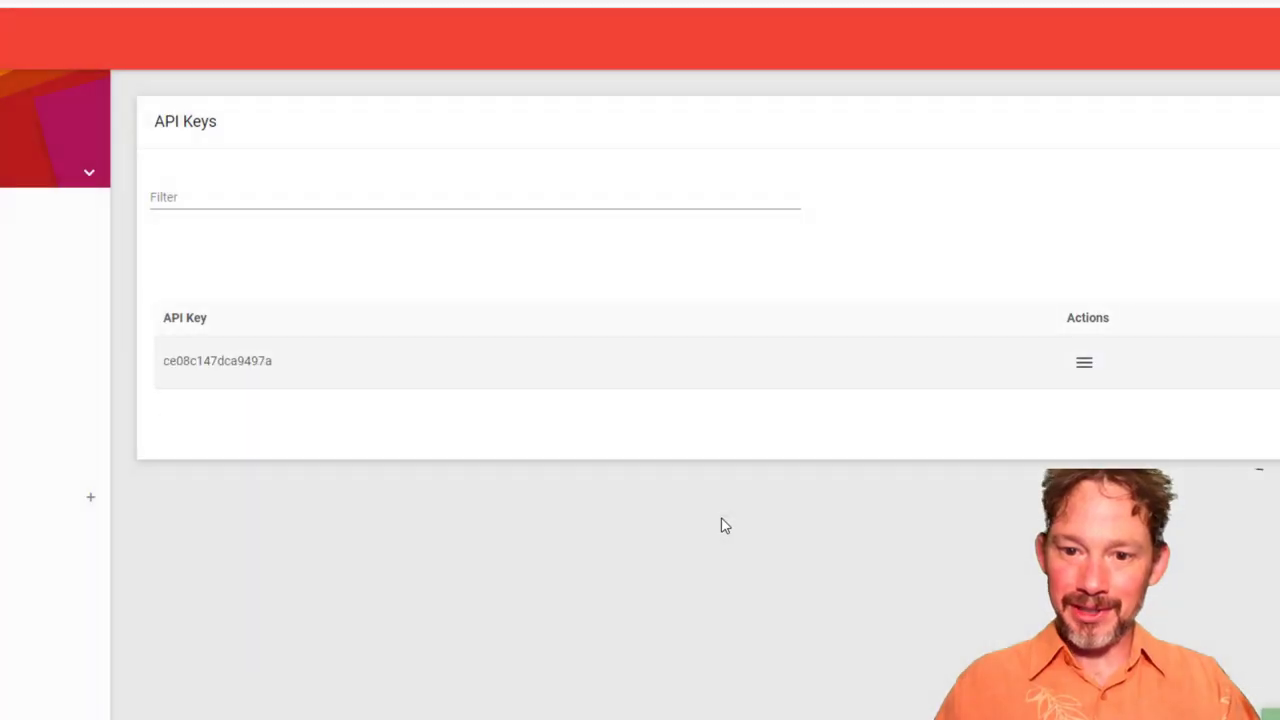
{"action": "mouse_move", "coordinate": [662, 557]}
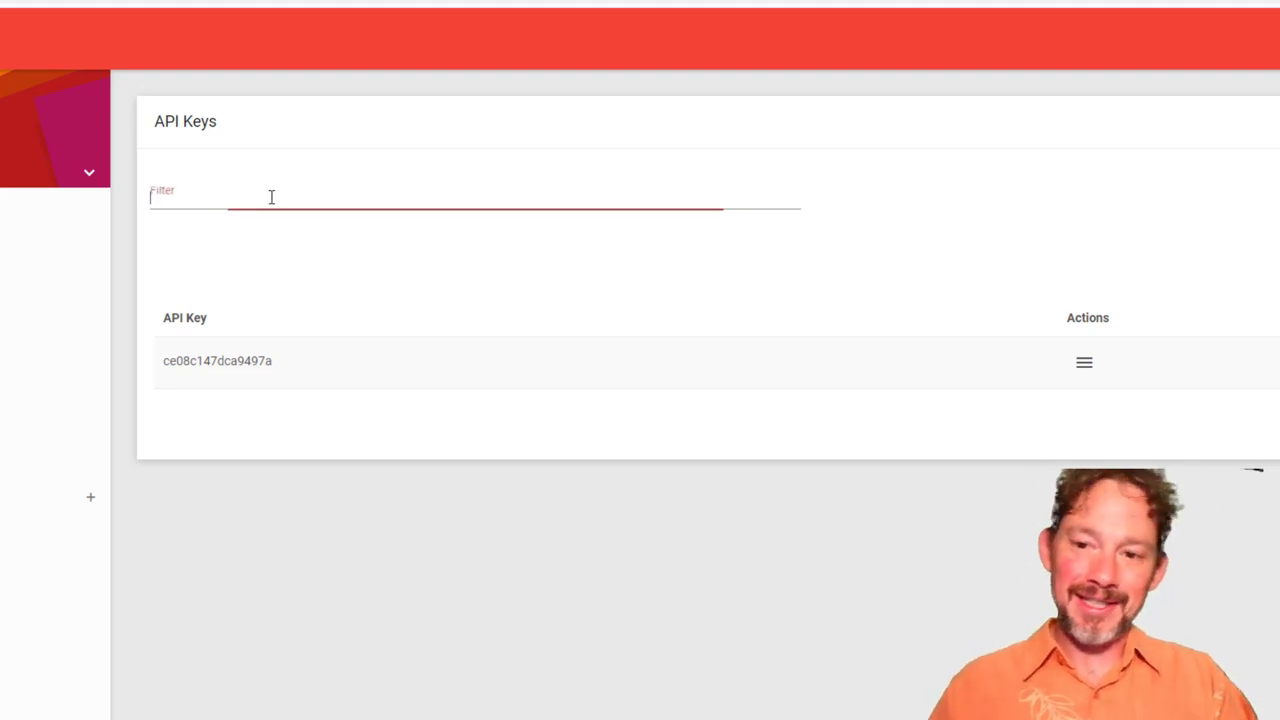
{"action": "type", "text": "sdf"}
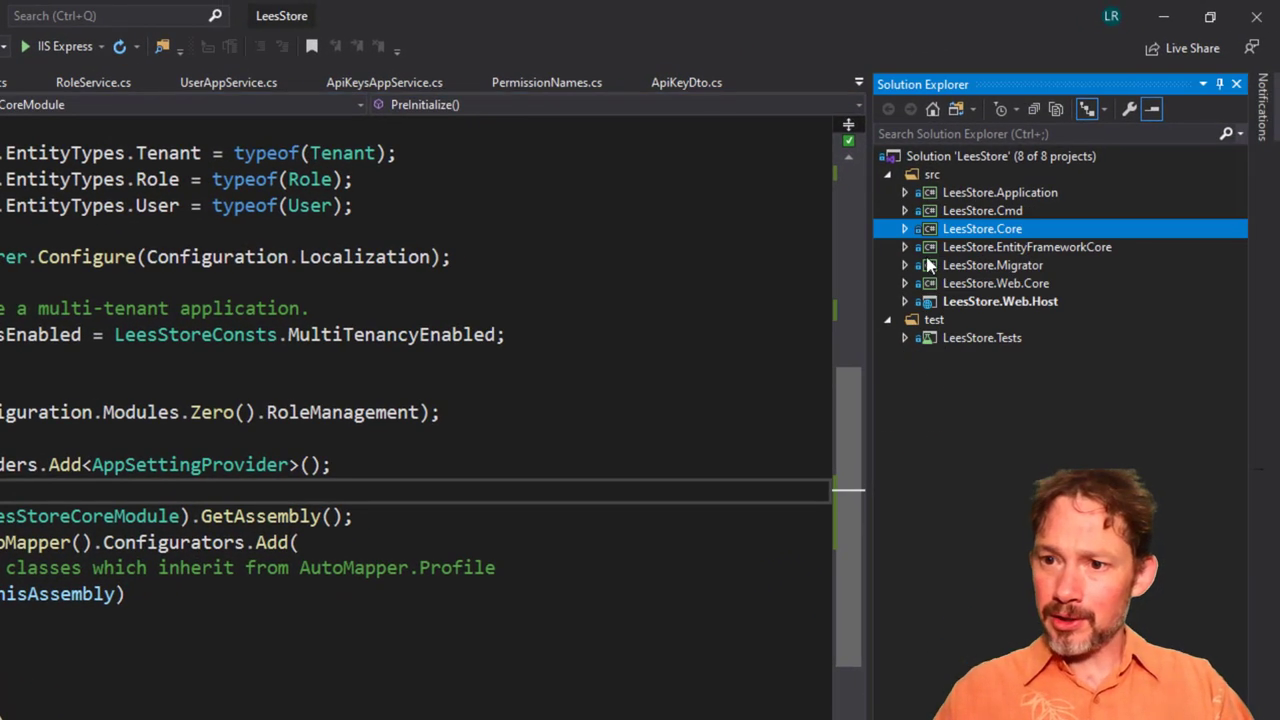
Open ProductController.cs and begin typing PermissionNames. inside its [AbpAuthorize()] attribute.
{"action": "left_click", "coordinate": [904, 192]}
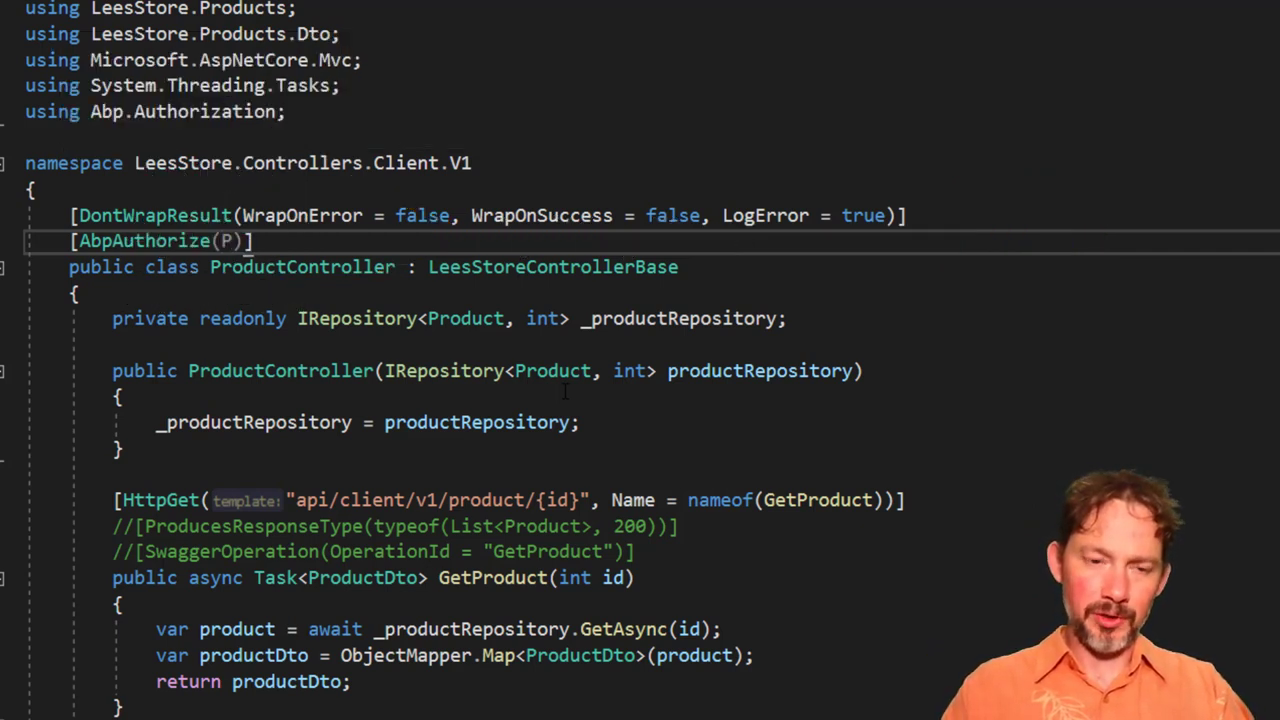
{"action": "type", "text": "ermissionNames."}
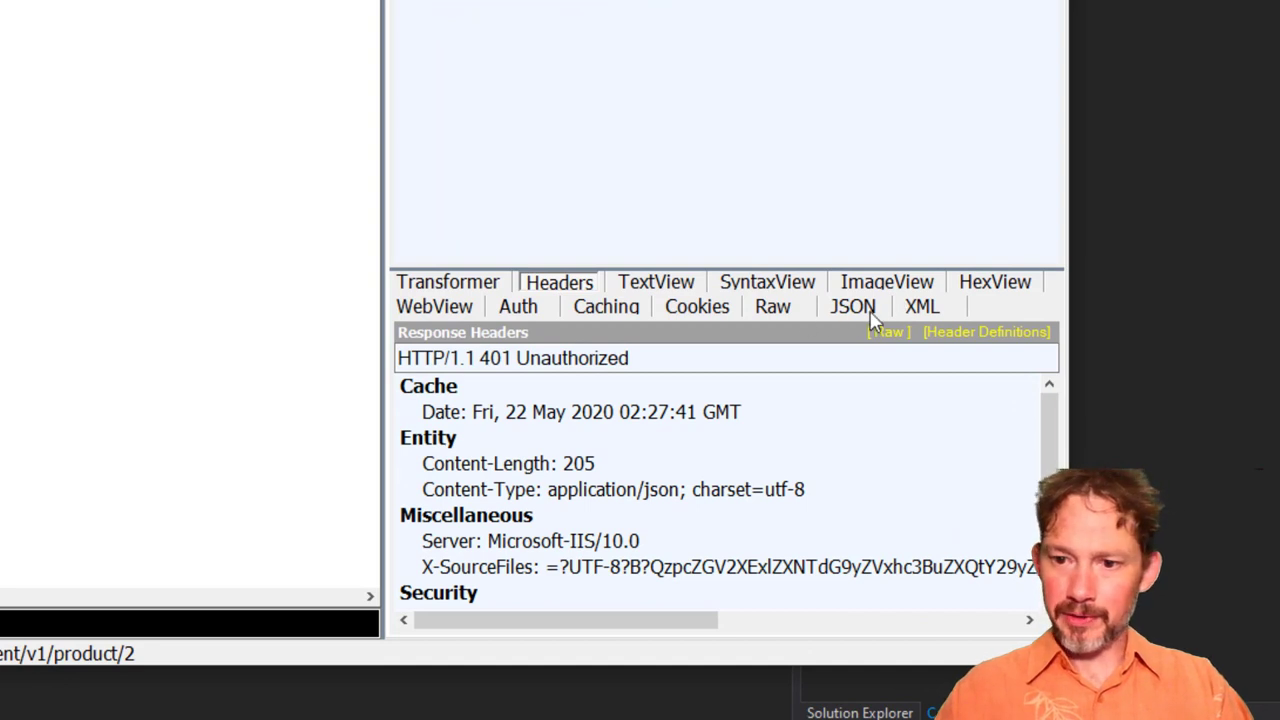
View the 401 Unauthorized response for api/client/v1/product/2 as JSON.
{"action": "left_click", "coordinate": [852, 306]}
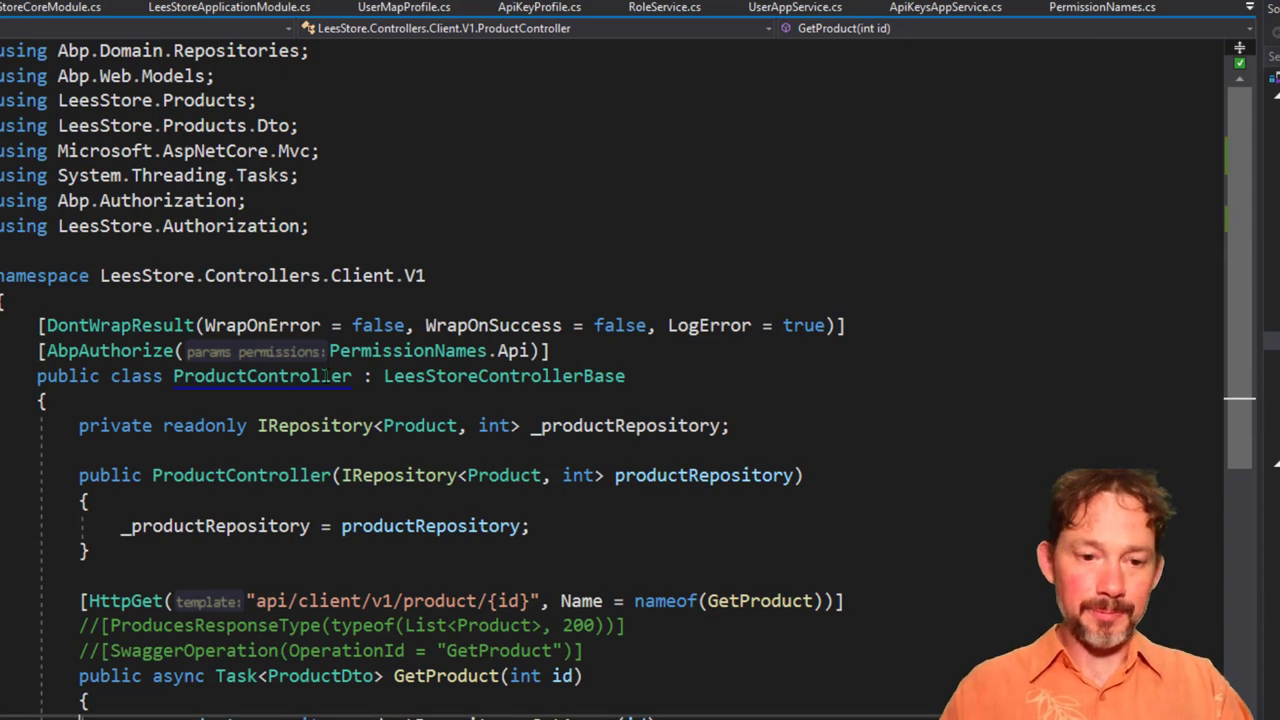
Complete [AbpAuthorize(PermissionNames.Api)] with the LeesStore.Authorization using and open TokenAuthController.cs.
{"action": "double_click", "coordinate": [420, 425]}
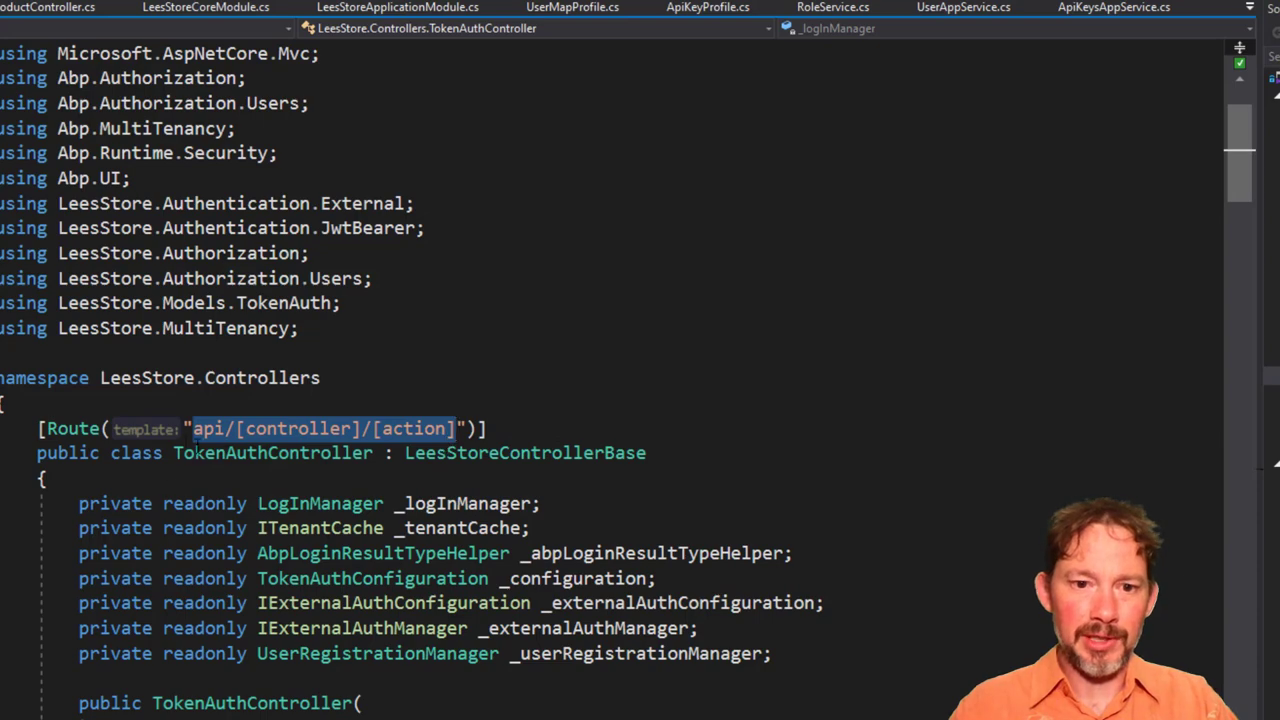
Scroll to TokenAuthController's Authenticate action and select its method name.
{"action": "scroll", "scroll_direction": "down", "scroll_amount": 3}
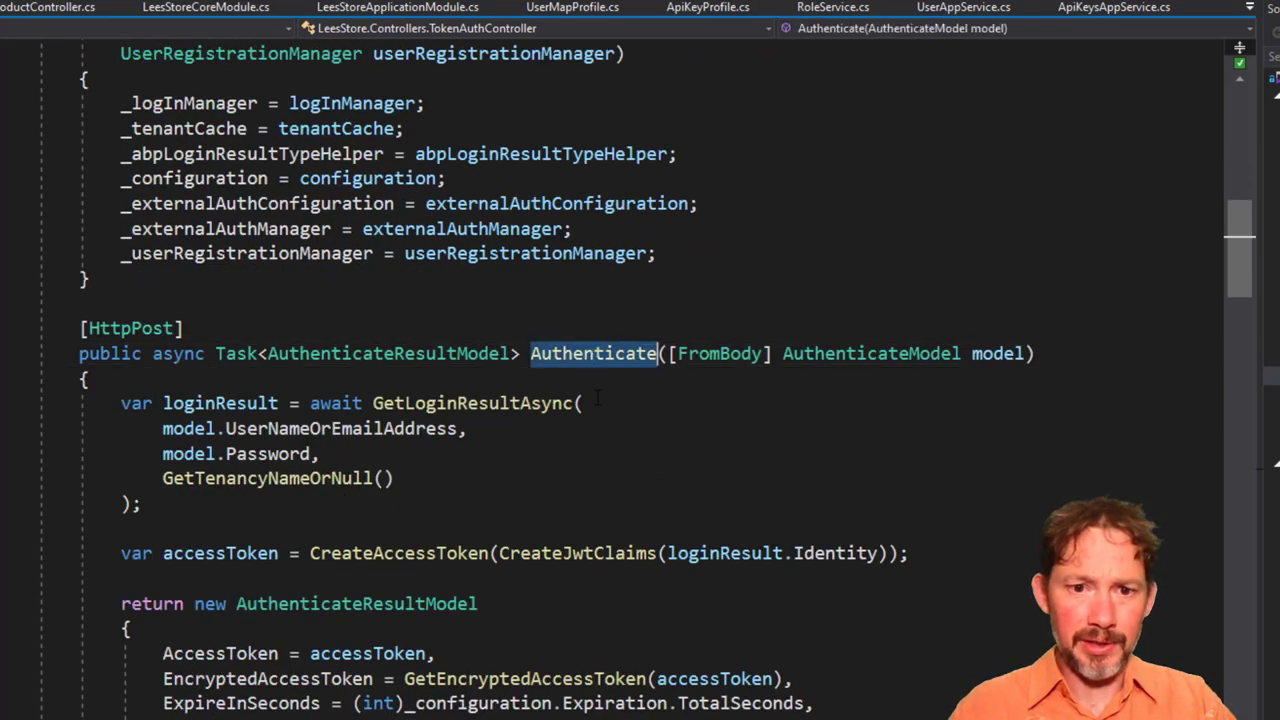
{"action": "double_click", "coordinate": [871, 353]}
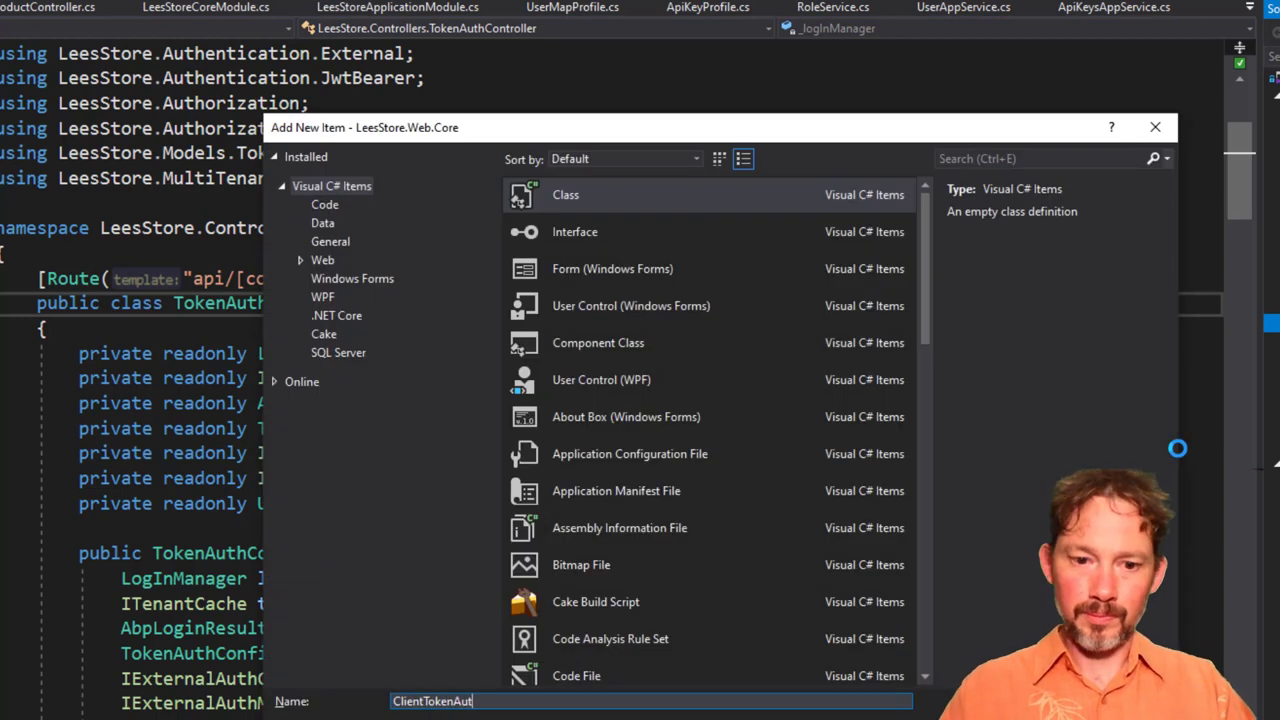
Add ClientTokenAuthController.cs and review IApiKeyAuthenticationService in ApiKeyAuthenticationService.cs.
{"action": "key", "text": "Return"}
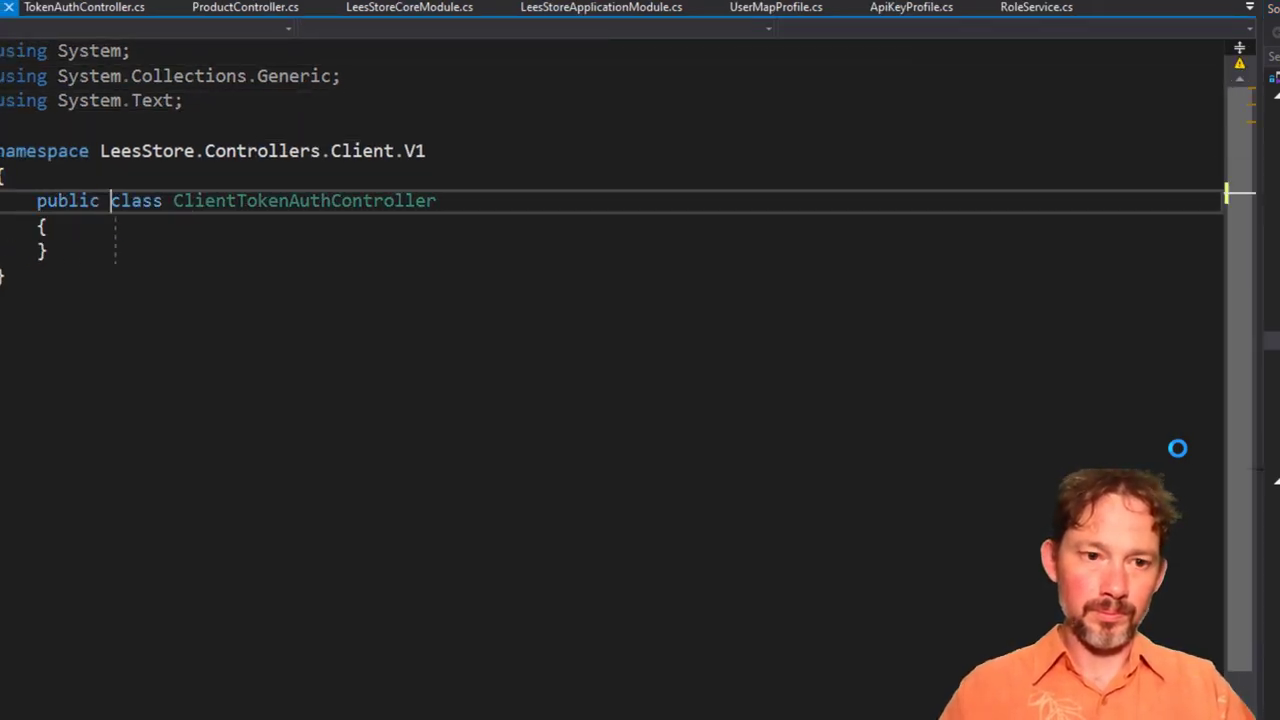
{"action": "left_click", "coordinate": [84, 8]}
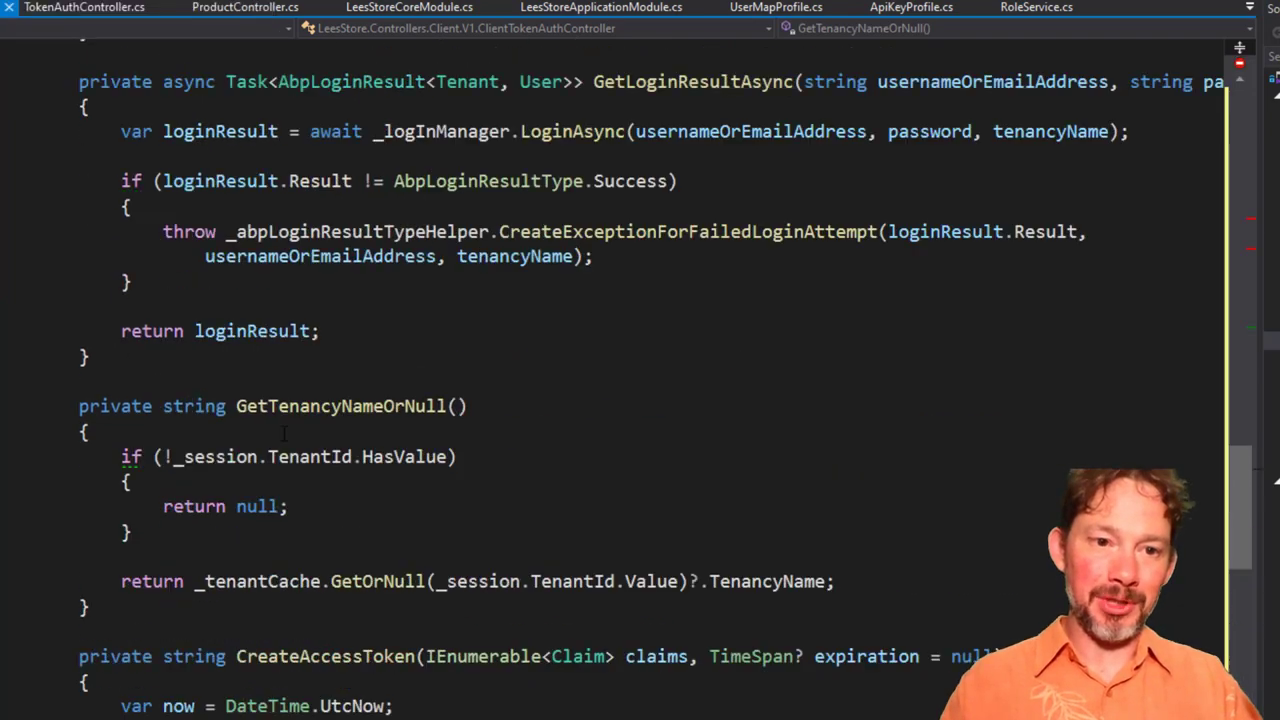
{"action": "scroll", "scroll_direction": "up", "scroll_amount": 3}
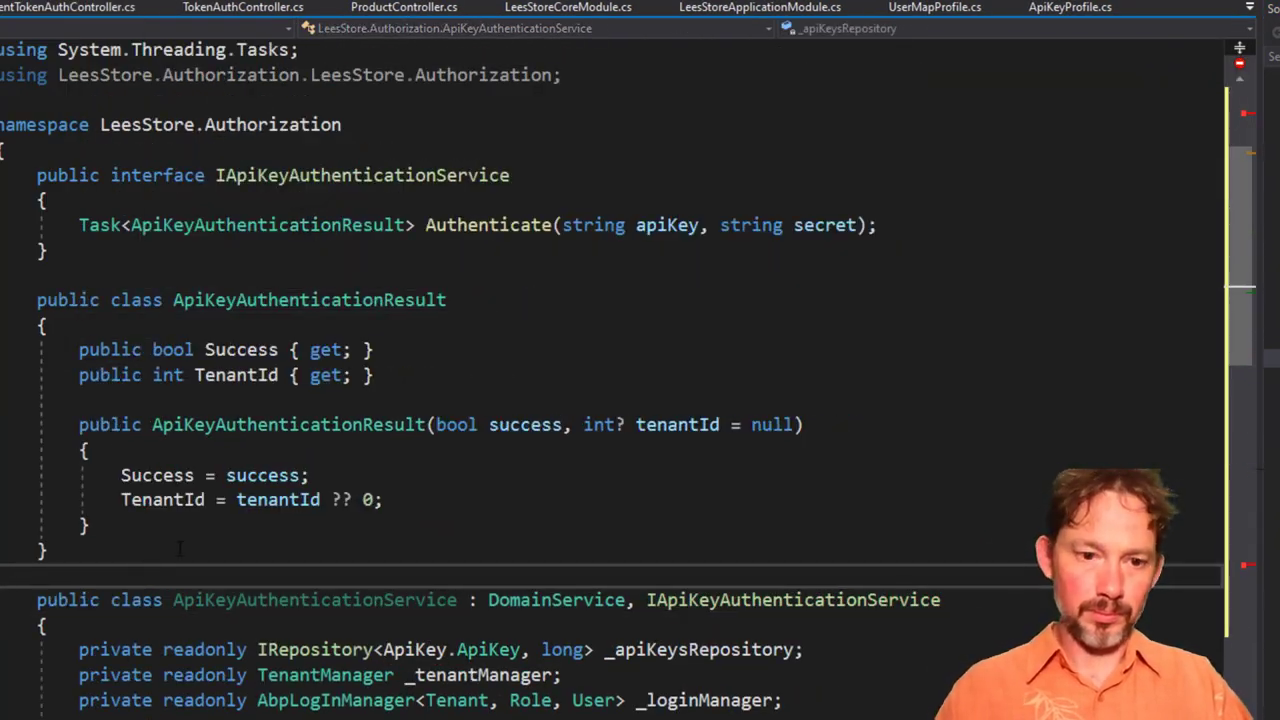
{"action": "scroll", "scroll_direction": "up", "scroll_amount": 3}
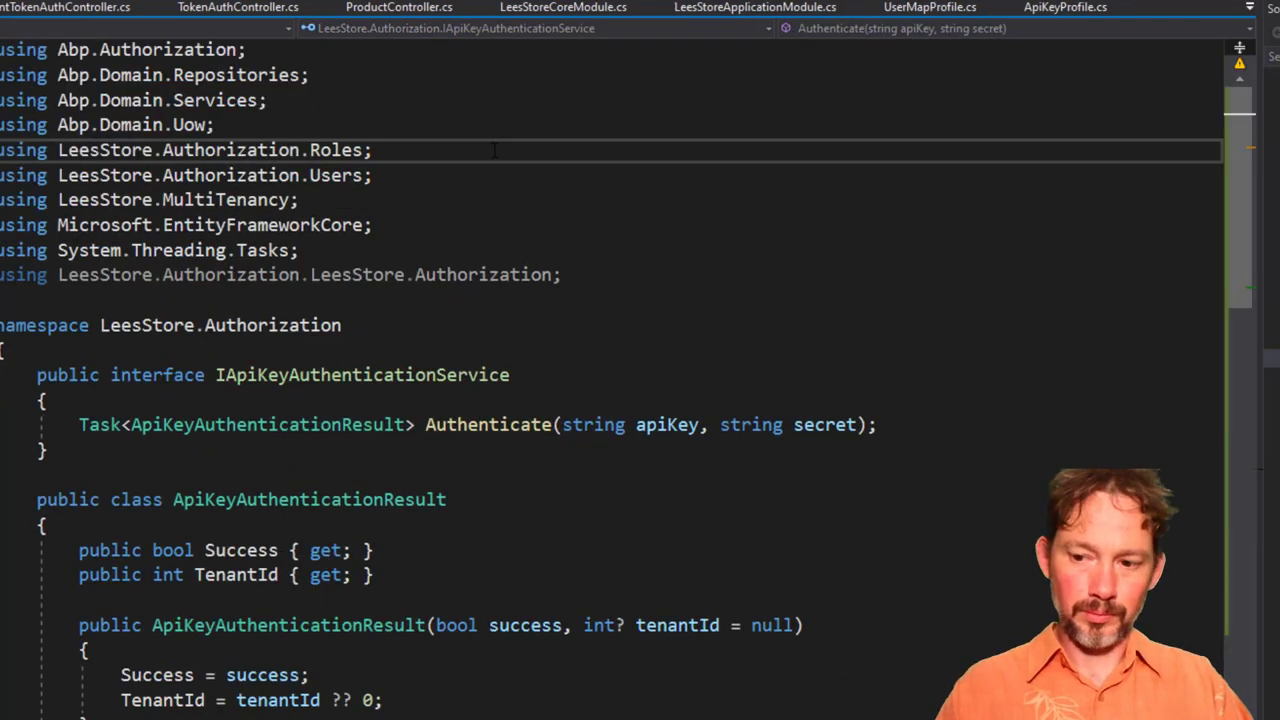
{"action": "left_click", "coordinate": [237, 7]}
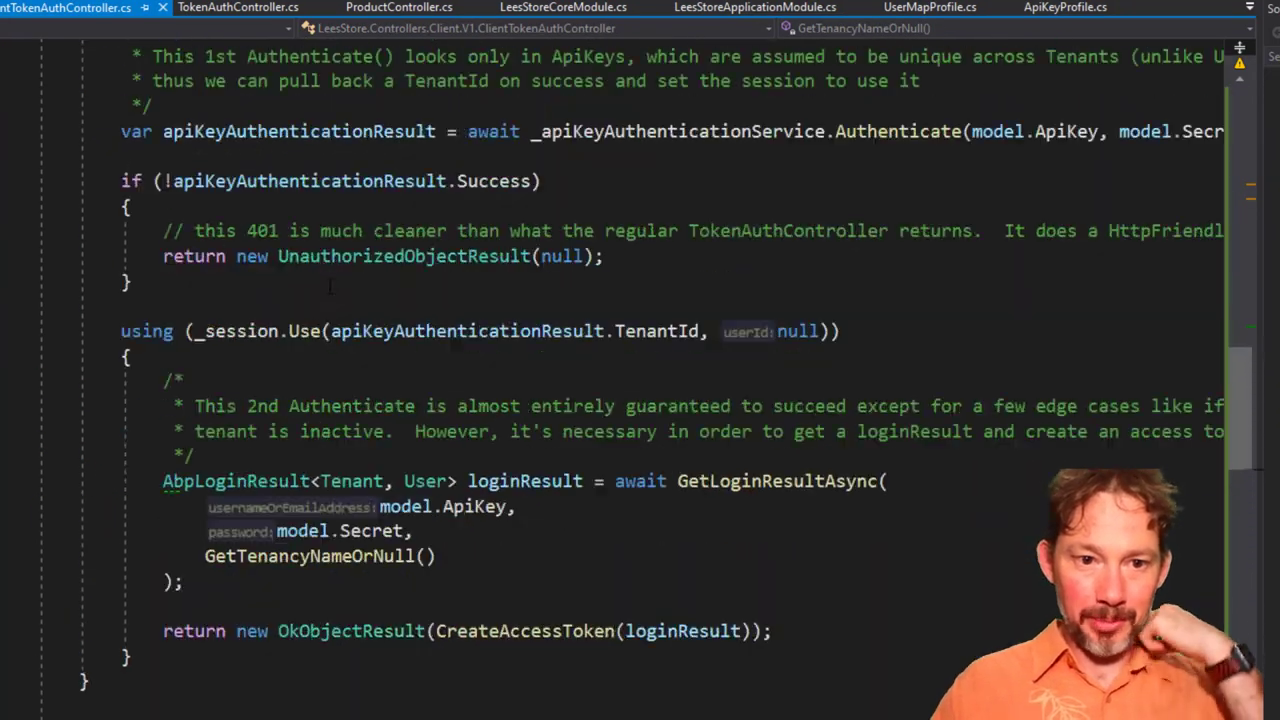
{"action": "scroll", "scroll_direction": "up", "scroll_amount": 3}
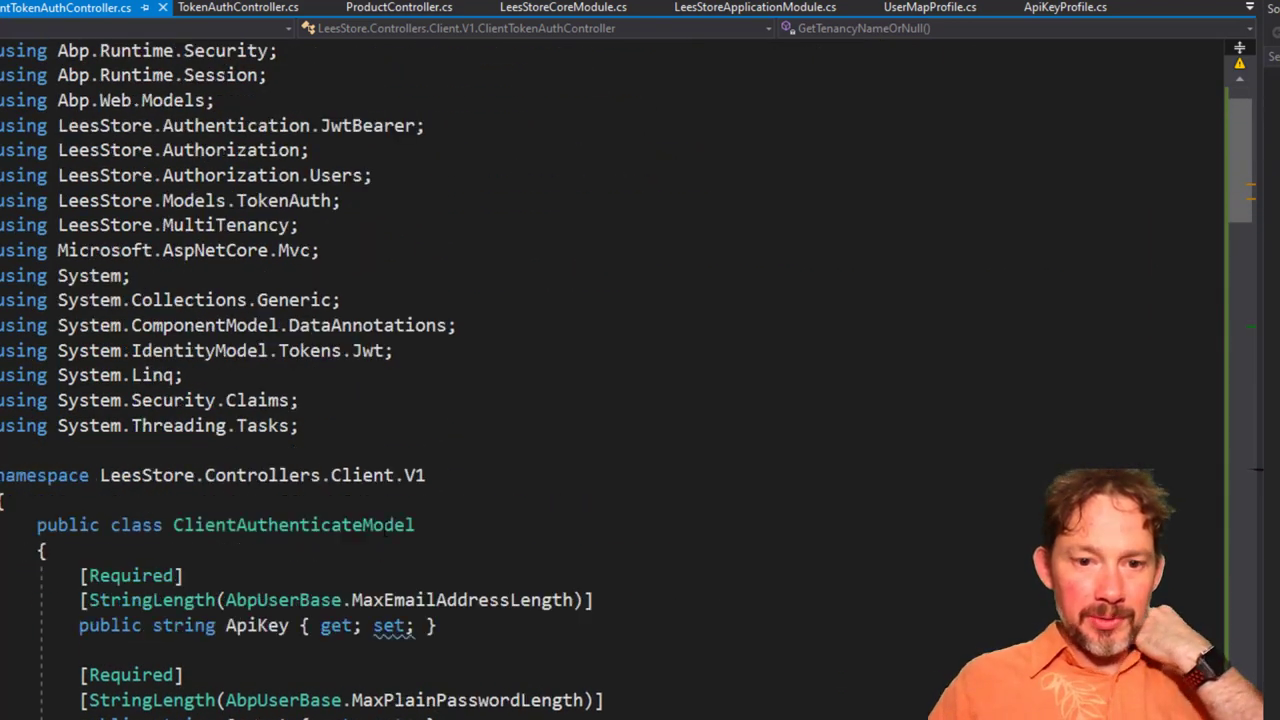
{"action": "scroll", "scroll_direction": "down", "scroll_amount": 3}
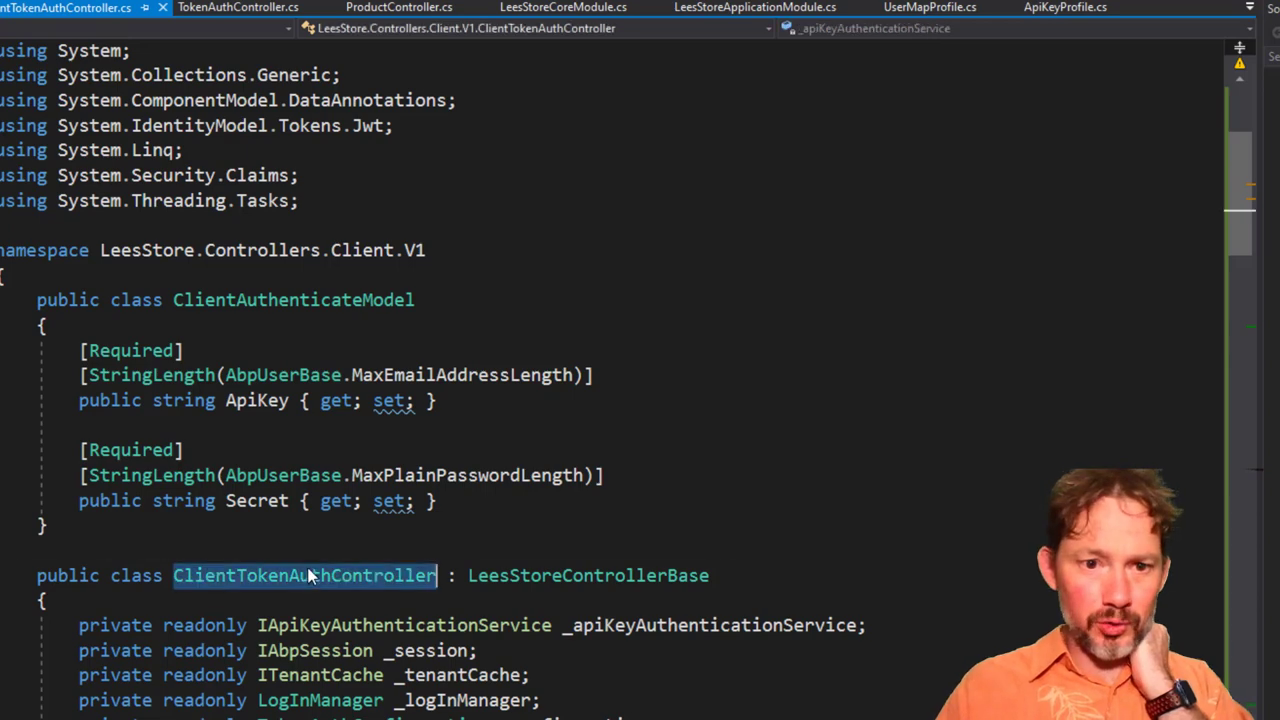
{"action": "scroll", "scroll_direction": "down", "scroll_amount": 3}
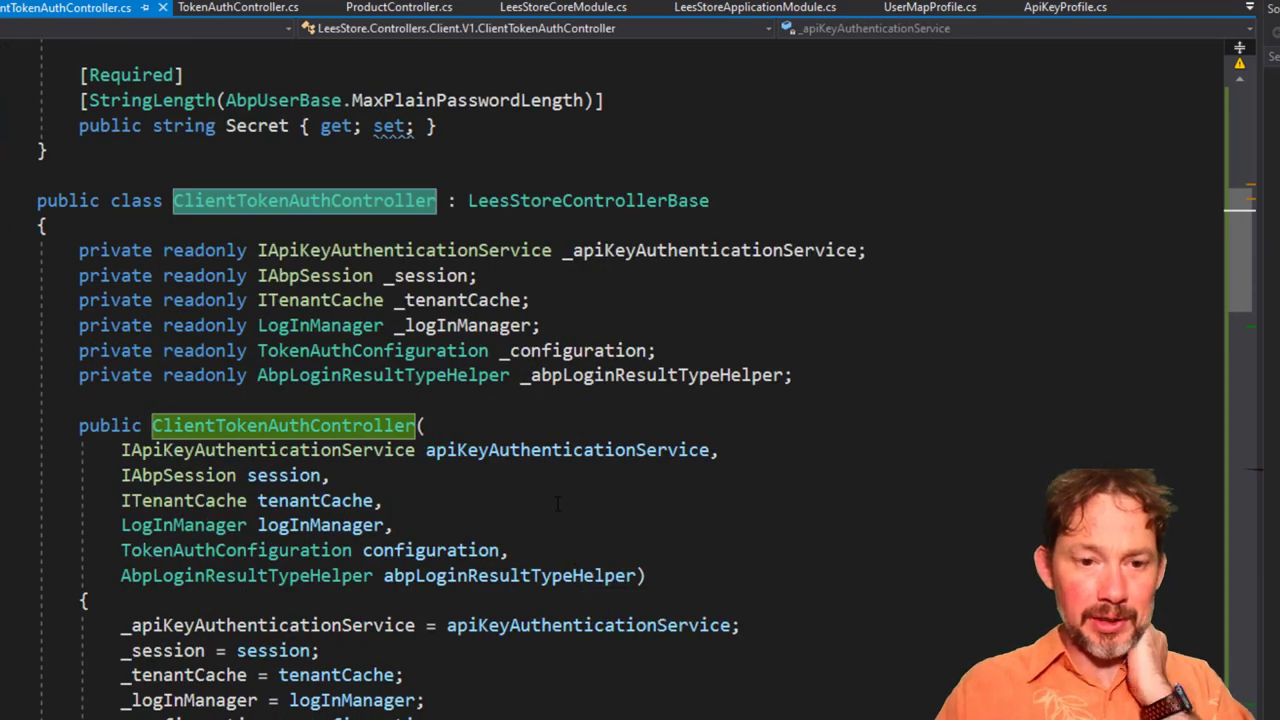
{"action": "scroll", "scroll_direction": "down", "scroll_amount": 3}
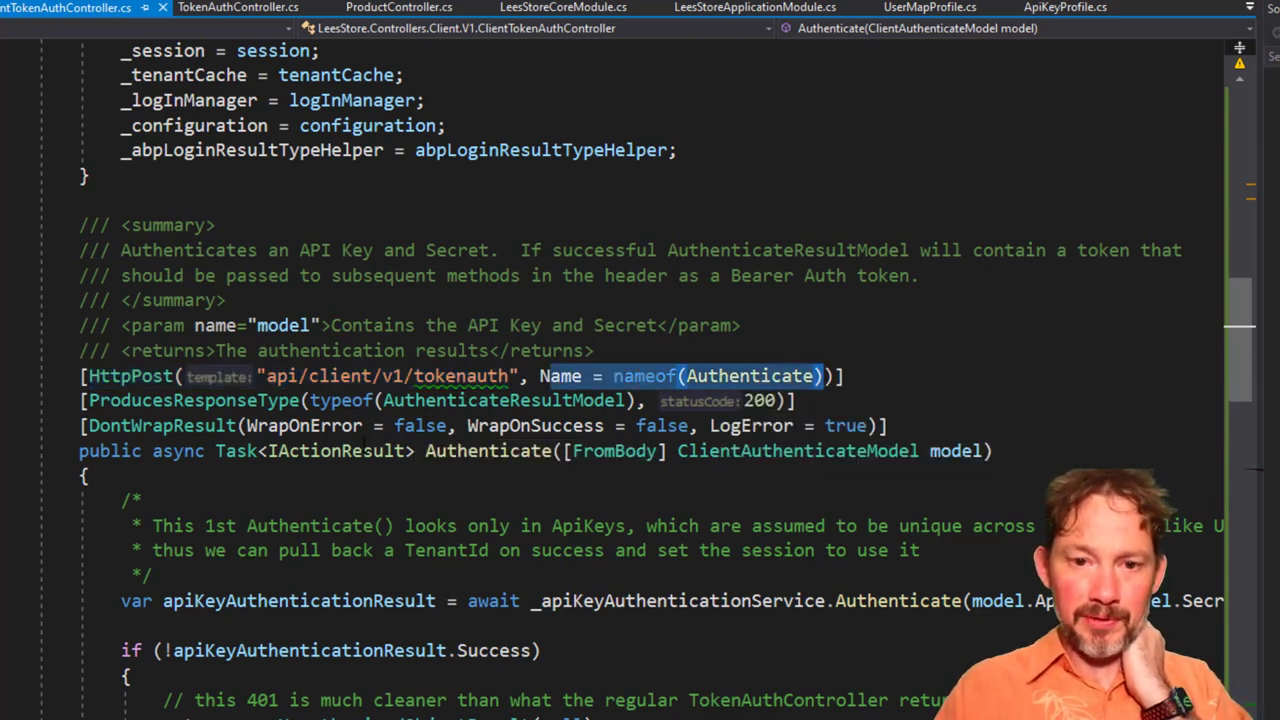
{"action": "scroll", "scroll_direction": "down", "scroll_amount": 3}
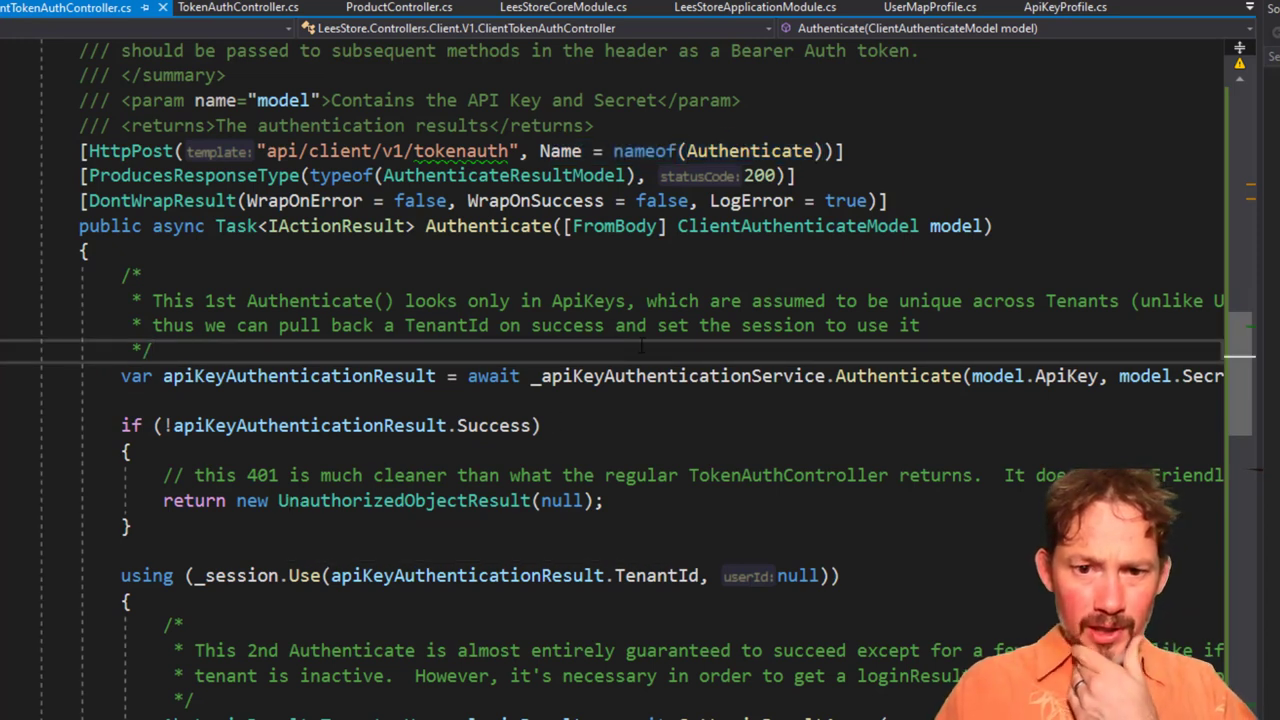
{"action": "double_click", "coordinate": [678, 375]}
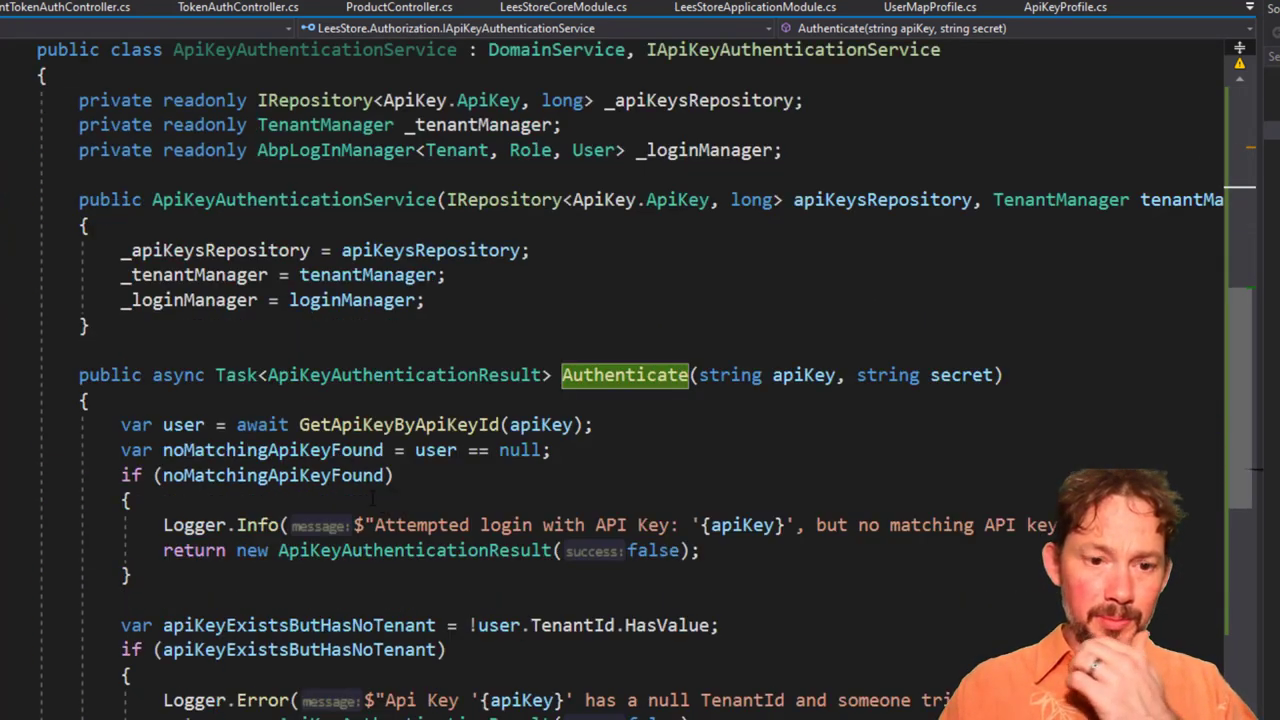
Inspect ApiKeyAuthenticationService's key lookup, highlighting the _apiKeysRepository reference.
{"action": "scroll", "scroll_direction": "down", "scroll_amount": 3}
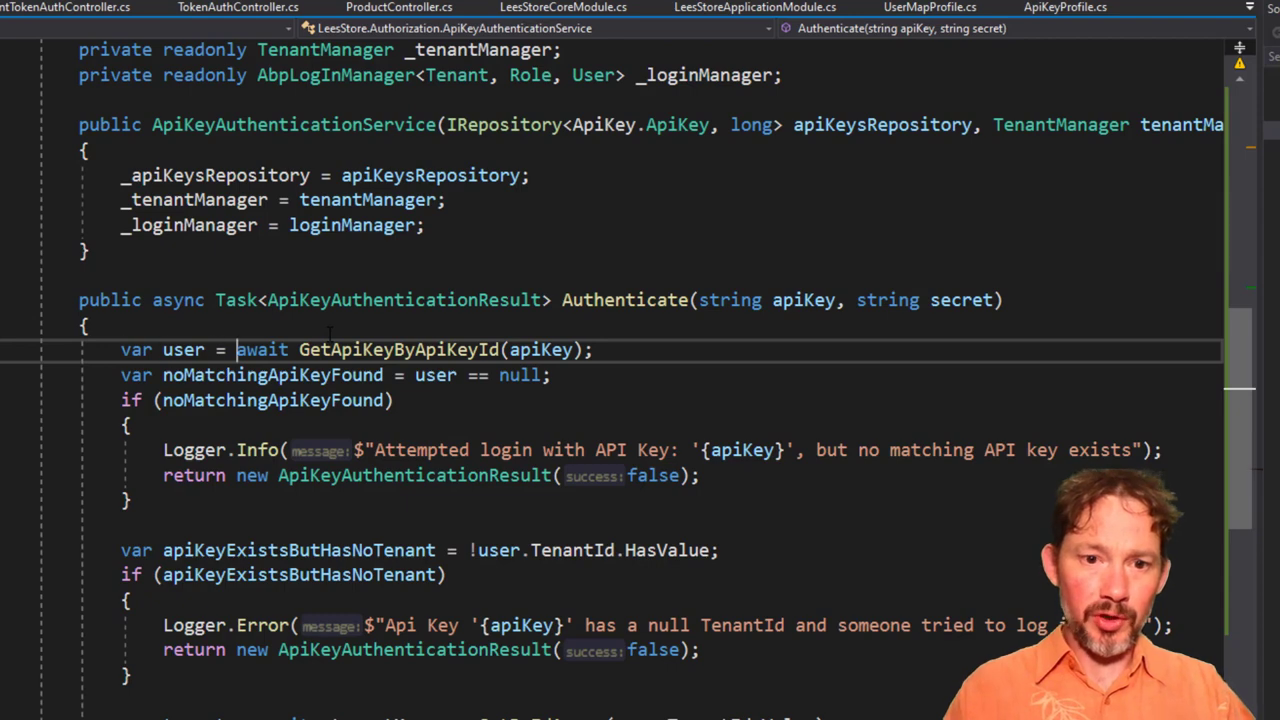
{"action": "double_click", "coordinate": [400, 349]}
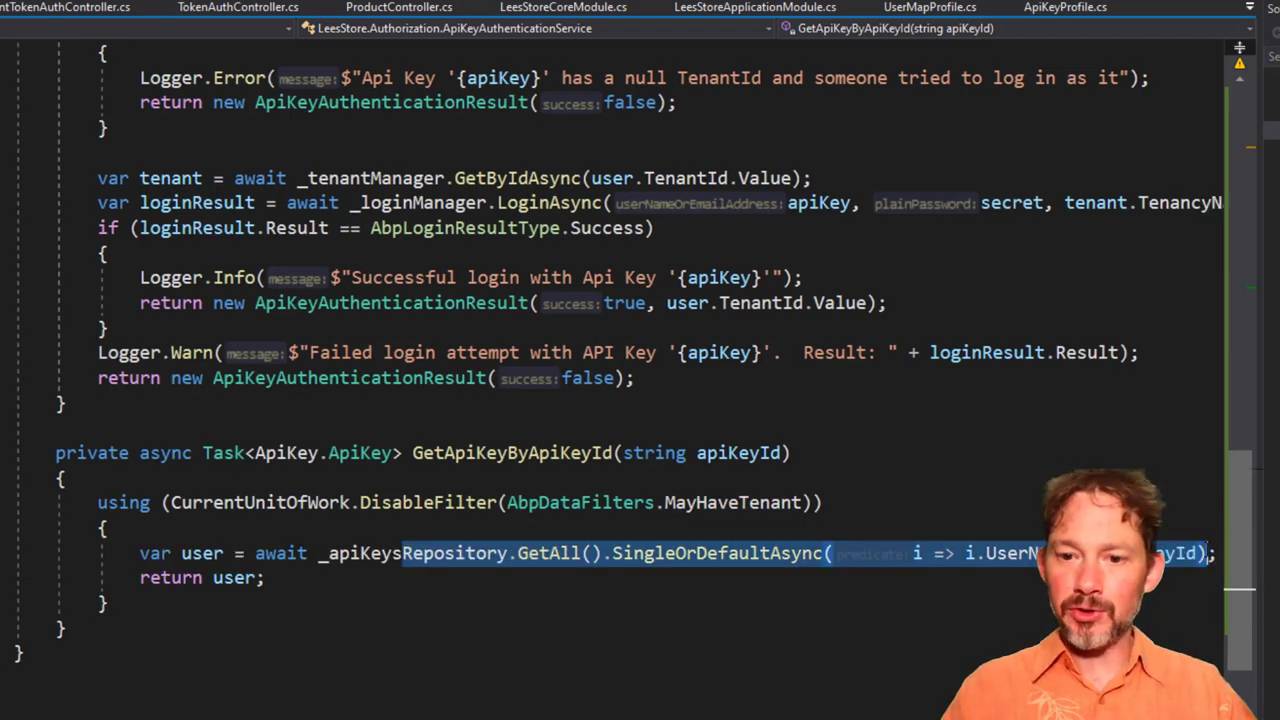
{"action": "double_click", "coordinate": [738, 452]}
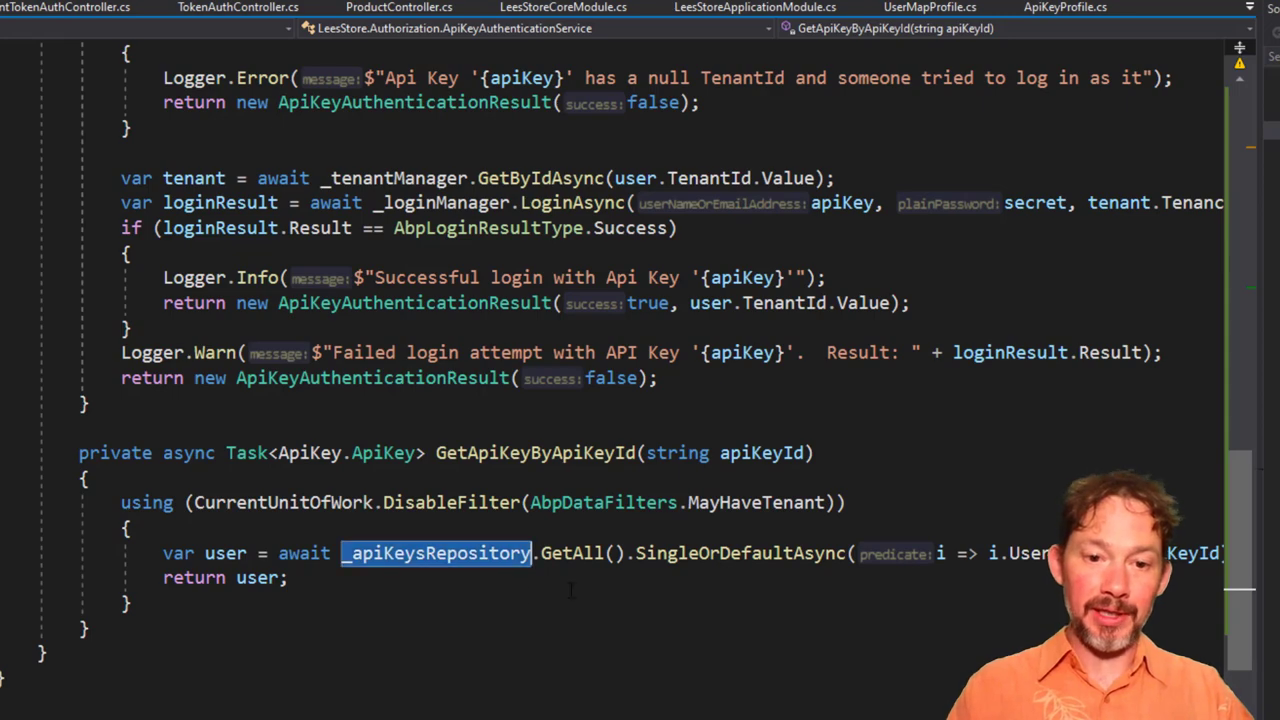
Scroll through the login logic and highlight the secret passed as the login password.
{"action": "scroll", "scroll_direction": "up", "scroll_amount": 3}
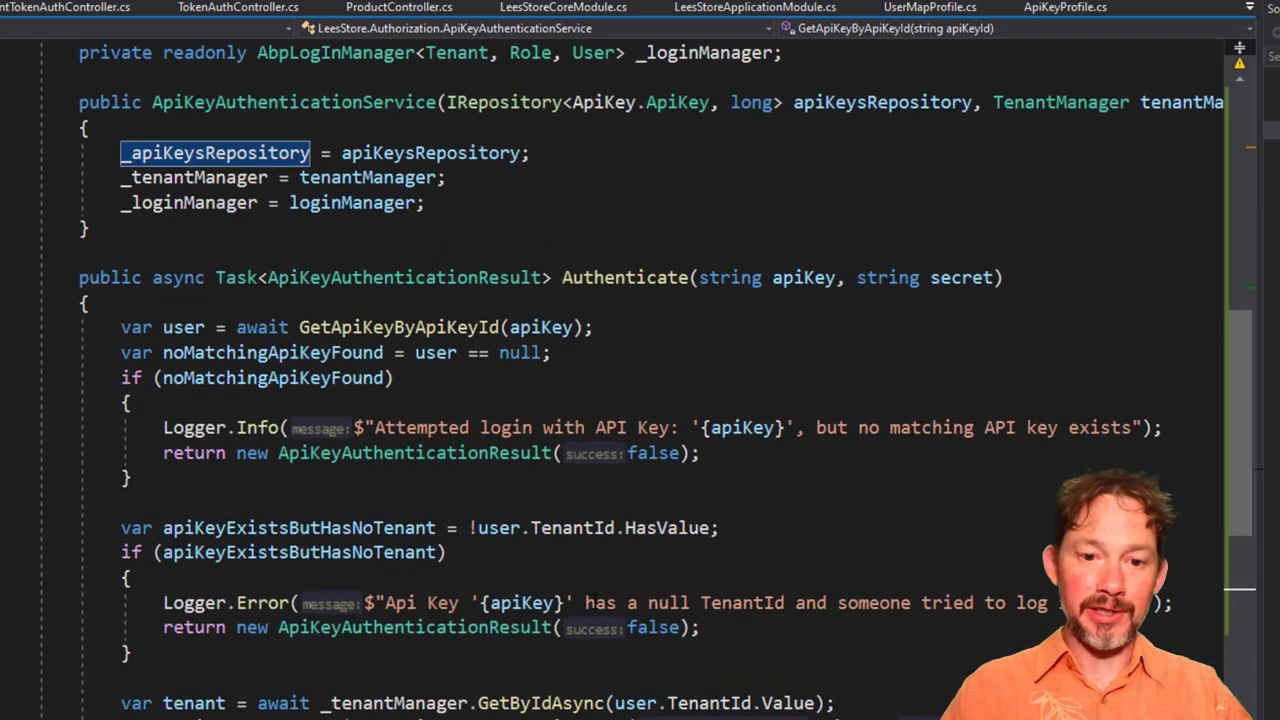
{"action": "scroll", "scroll_direction": "up", "scroll_amount": 3}
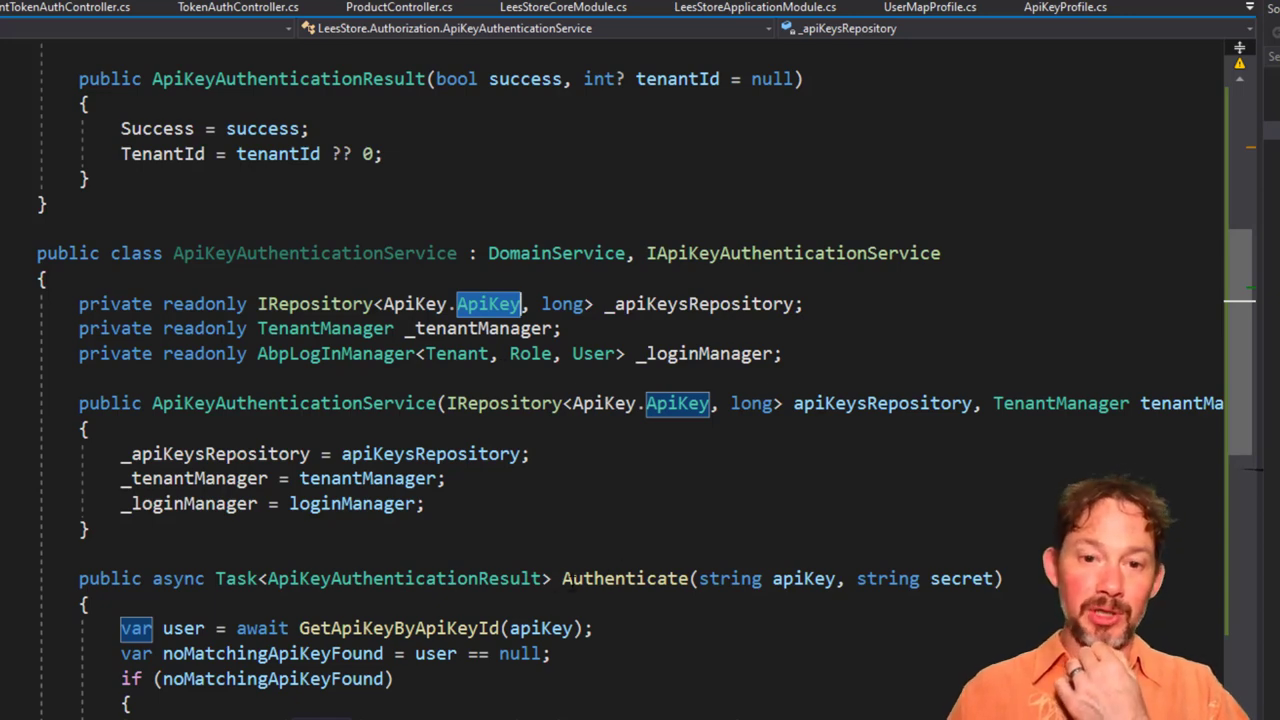
{"action": "scroll", "scroll_direction": "down", "scroll_amount": 3}
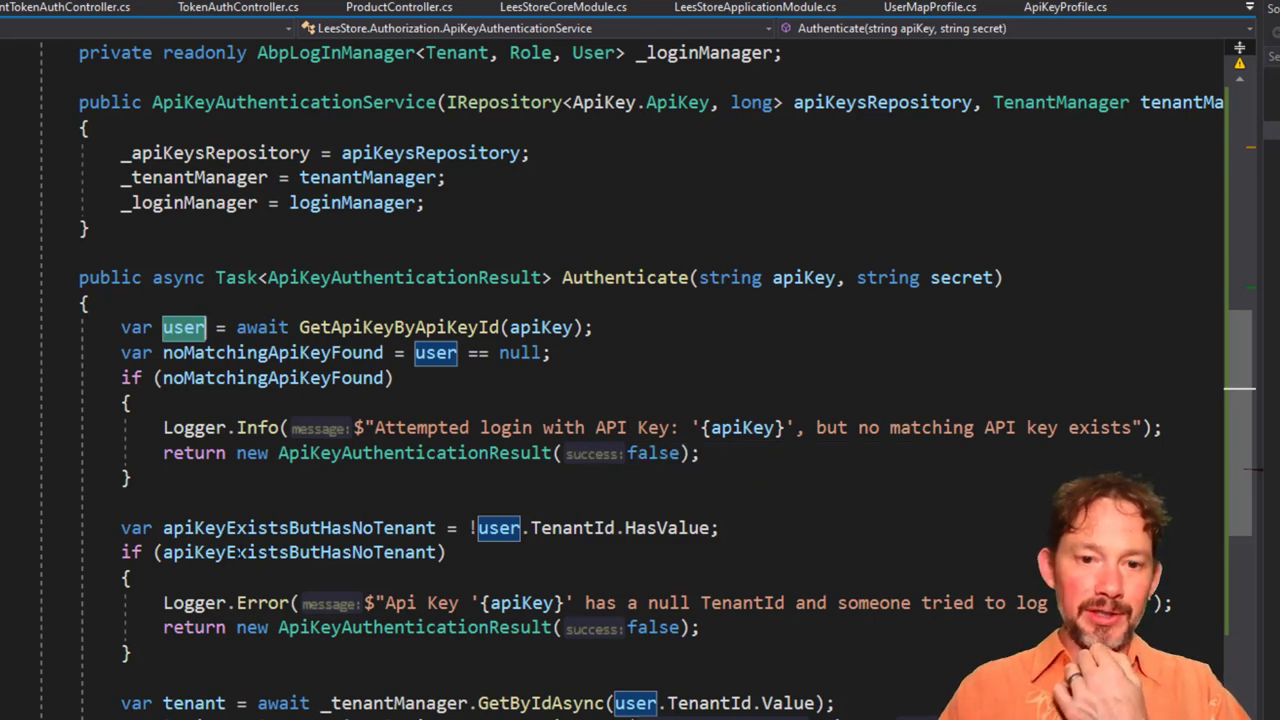
{"action": "scroll", "scroll_direction": "down", "scroll_amount": 3}
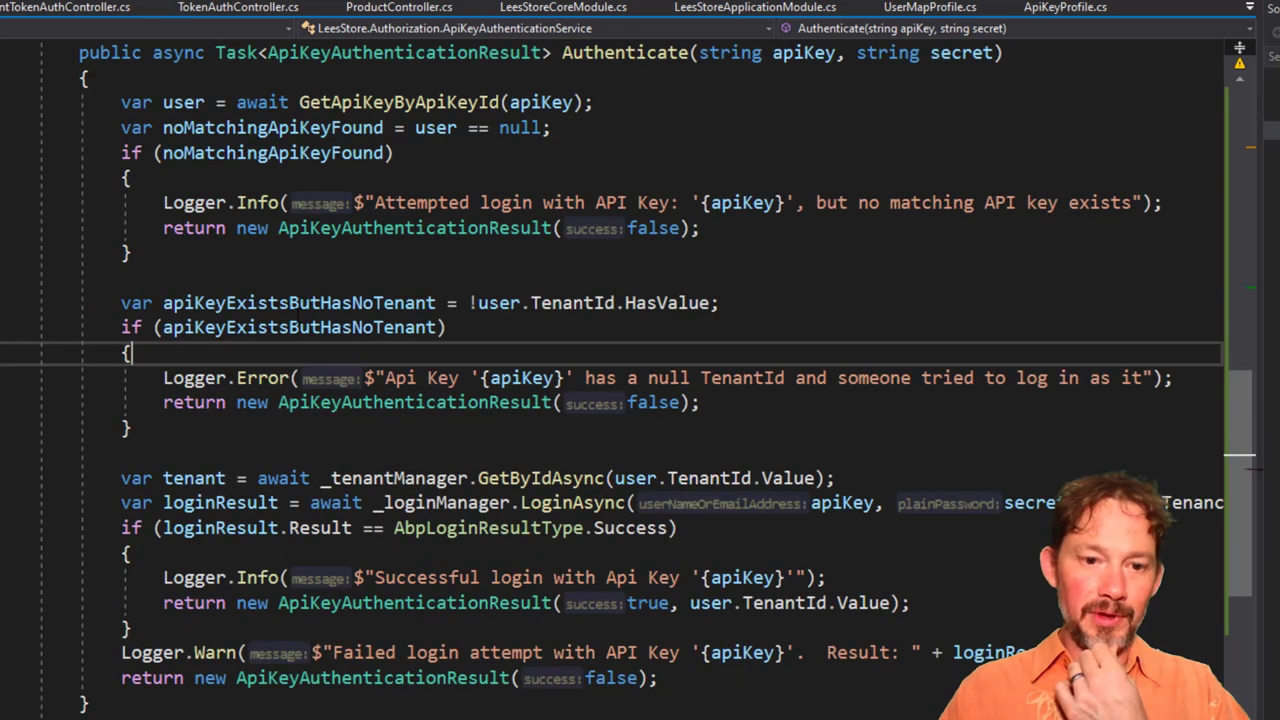
{"action": "scroll", "scroll_direction": "down", "scroll_amount": 3}
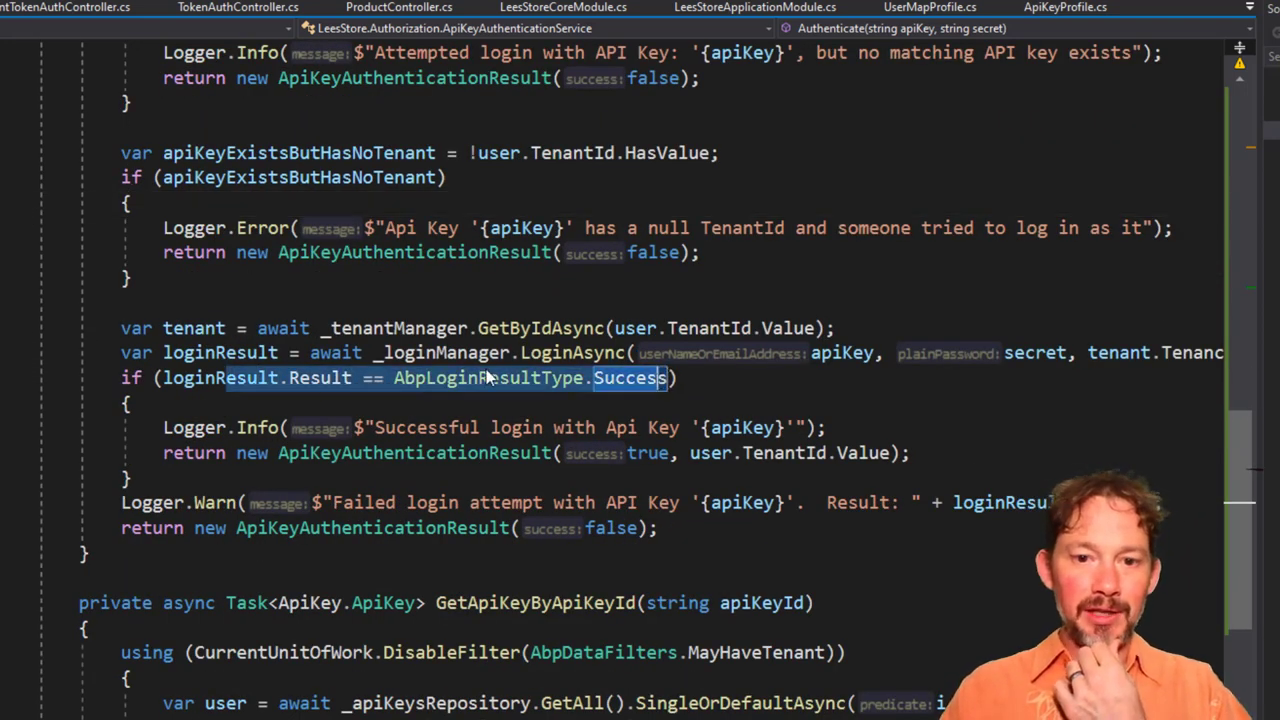
{"action": "double_click", "coordinate": [440, 352]}
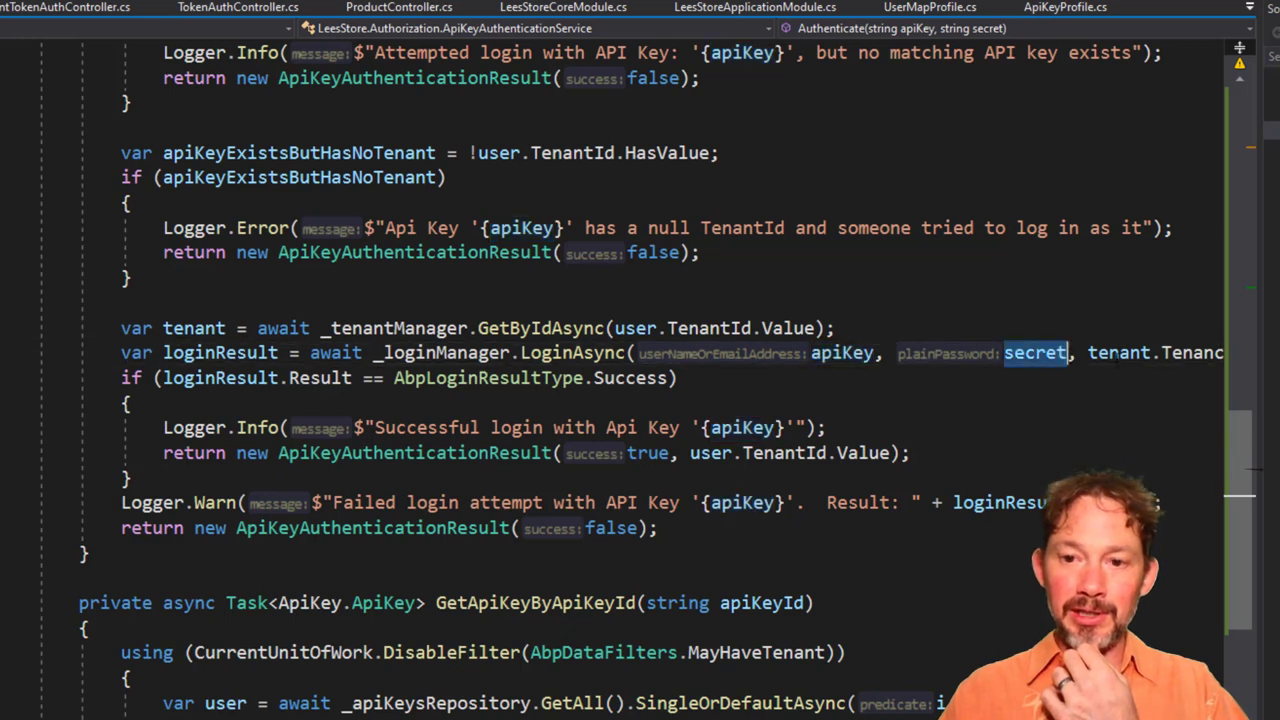
{"action": "mouse_move", "coordinate": [1190, 352]}
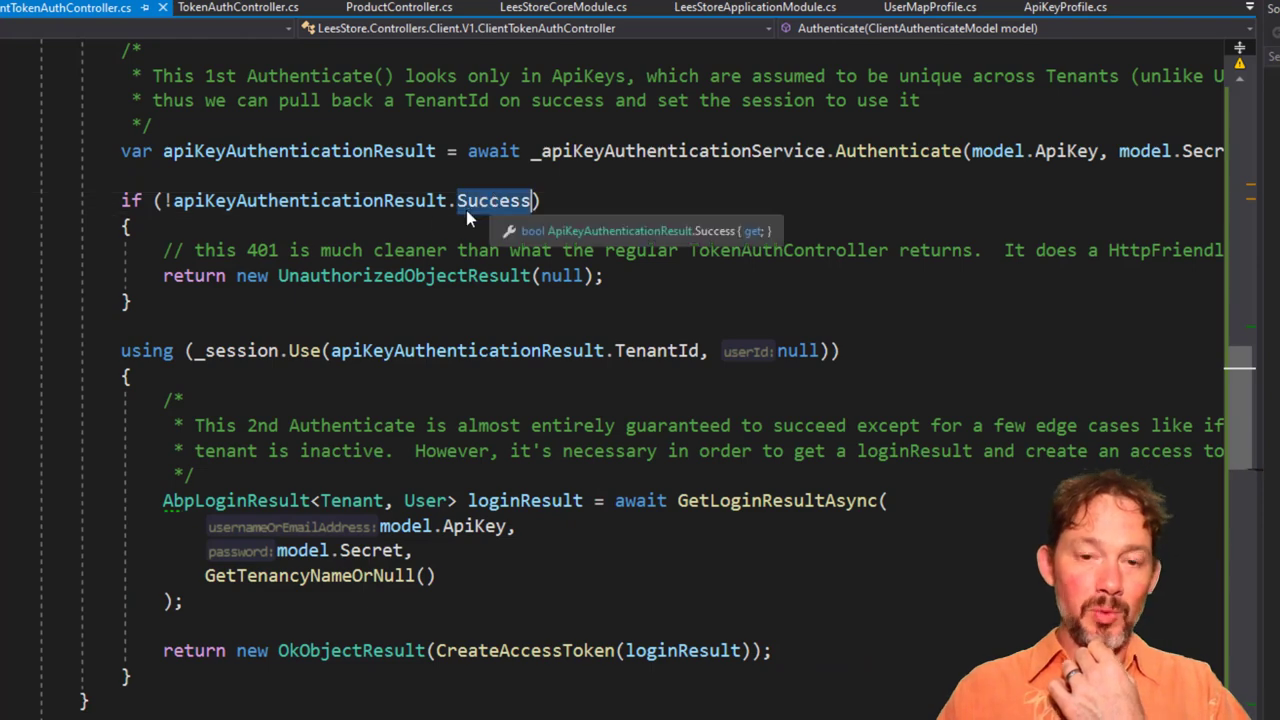
Walk through ClientTokenAuthController.Authenticate, noting the UnauthorizedObjectResult returned on failure.
{"action": "scroll", "scroll_direction": "up", "scroll_amount": 3}
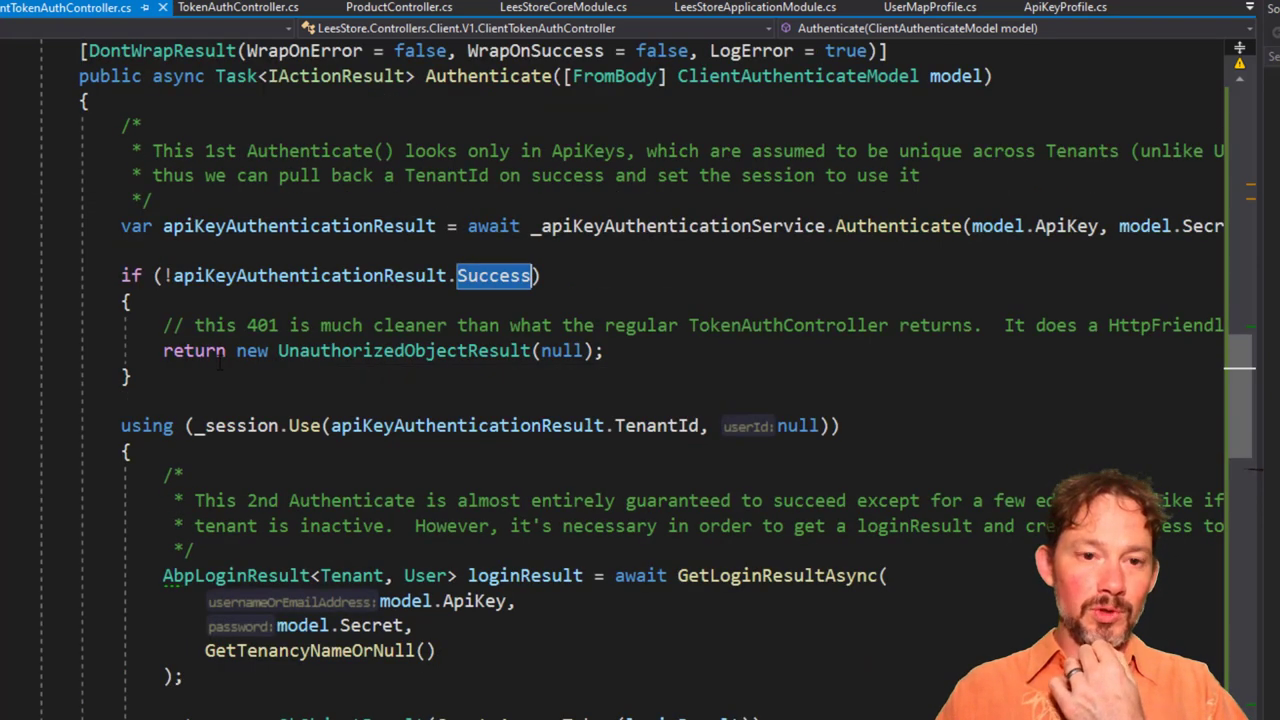
{"action": "double_click", "coordinate": [365, 350]}
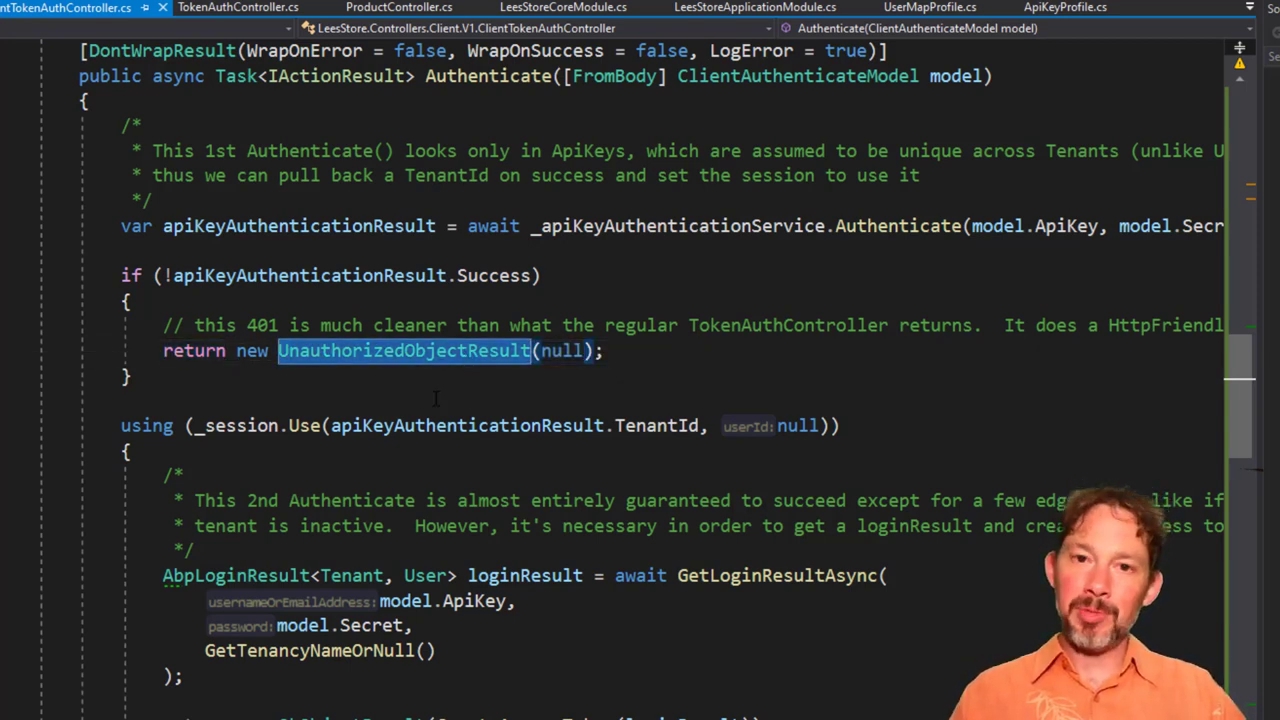
{"action": "scroll", "scroll_direction": "up", "scroll_amount": 3}
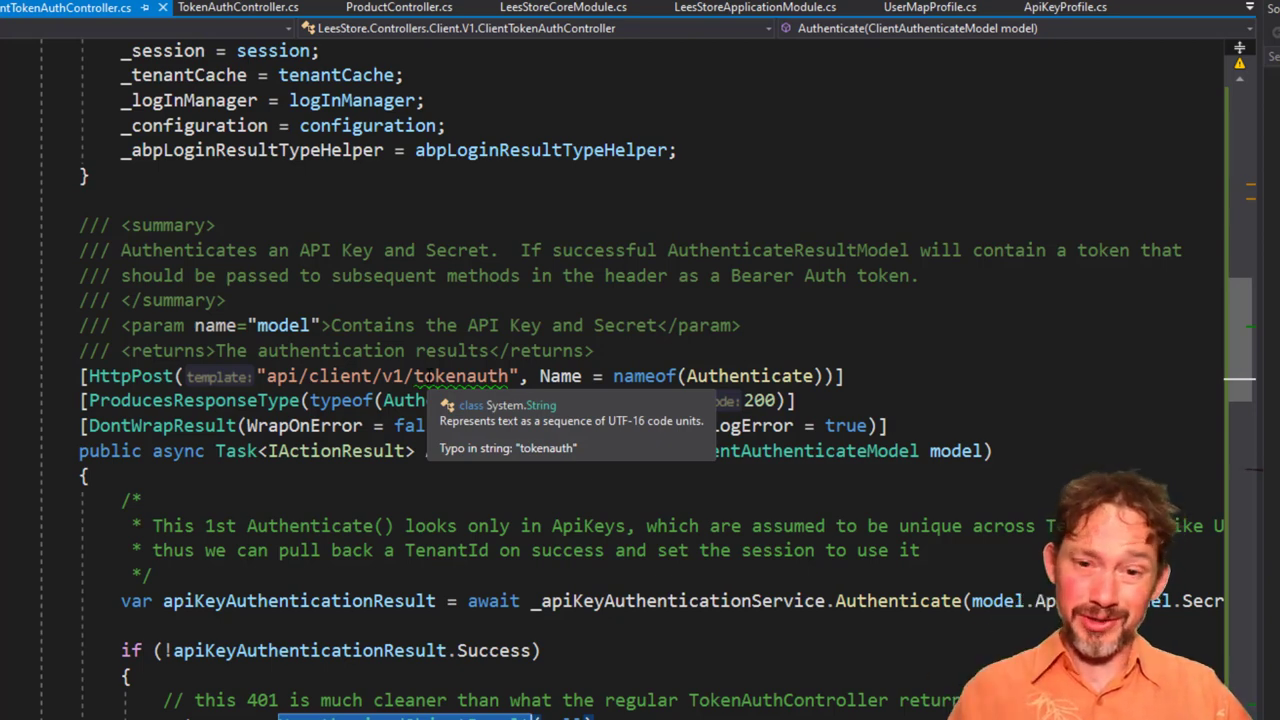
{"action": "scroll", "scroll_direction": "down", "scroll_amount": 3}
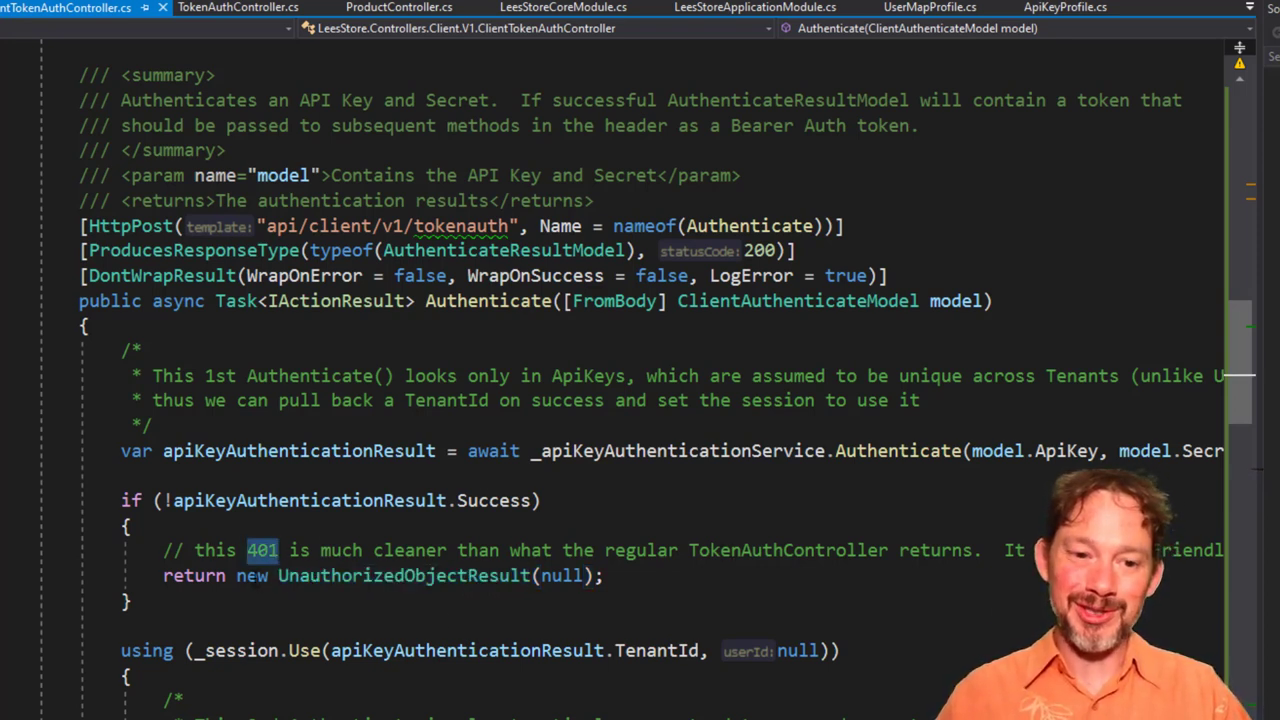
{"action": "scroll", "scroll_direction": "down", "scroll_amount": 3}
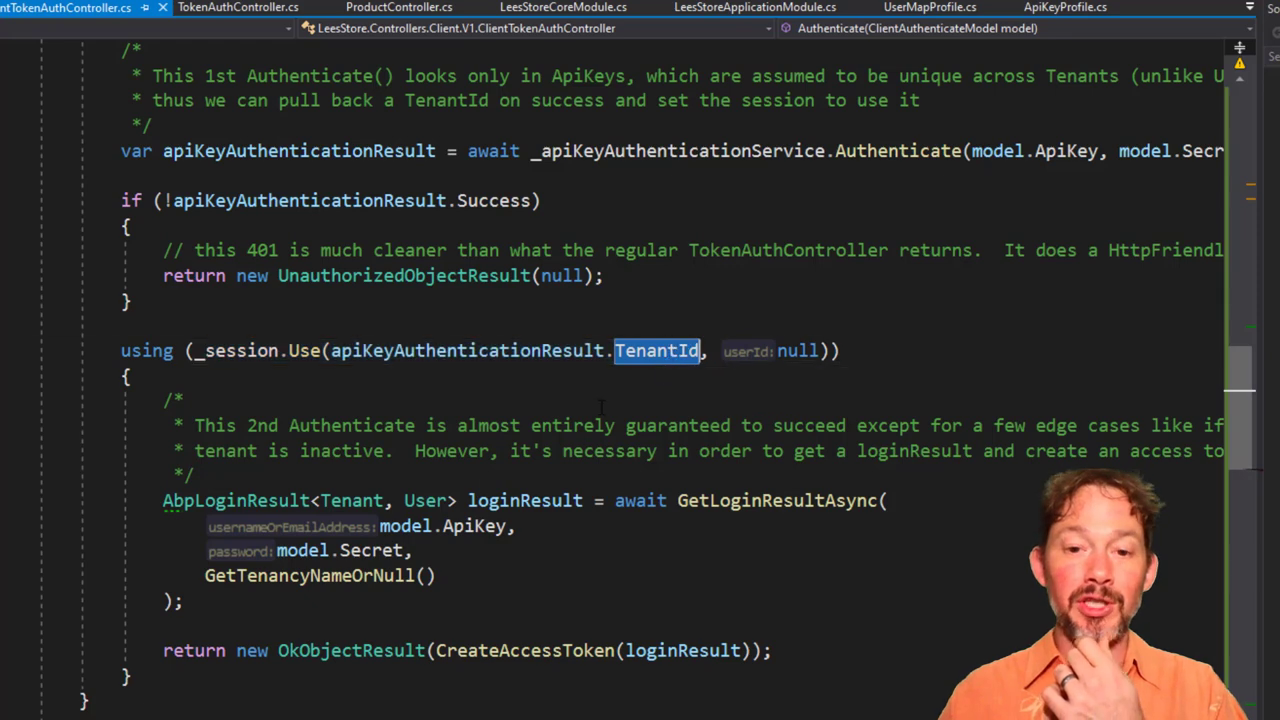
Launch the LeesStore.Cmd console client.
{"action": "scroll", "scroll_direction": "up", "scroll_amount": 3}
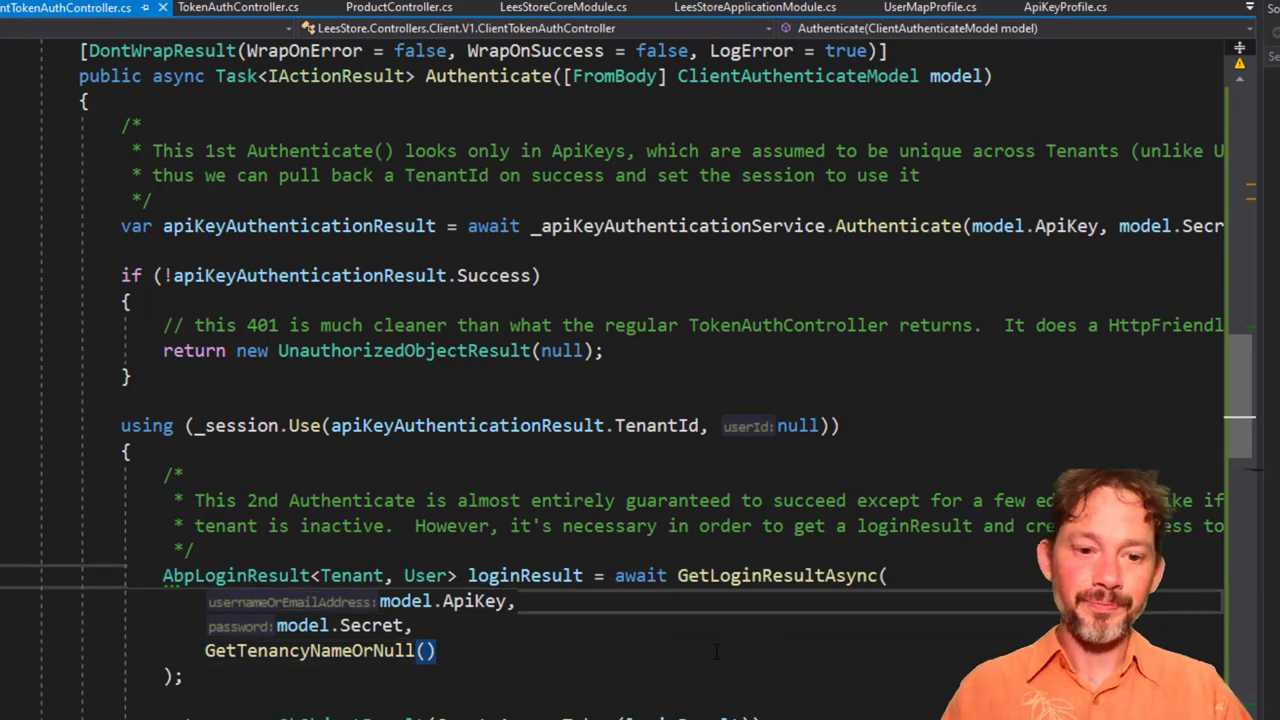
{"action": "double_click", "coordinate": [236, 575]}
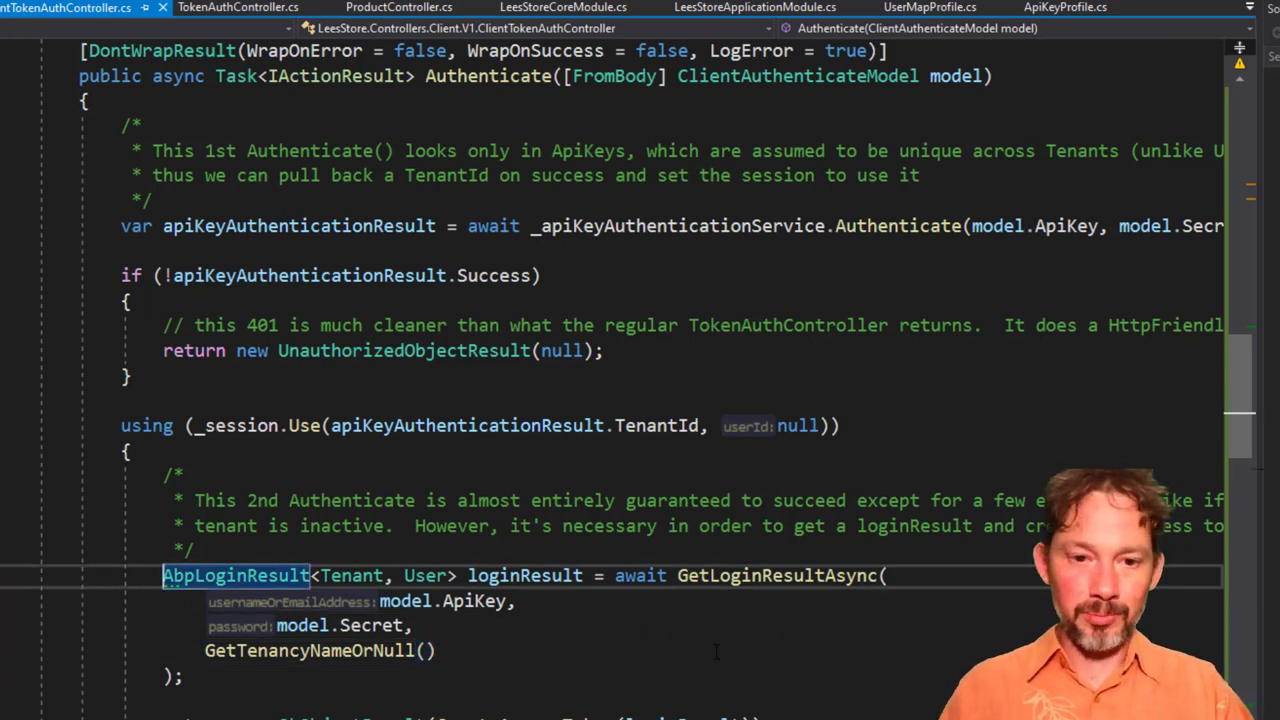
{"action": "key", "text": "alt+tab"}
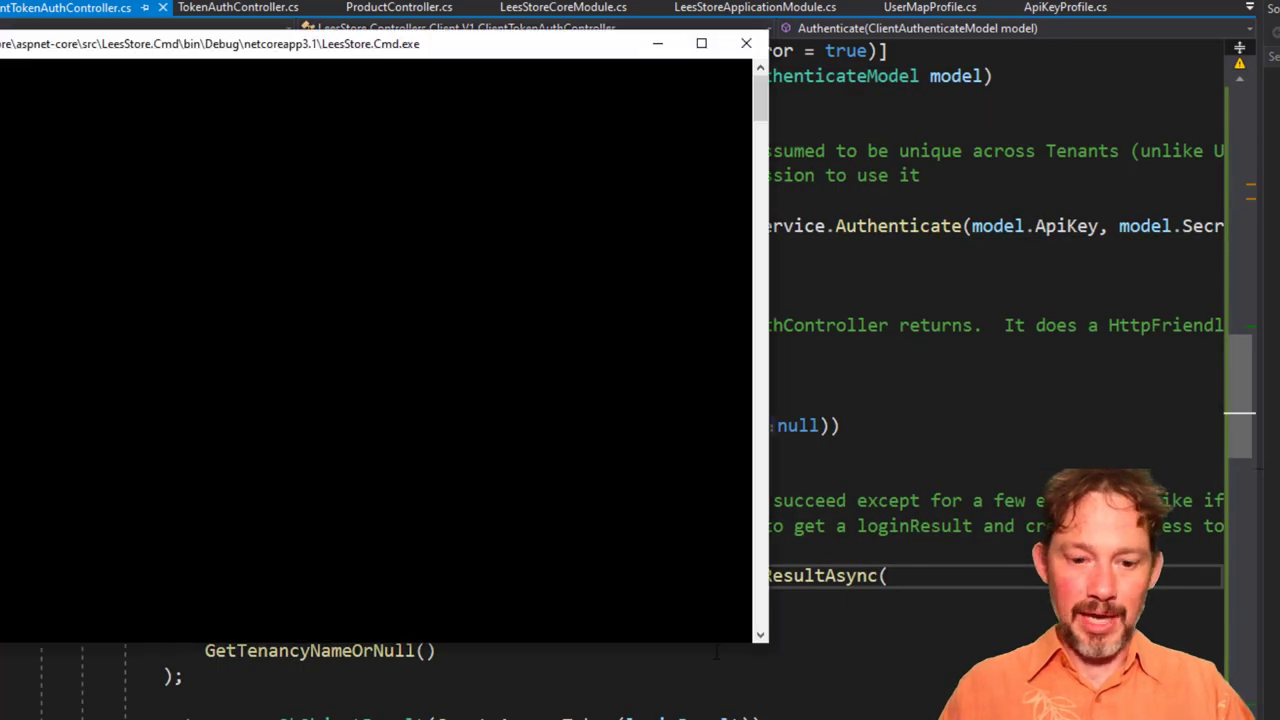
Close the LeesStore.Cmd console window to reveal the Swagger page.
{"action": "left_click", "coordinate": [745, 43]}
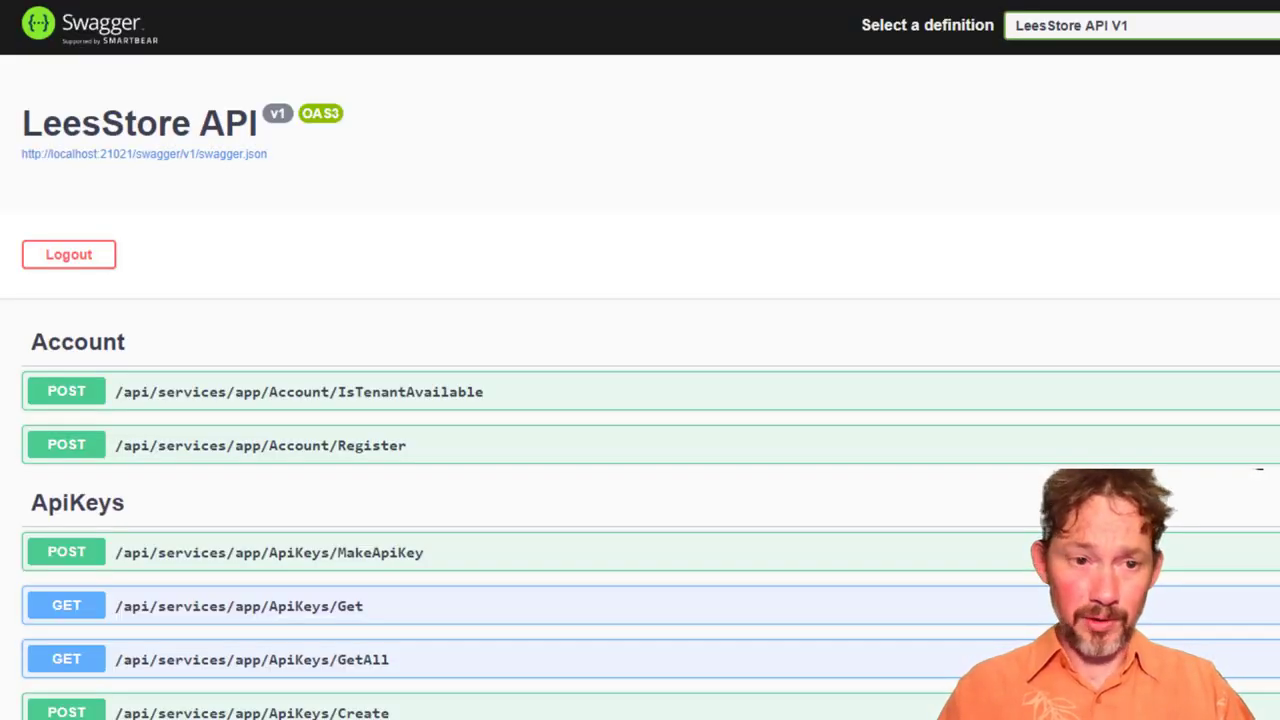
Show LeesStore Client API V1 and expand POST /api/client/v1/tokenauth with apiKey and secret.
{"action": "left_click", "coordinate": [1140, 25]}
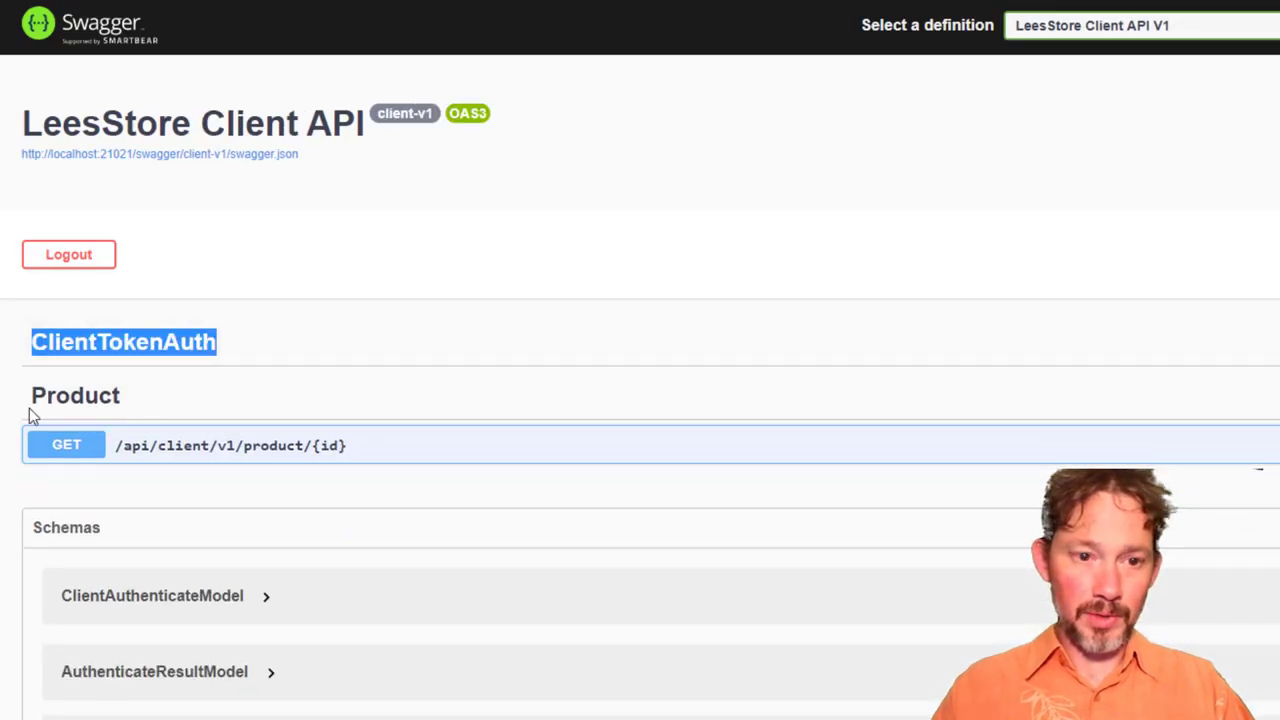
{"action": "left_click", "coordinate": [123, 341]}
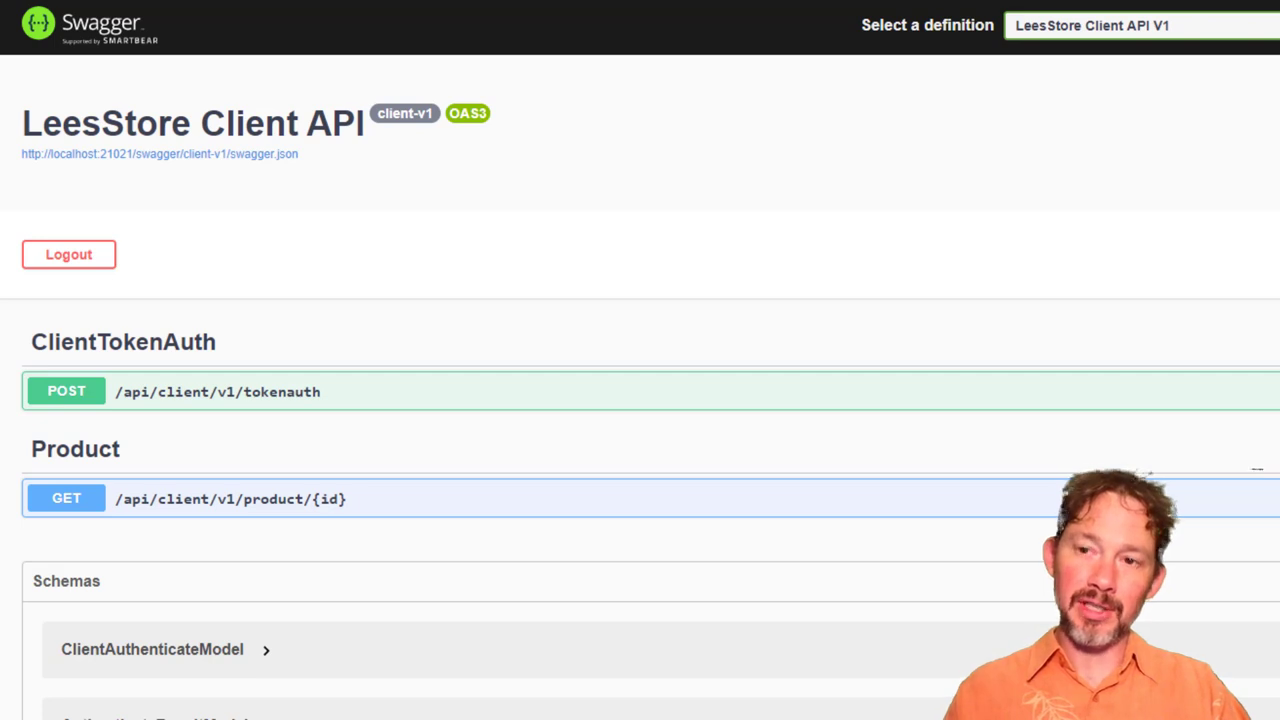
{"action": "double_click", "coordinate": [290, 391]}
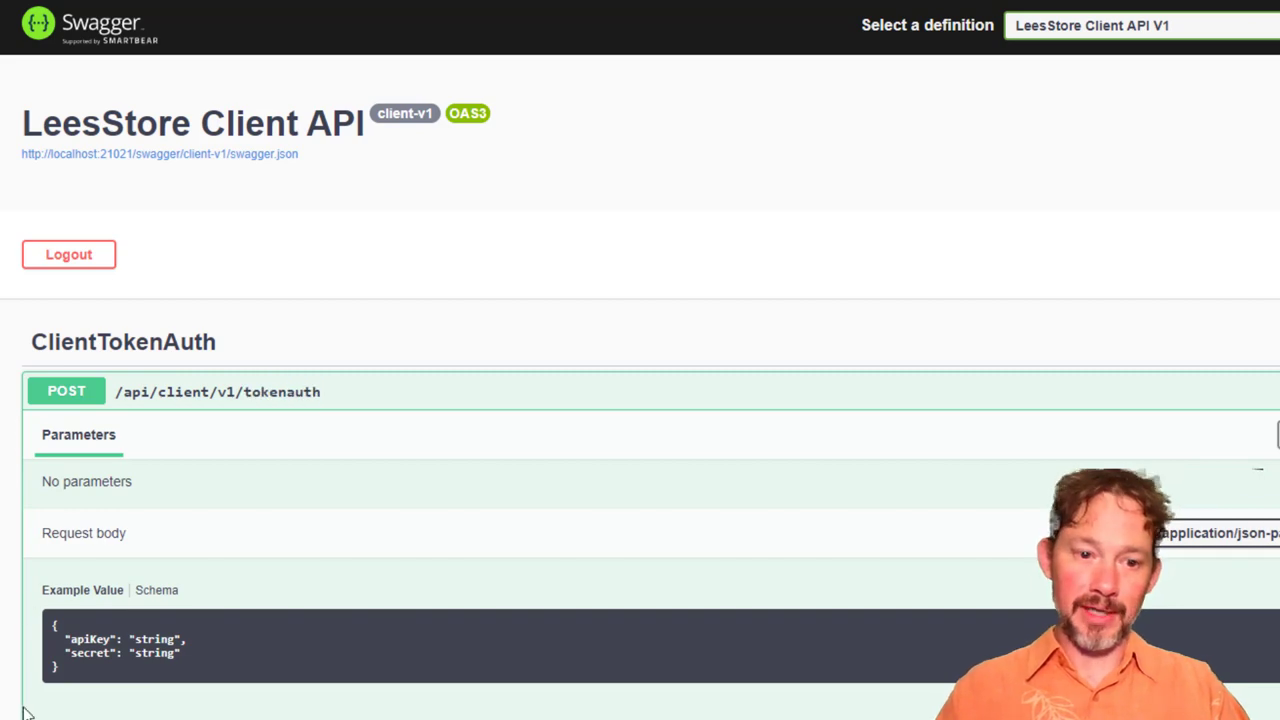
{"action": "key", "text": "alt+tab"}
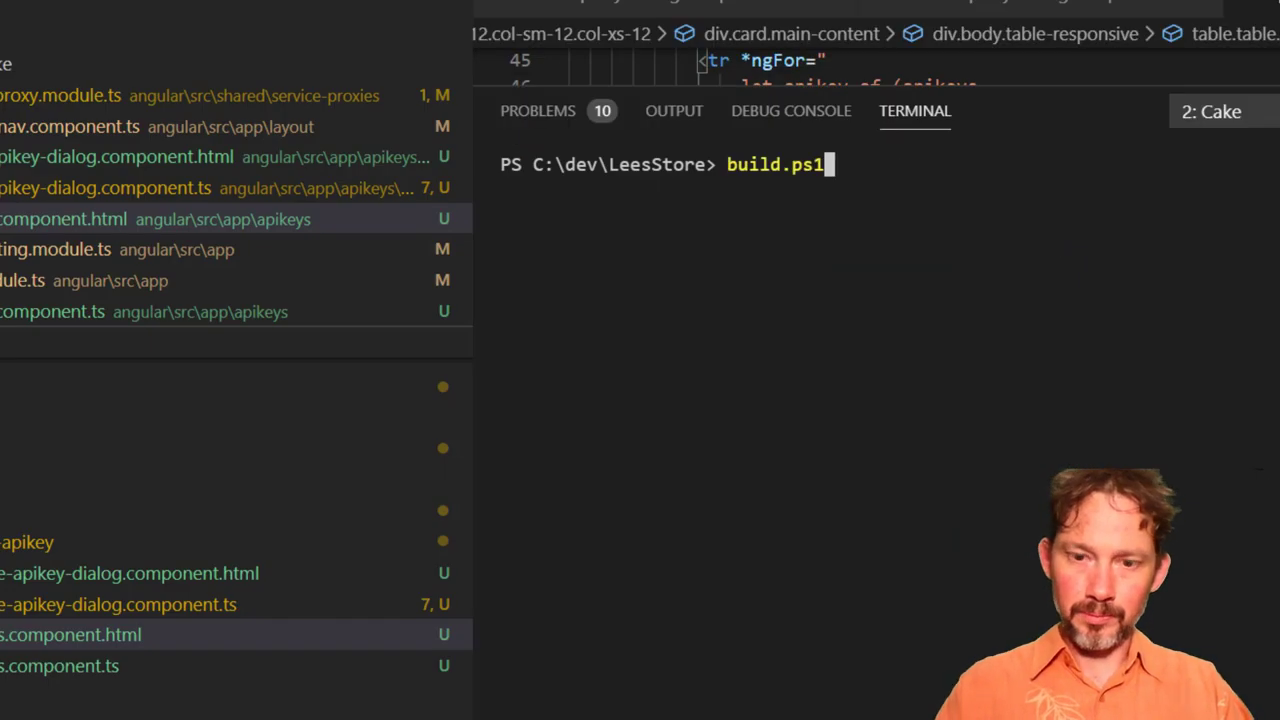
Run build.ps1 in the VS Code terminal.
{"action": "key", "text": "Return"}
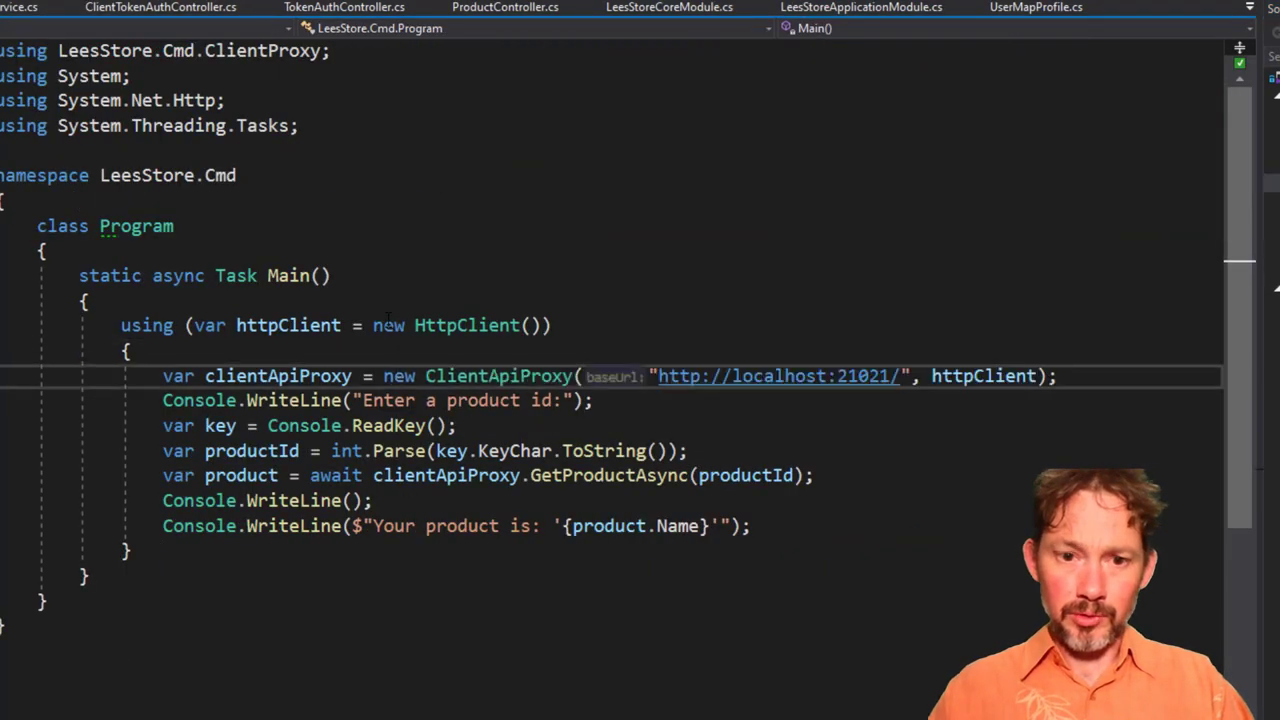
Write the AuthenticateAsync call in Main using clientApiProxy and a new ClientAuthenticateModel.
{"action": "left_click", "coordinate": [300, 425]}
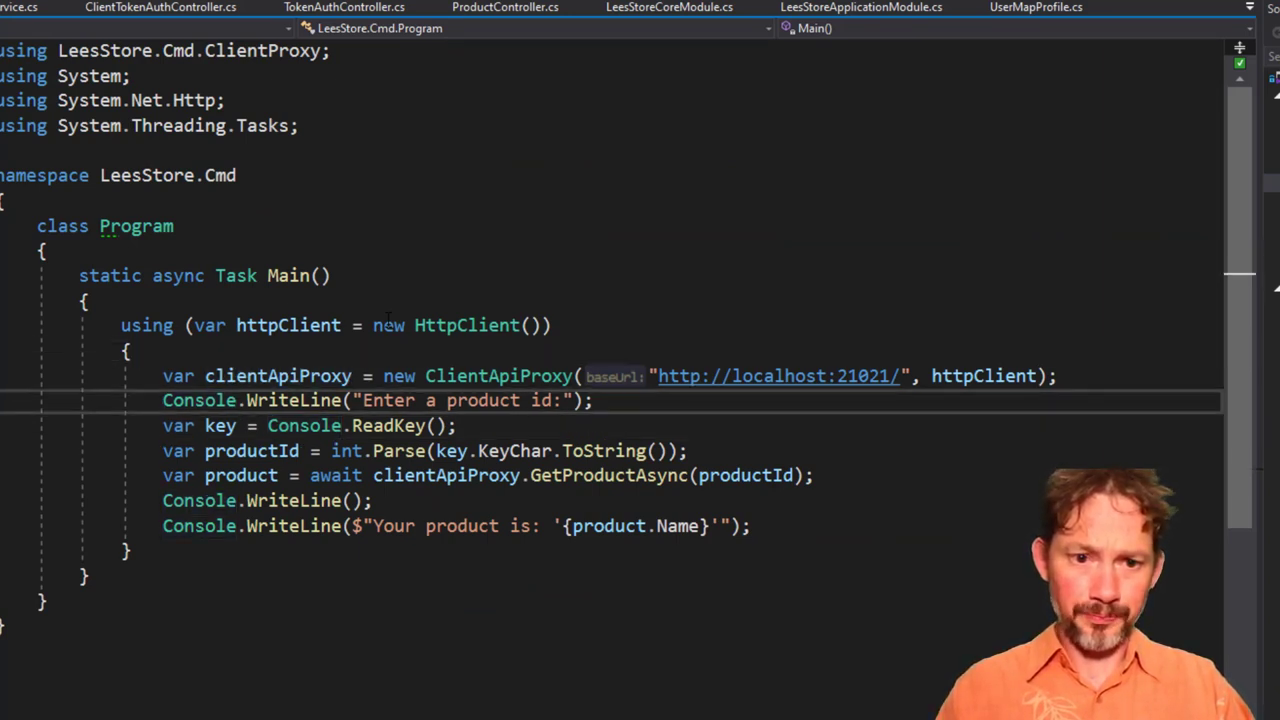
{"action": "type", "text": "clientApiProxy"}
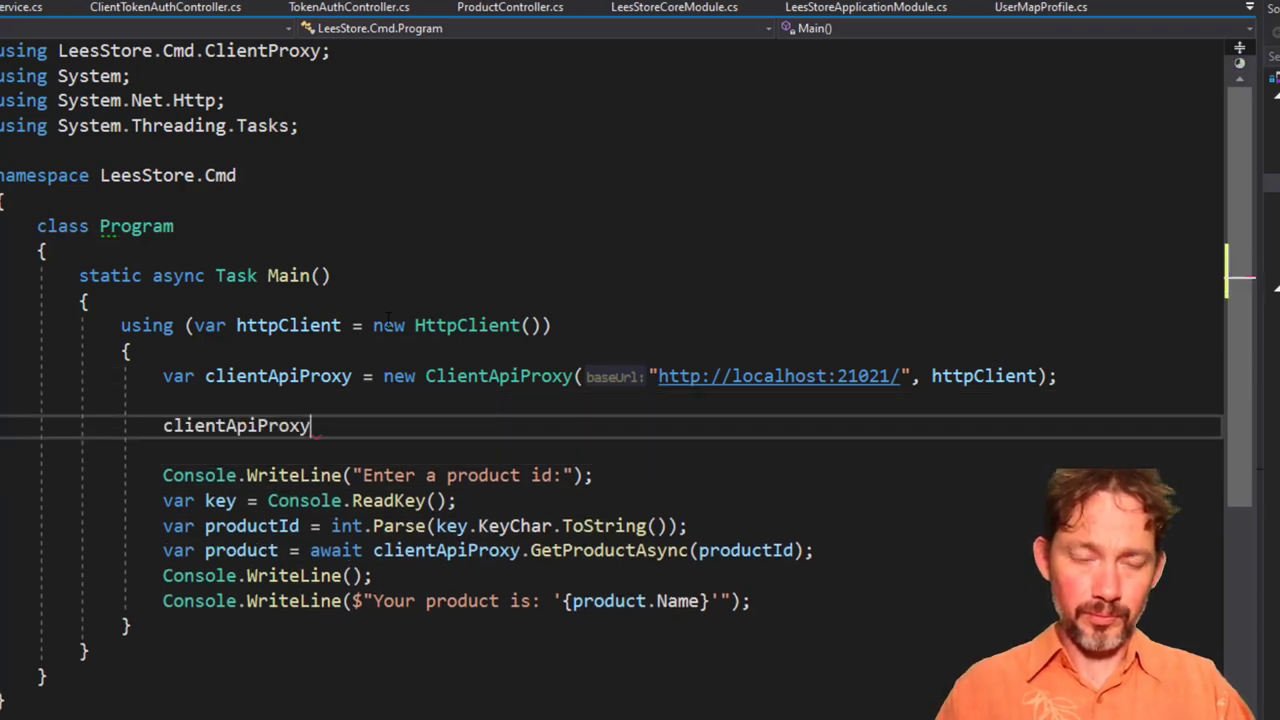
{"action": "type", "text": ".AuthenticateAsync("}
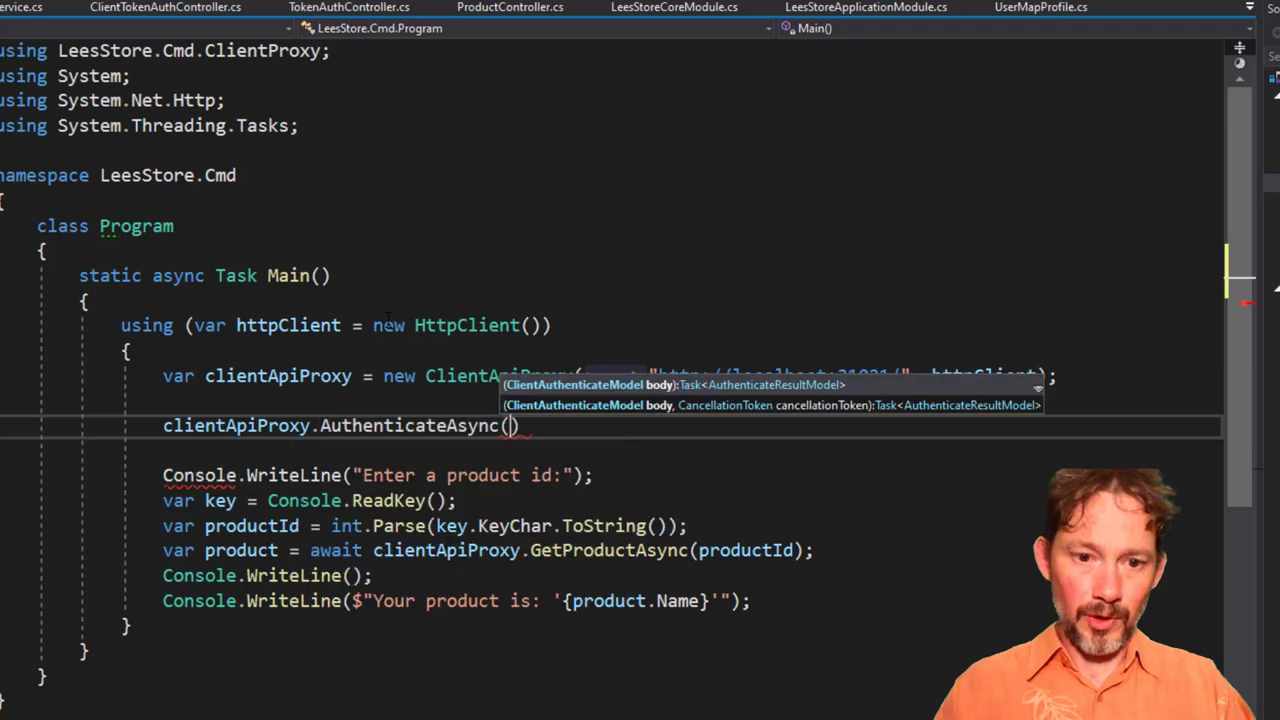
{"action": "type", "text": "new"}
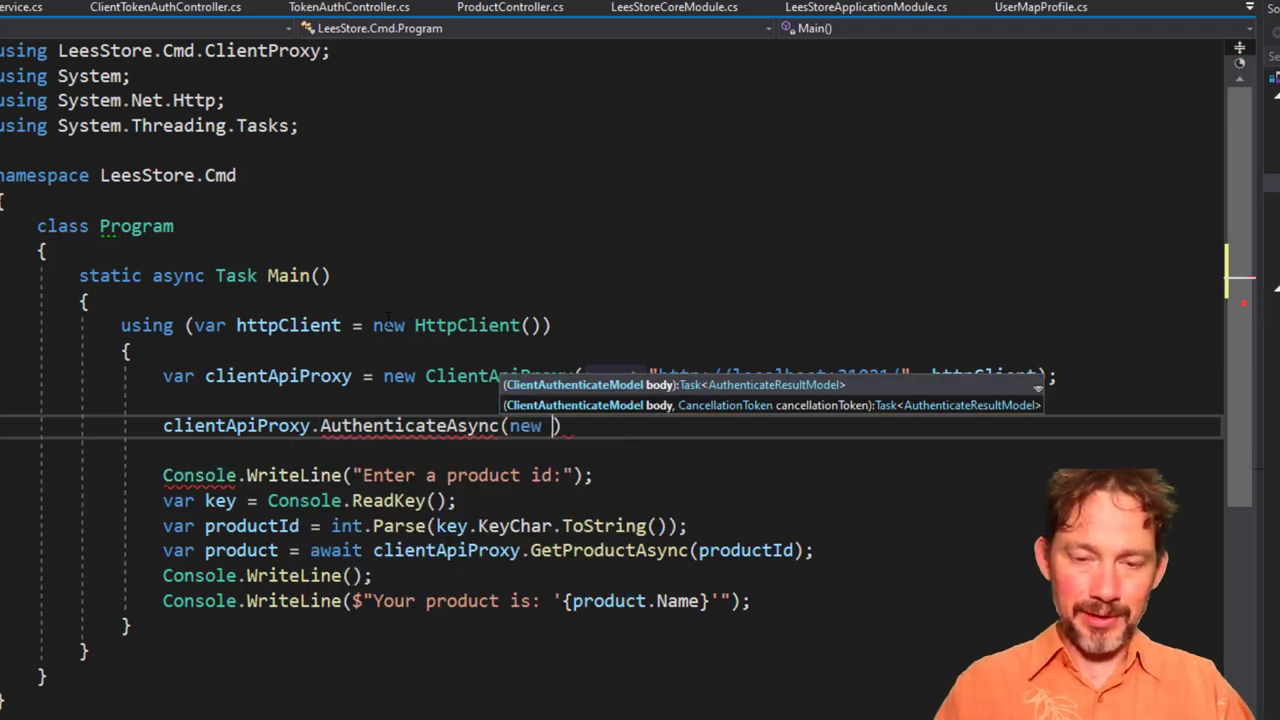
{"action": "type", "text": "CAM"}
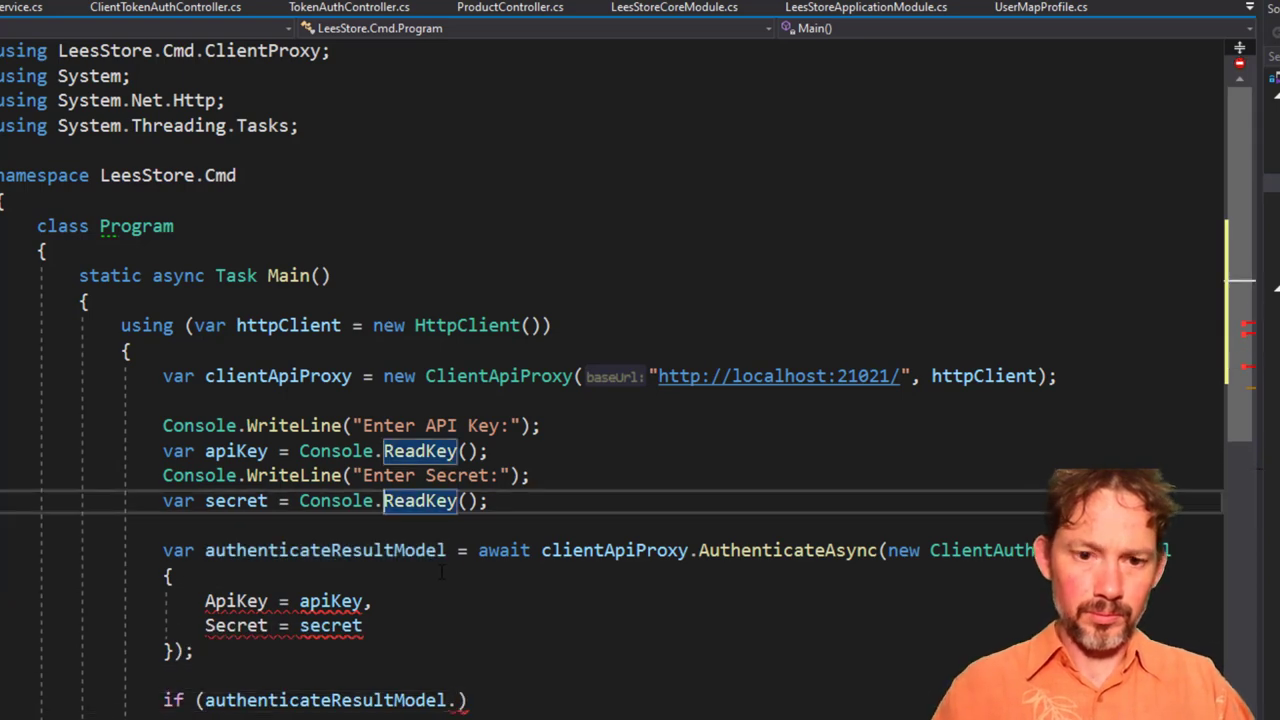
{"action": "scroll", "scroll_direction": "down", "scroll_amount": 3}
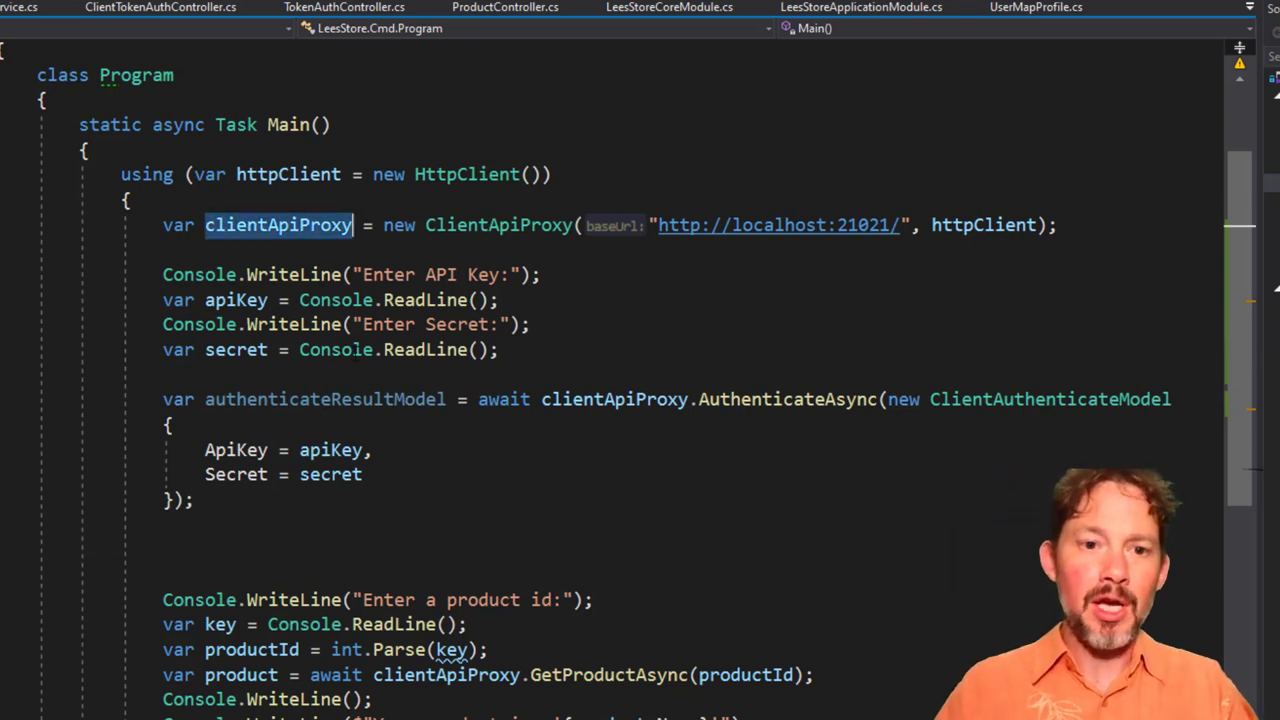
Add clientApiProxy.AccessToken = authenticateResultModel.AccessToken; after the authentication call.
{"action": "left_click", "coordinate": [614, 399]}
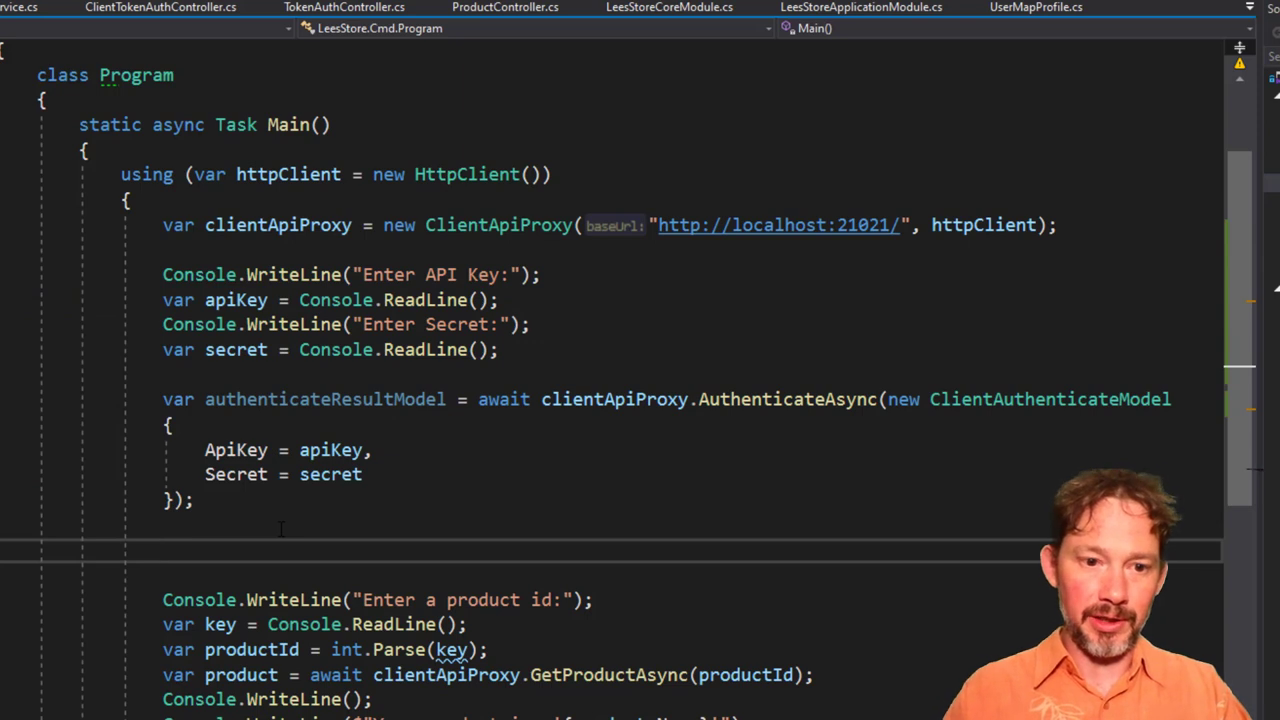
{"action": "type", "text": "clientApiProxy."}
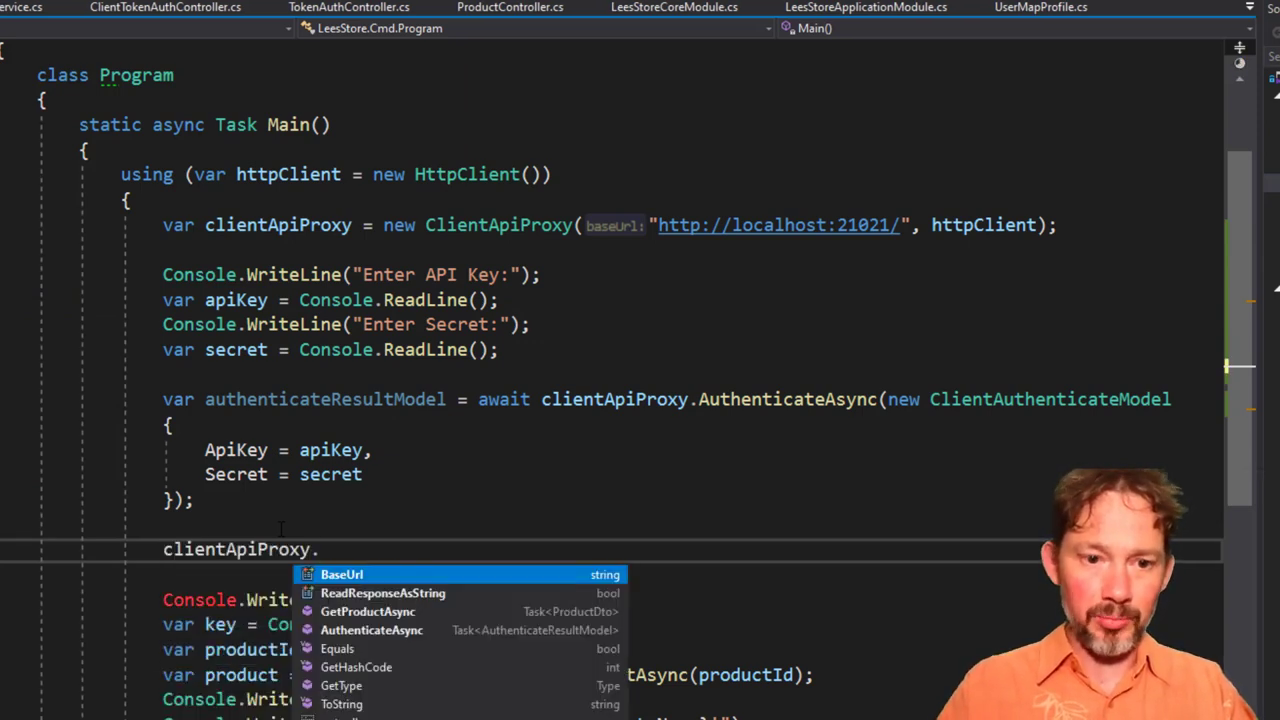
{"action": "type", "text": "AccessT"}
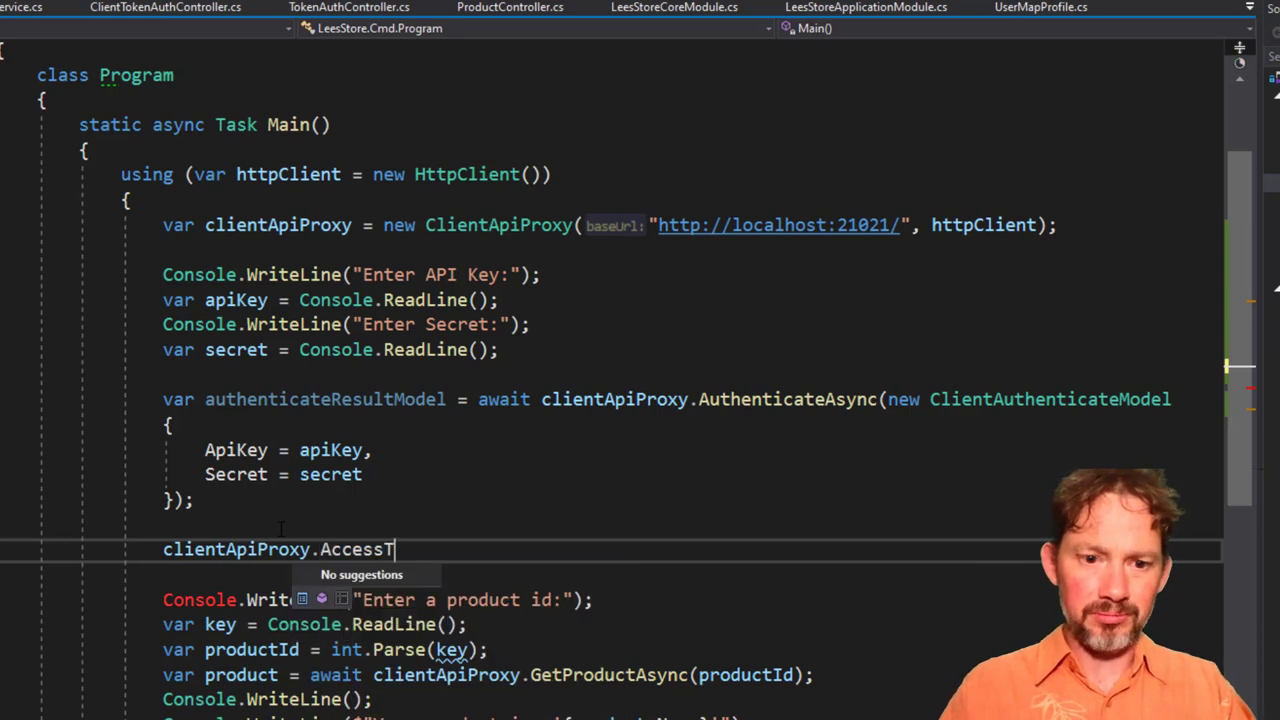
{"action": "type", "text": "oken ="}
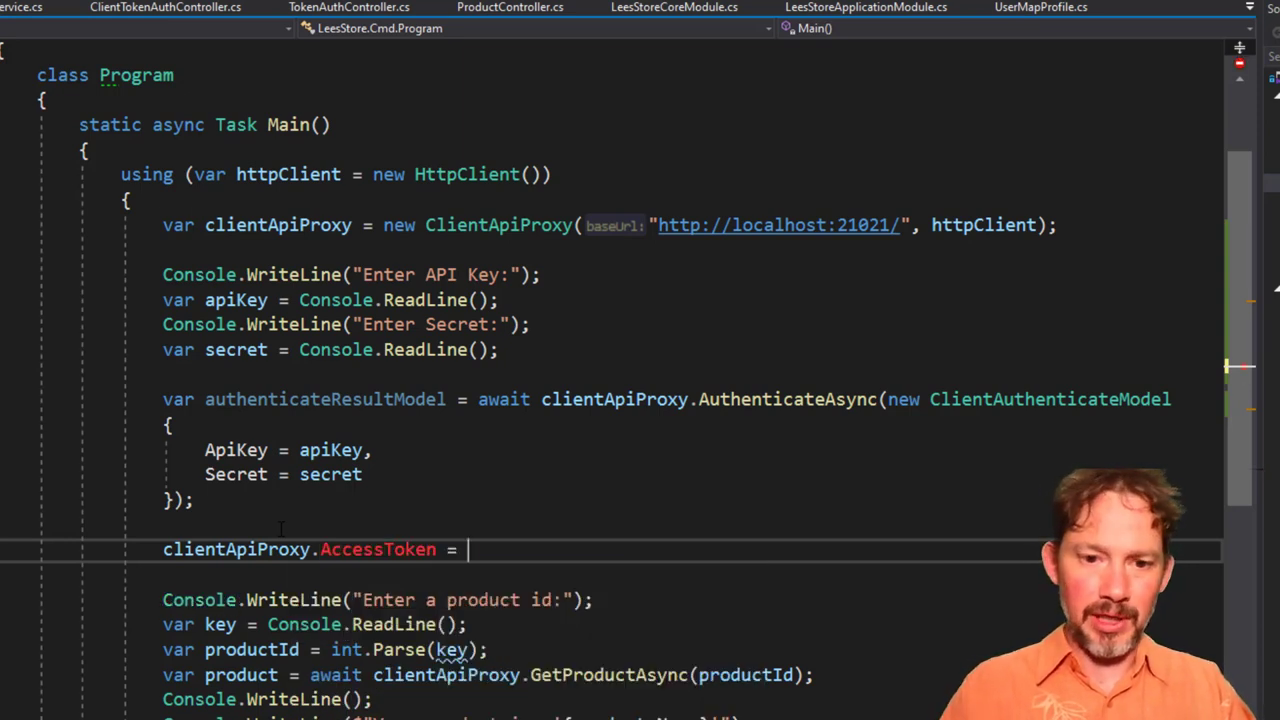
{"action": "type", "text": "authenticateResultModel.AccessToken"}
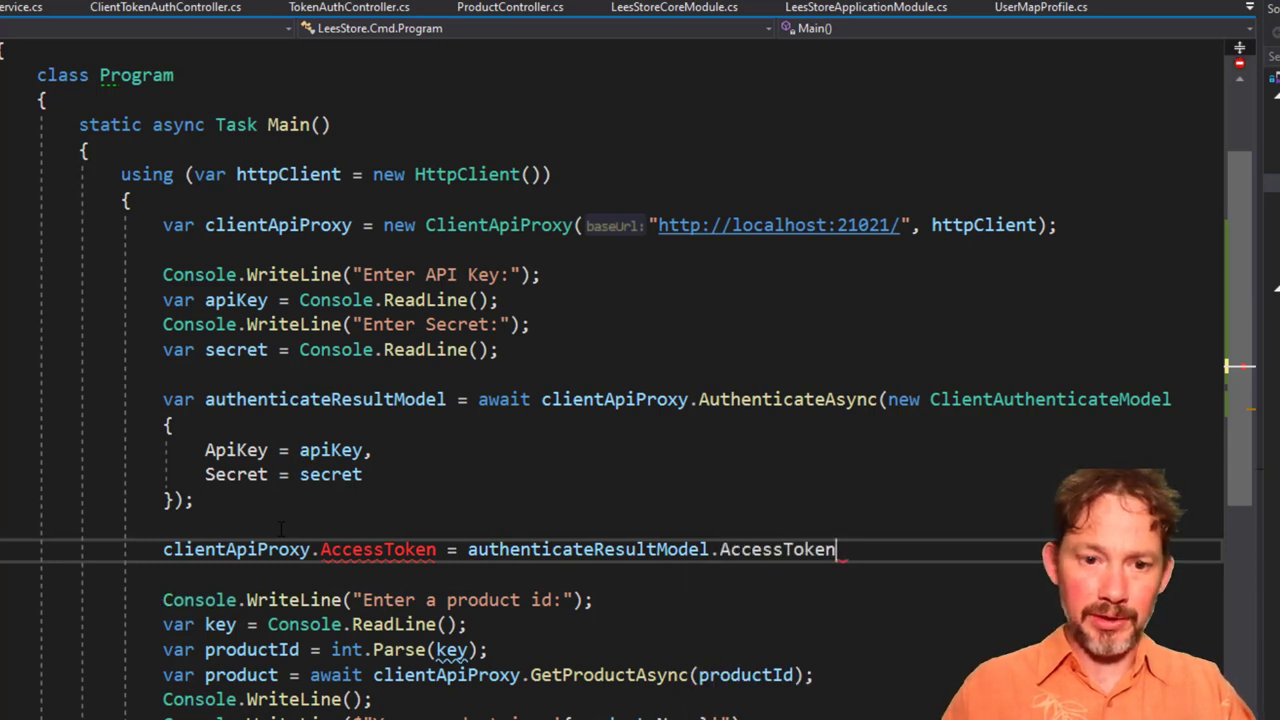
{"action": "type", "text": ";"}
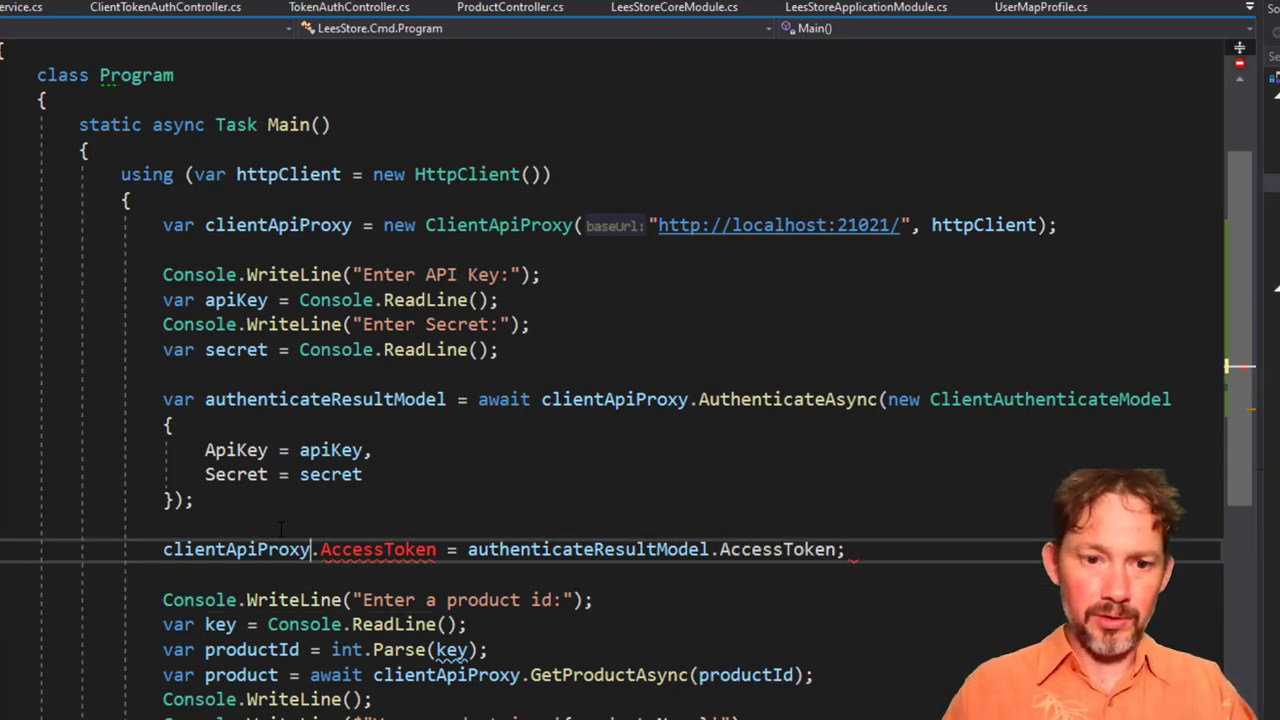
{"action": "double_click", "coordinate": [378, 549]}
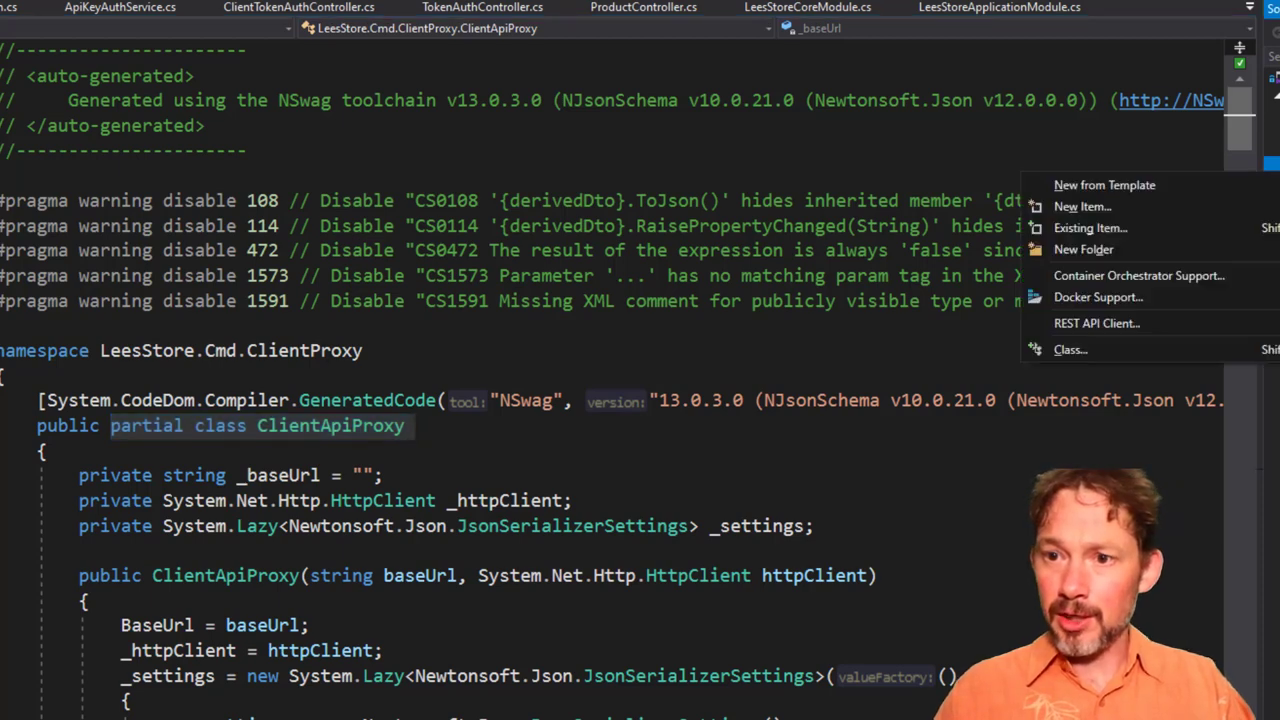
Add a partial ClientApiProxy class with public string AccessToken { get; set; }.
{"action": "left_click", "coordinate": [1082, 206]}
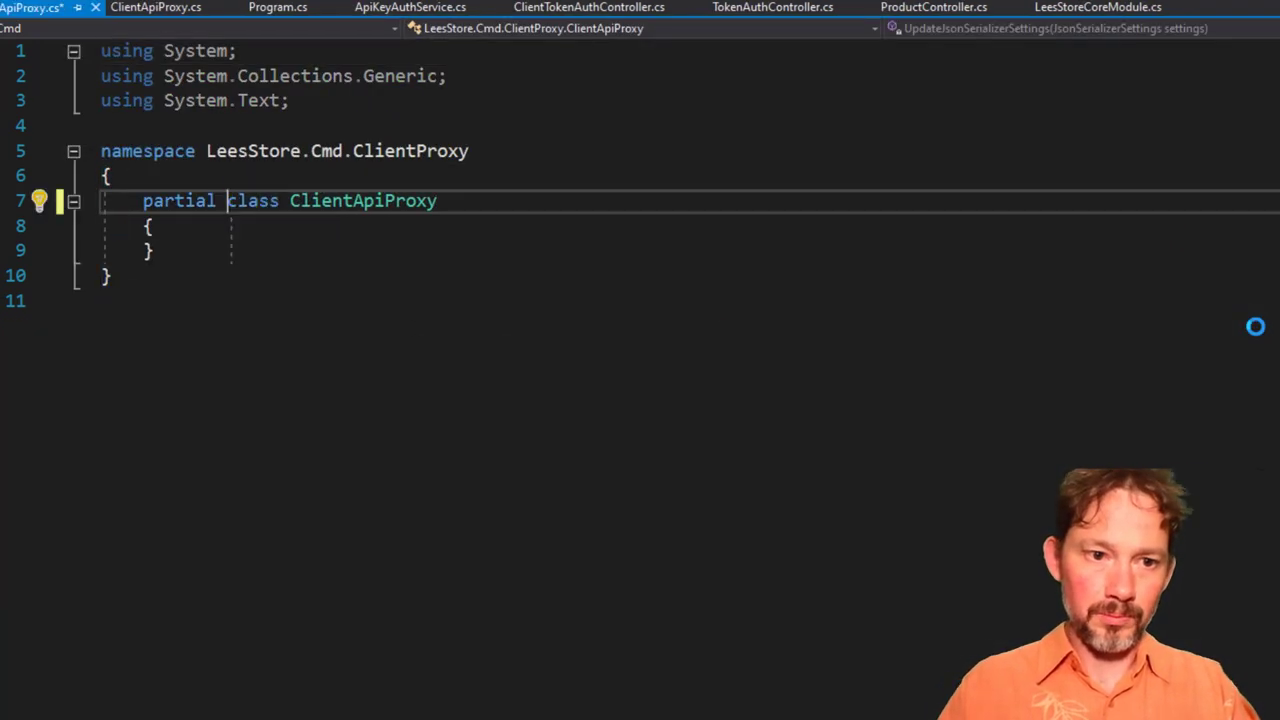
{"action": "type", "text": "public string AccessToken { get; set; }"}
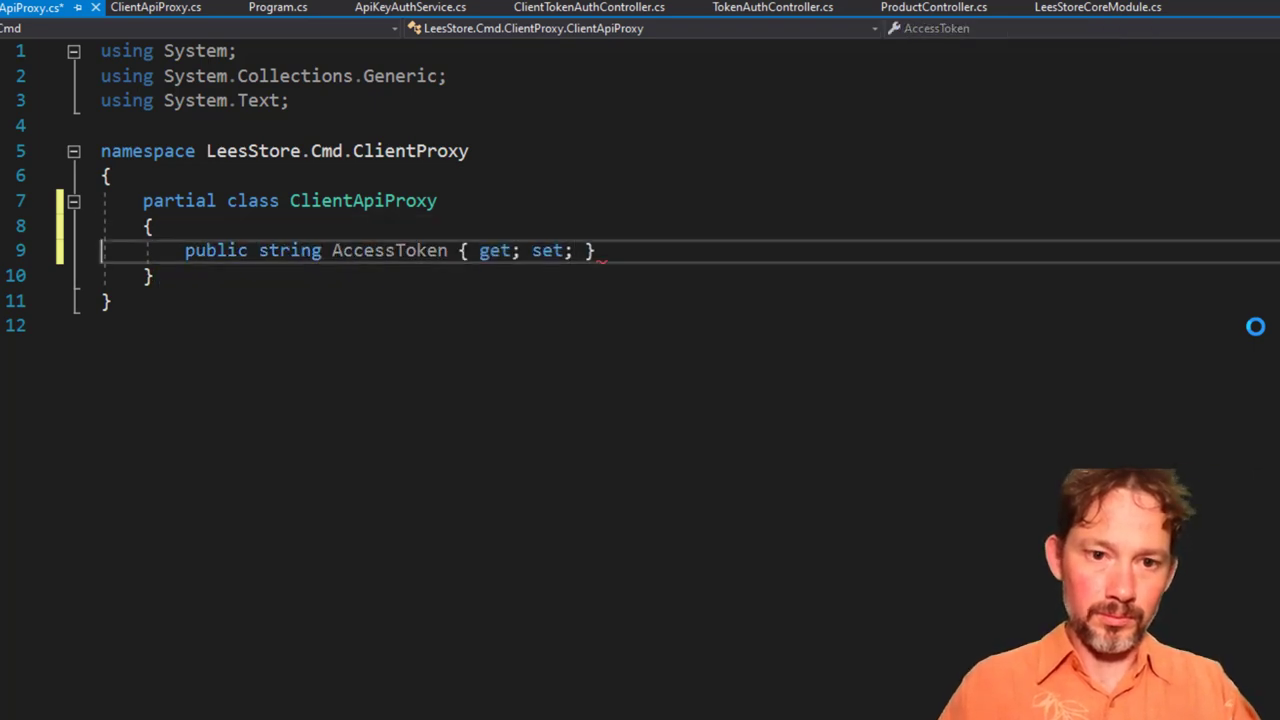
{"action": "left_click", "coordinate": [273, 7]}
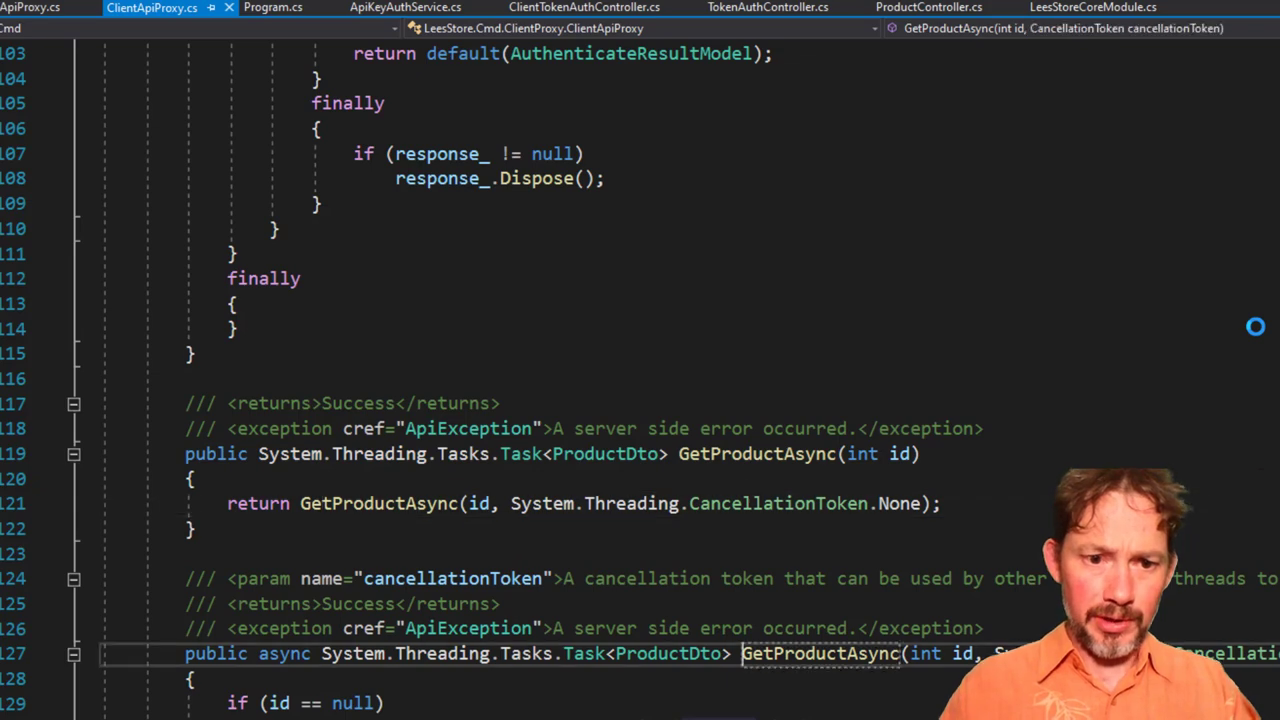
Scroll through GetProductAsync and add an empty PrepareRequest(HttpClient, HttpRequestMessage, StringBuilder) stub.
{"action": "scroll", "scroll_direction": "down", "scroll_amount": 3}
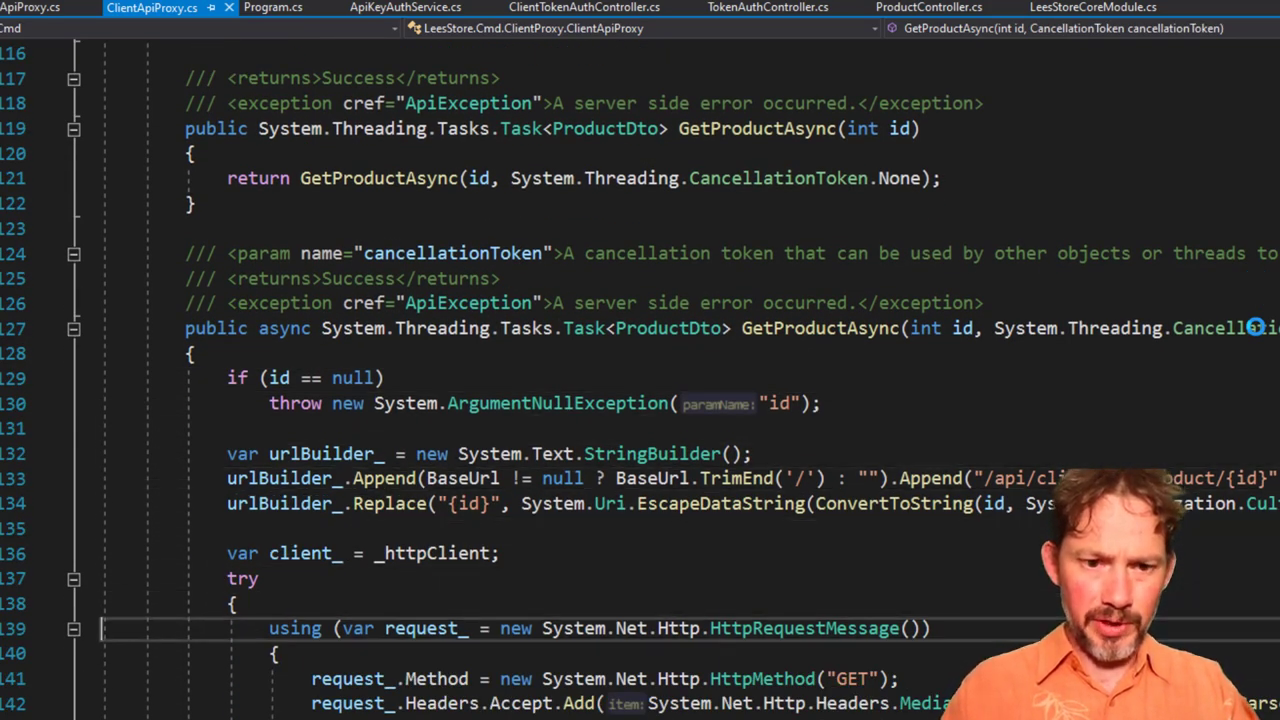
{"action": "scroll", "scroll_direction": "down", "scroll_amount": 3}
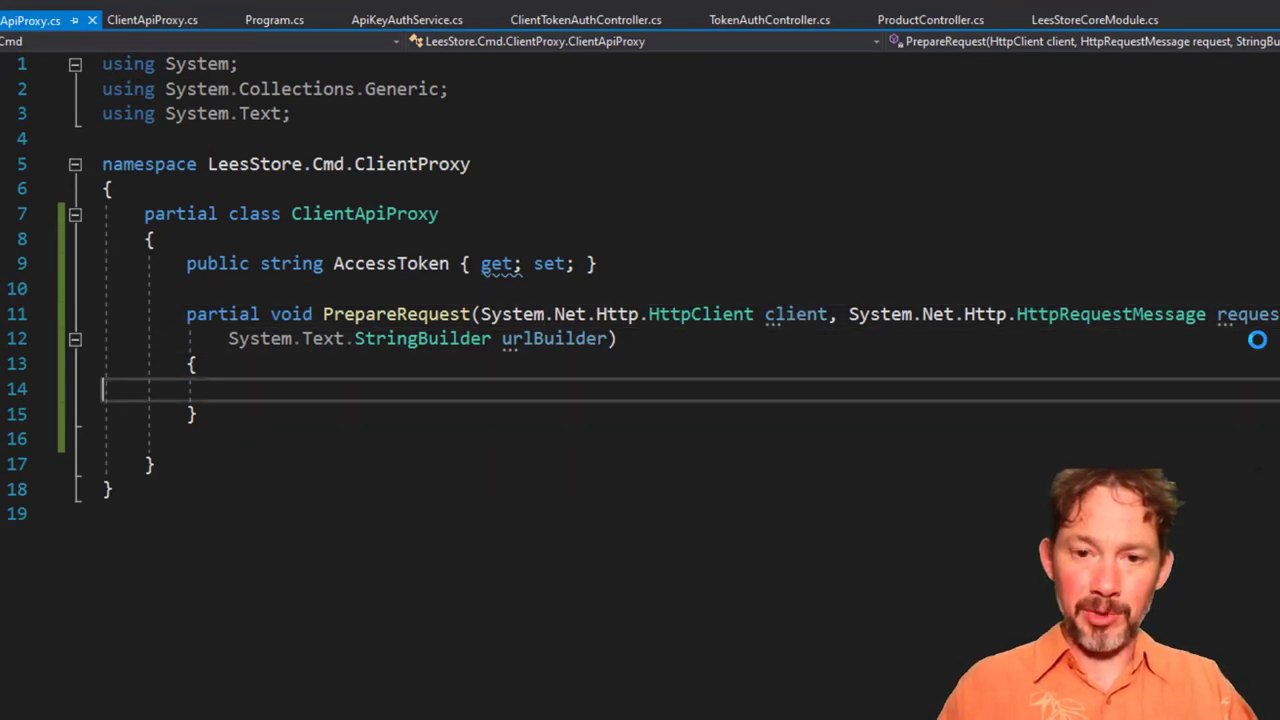
Set client.DefaultRequestHeaders.Authorization to a Bearer AccessToken header, then run the console client.
{"action": "type", "text": "client"}
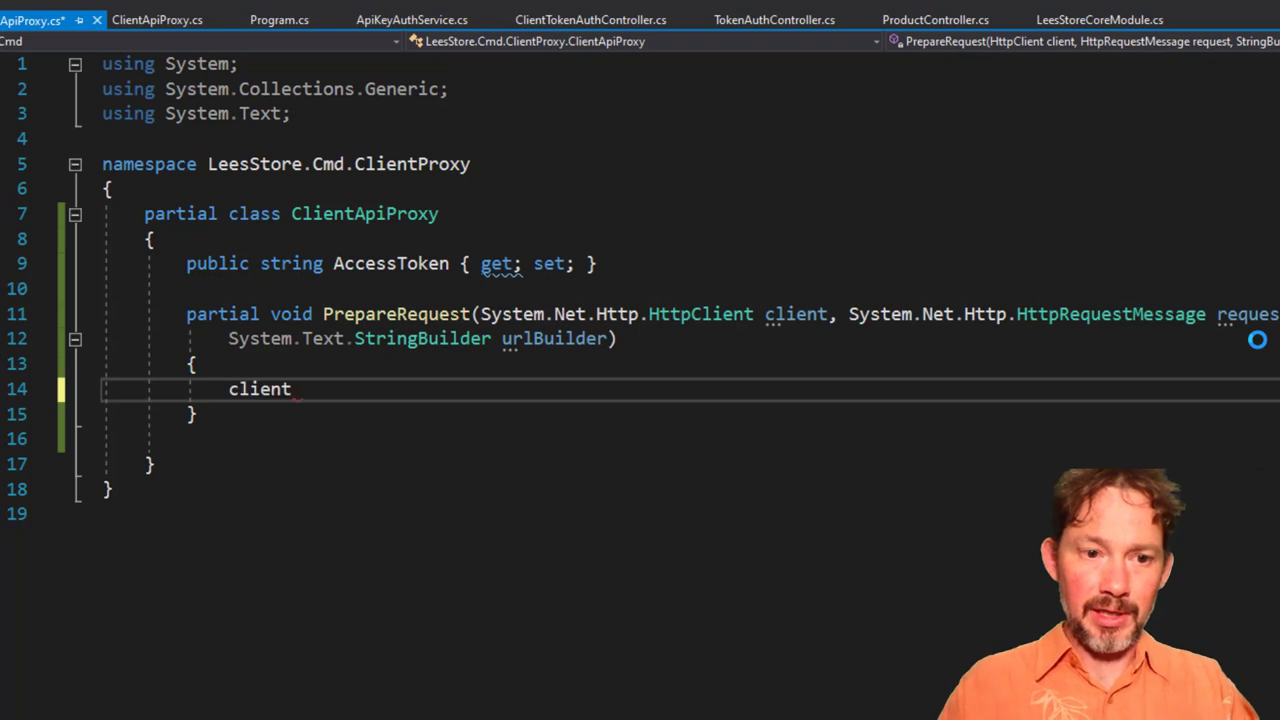
{"action": "type", "text": ".head"}
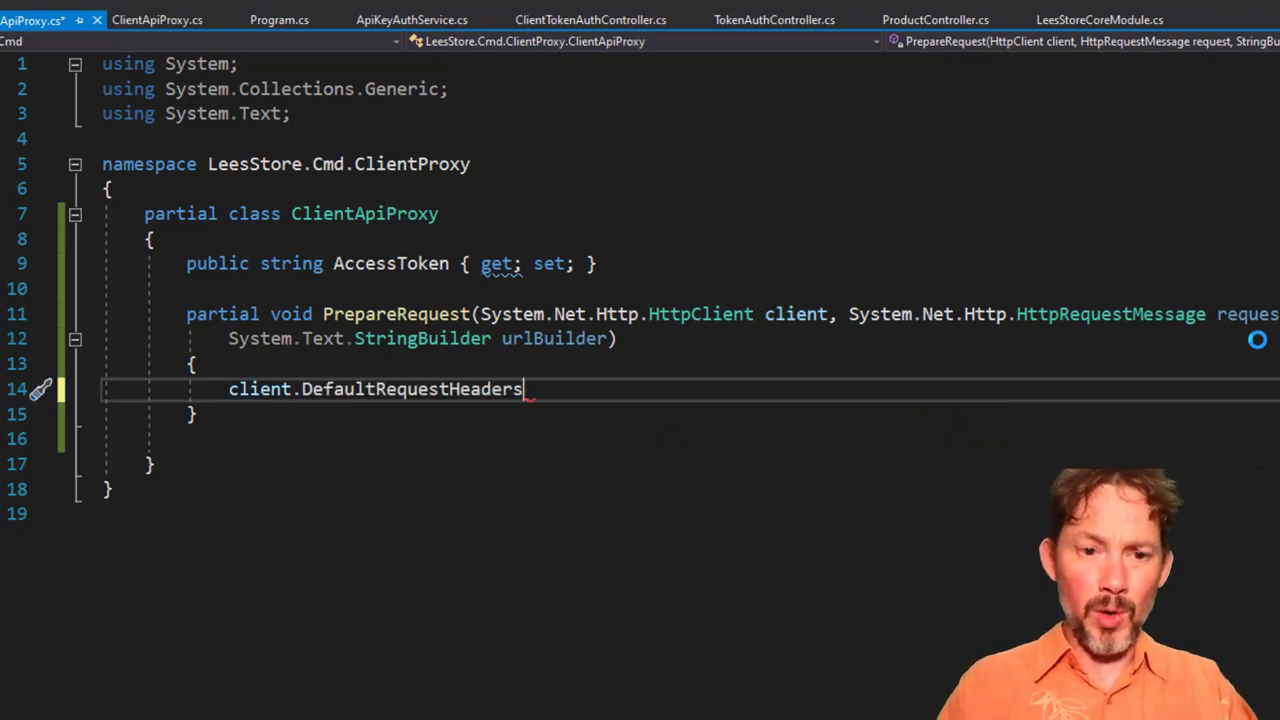
{"action": "type", "text": ".Authorization"}
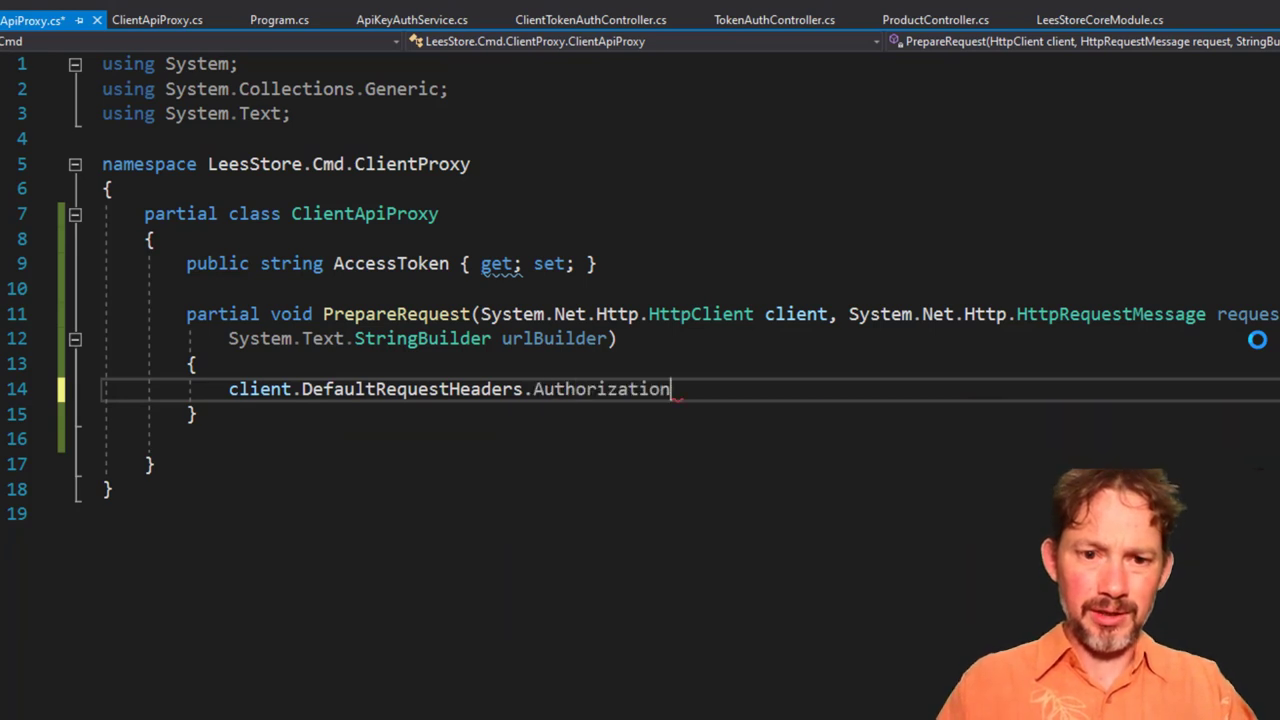
{"action": "type", "text": "= ne"}
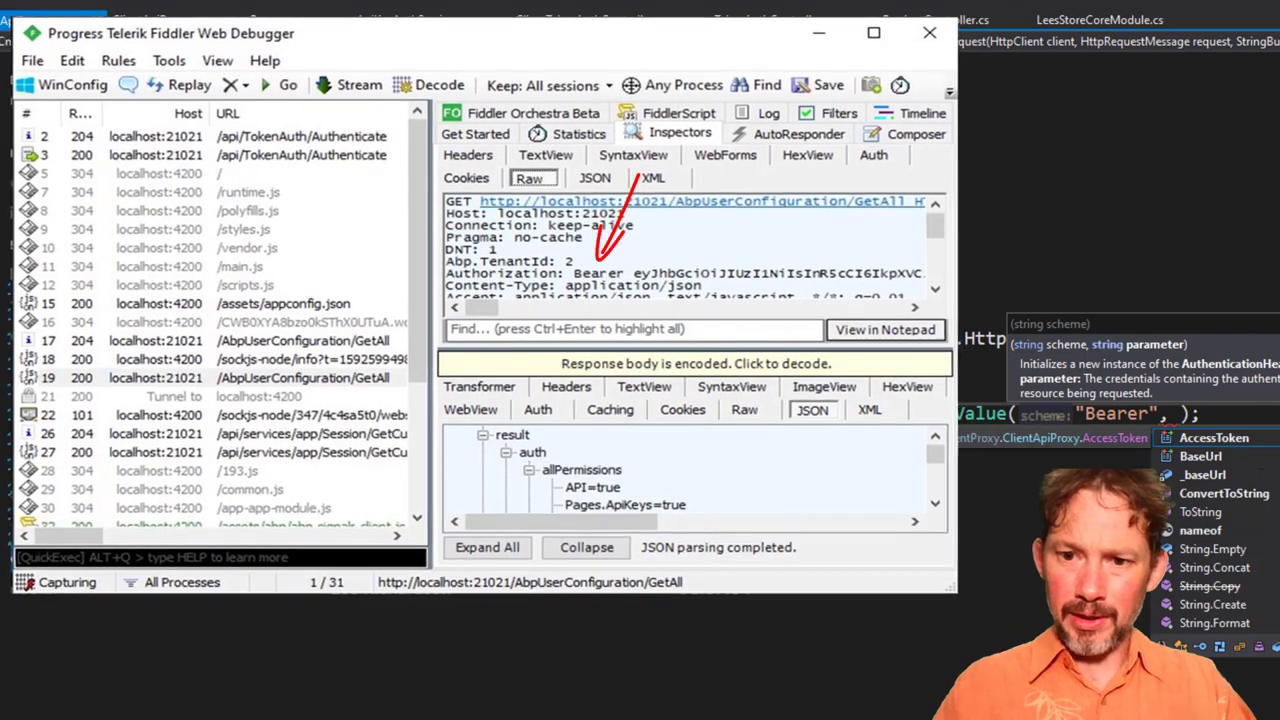
{"action": "type", "text": "AccessT"}
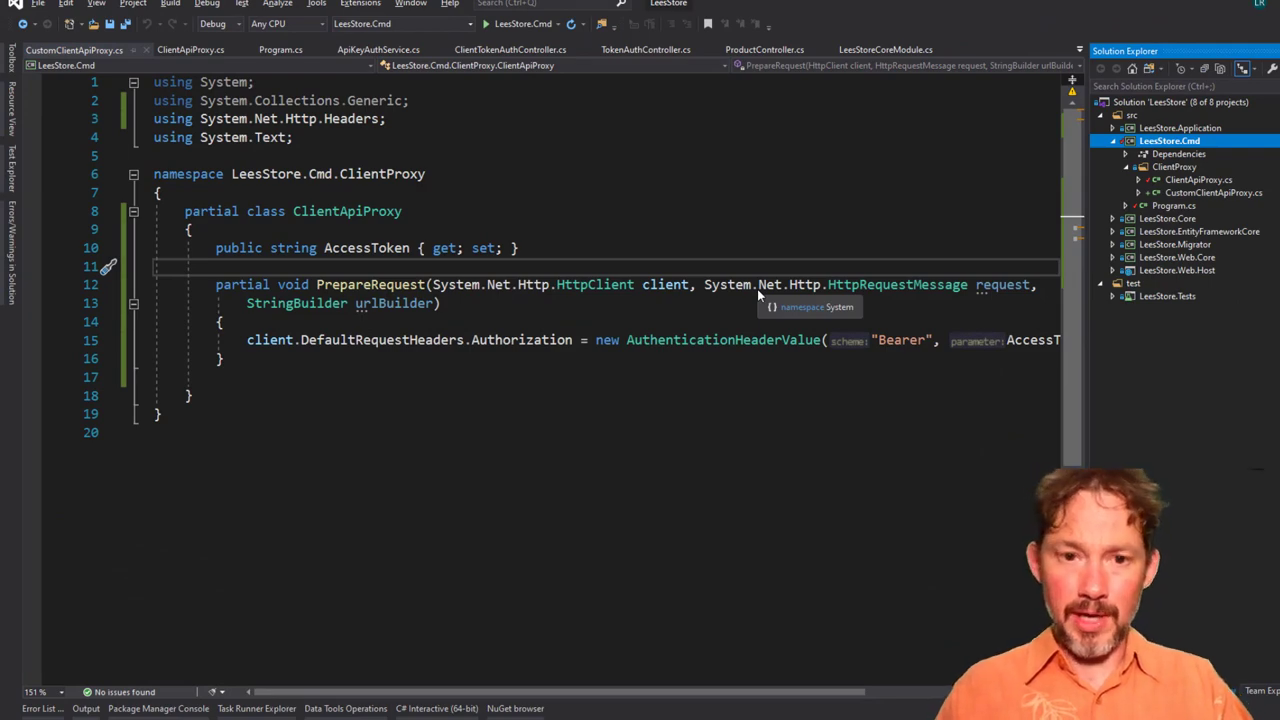
{"action": "left_click", "coordinate": [486, 23]}
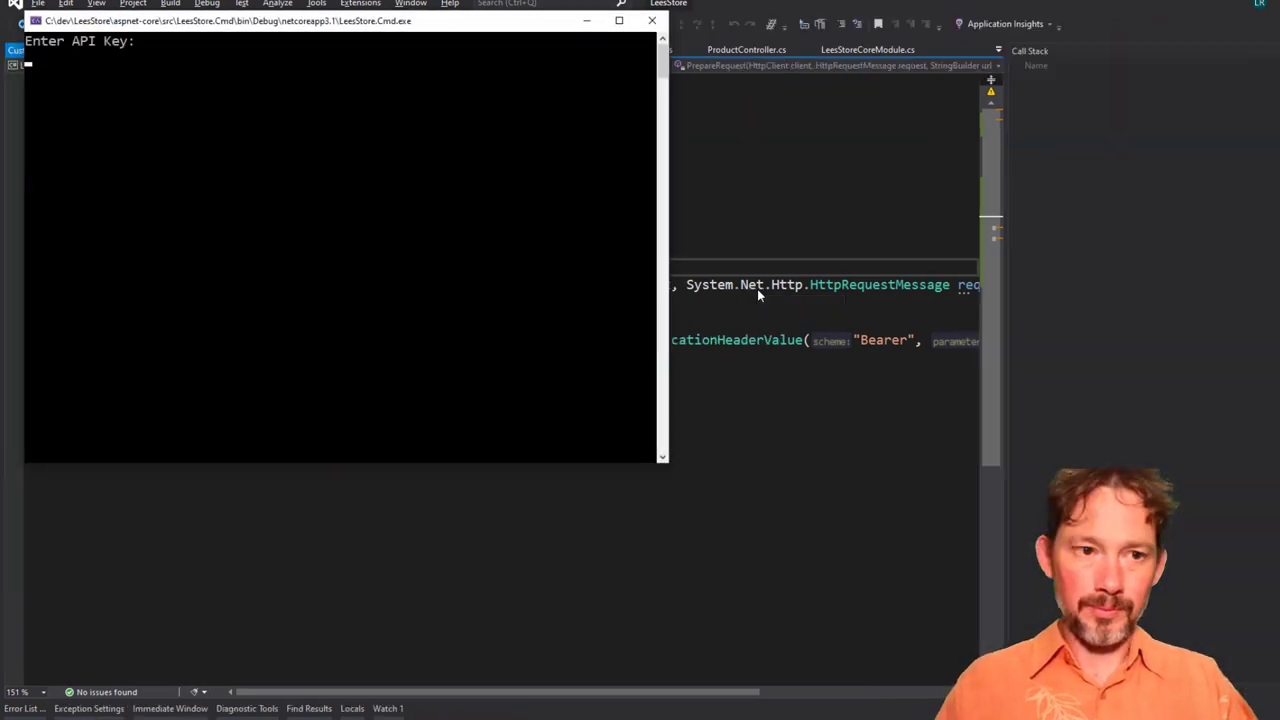
{"action": "key", "text": "alt+tab"}
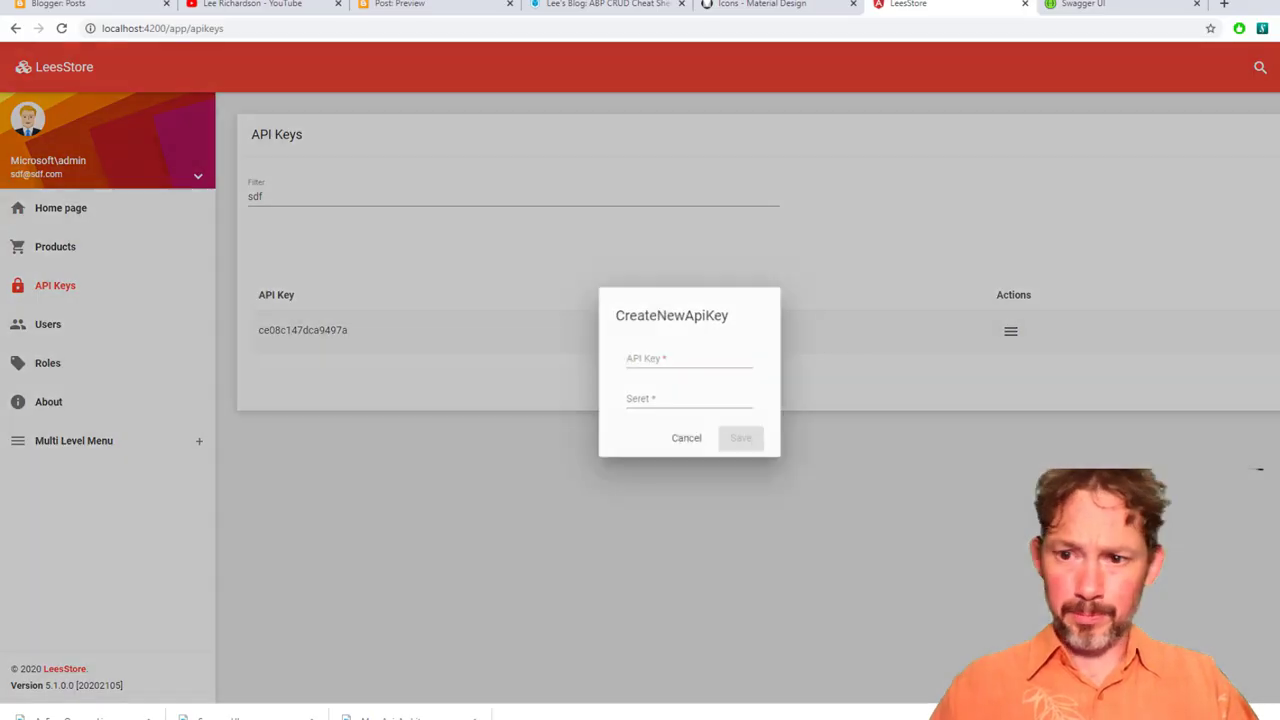
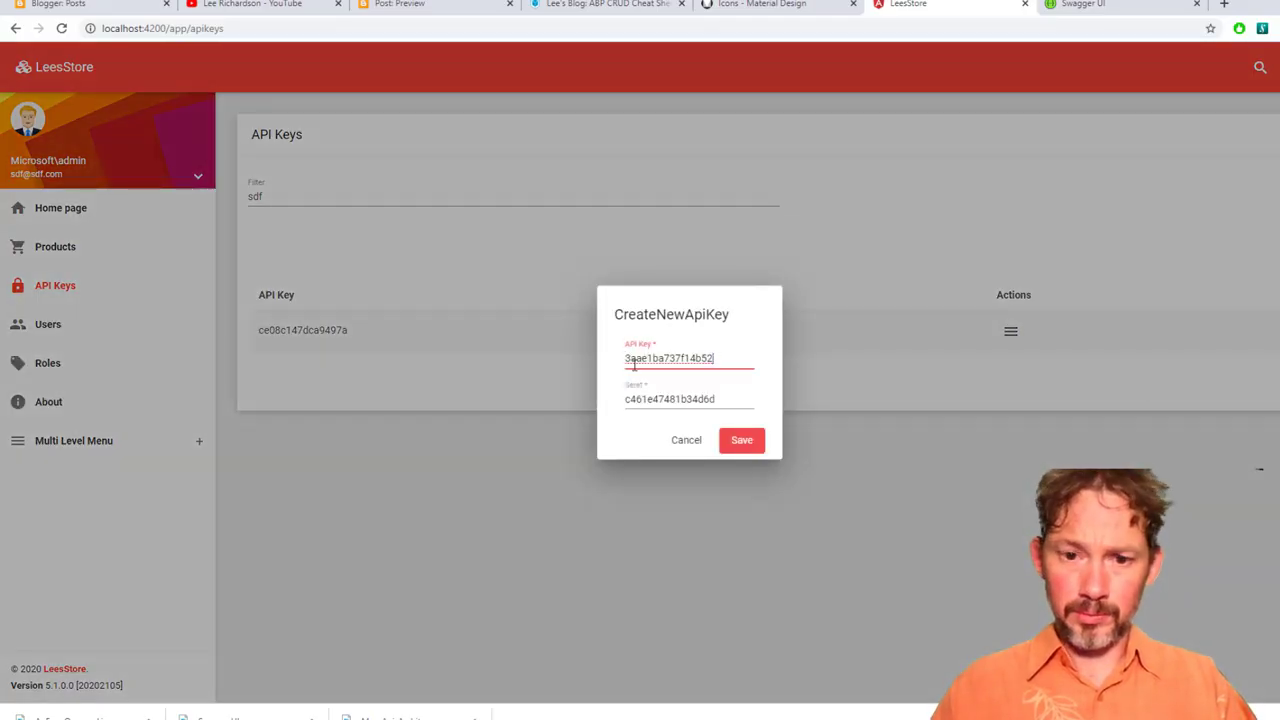
{"action": "triple_click", "coordinate": [668, 358]}
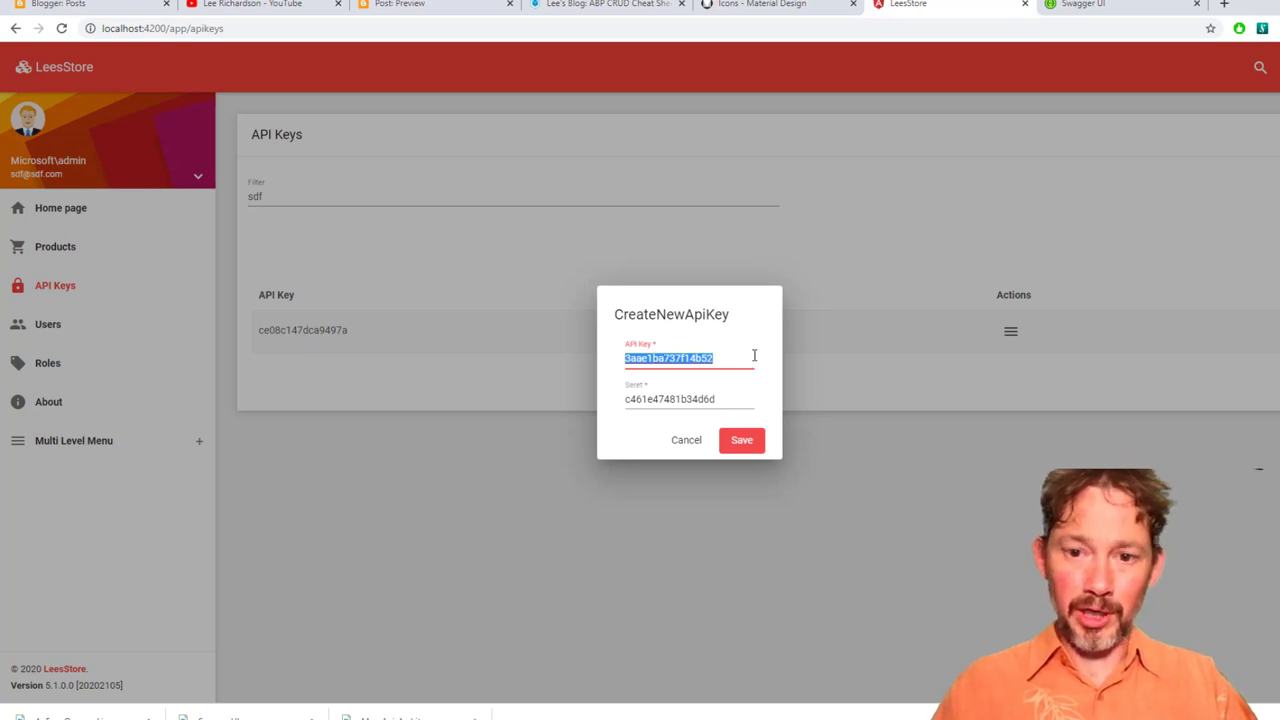
{"action": "mouse_move", "coordinate": [687, 425]}
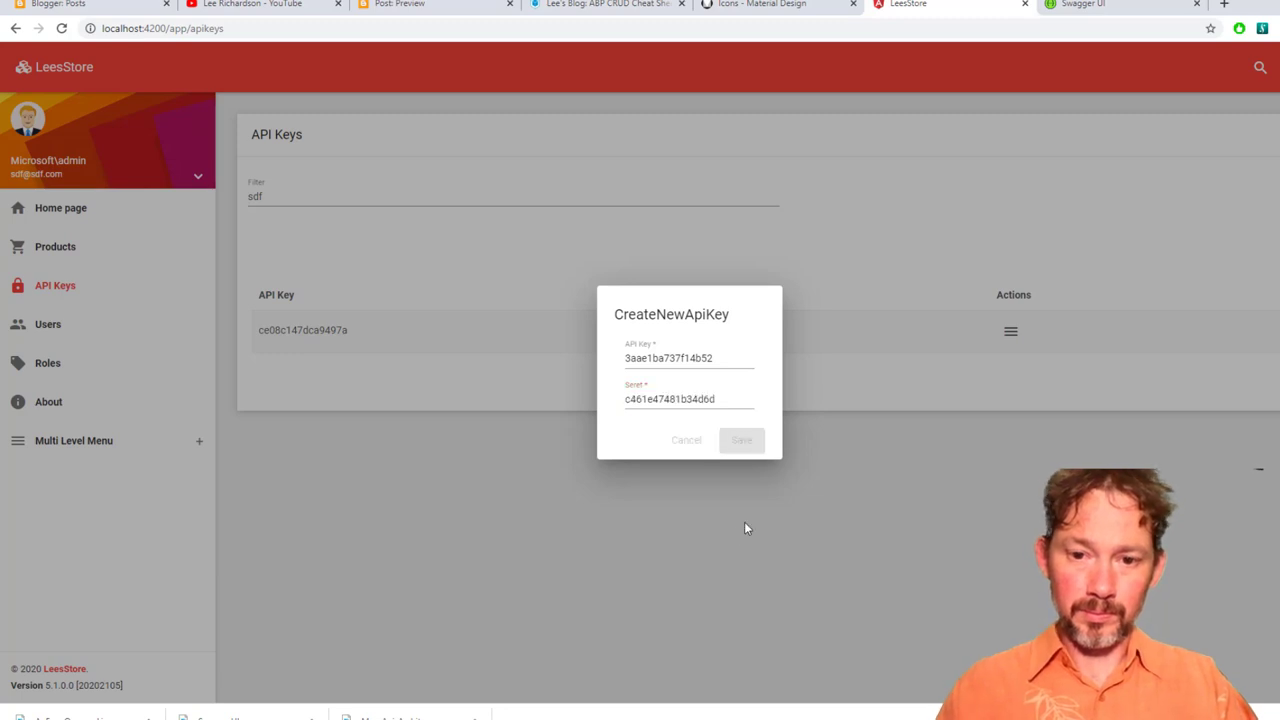
{"action": "left_click", "coordinate": [741, 440]}
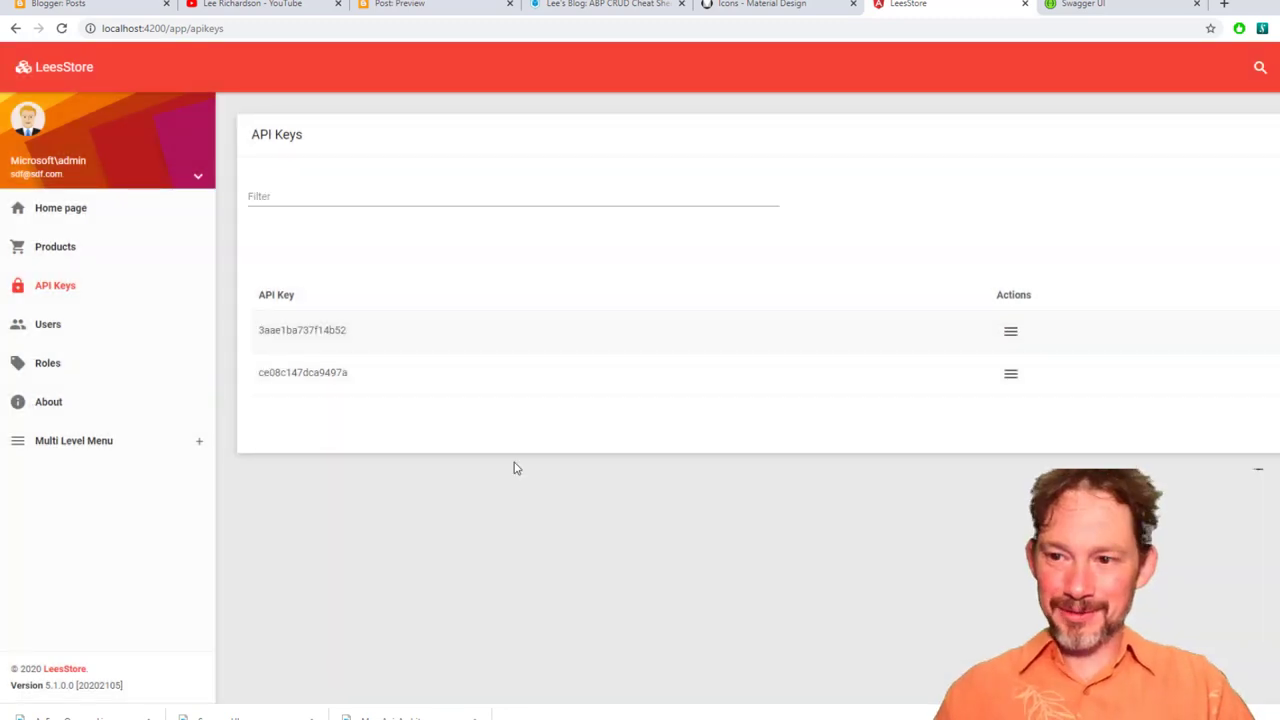
{"action": "mouse_move", "coordinate": [492, 495]}
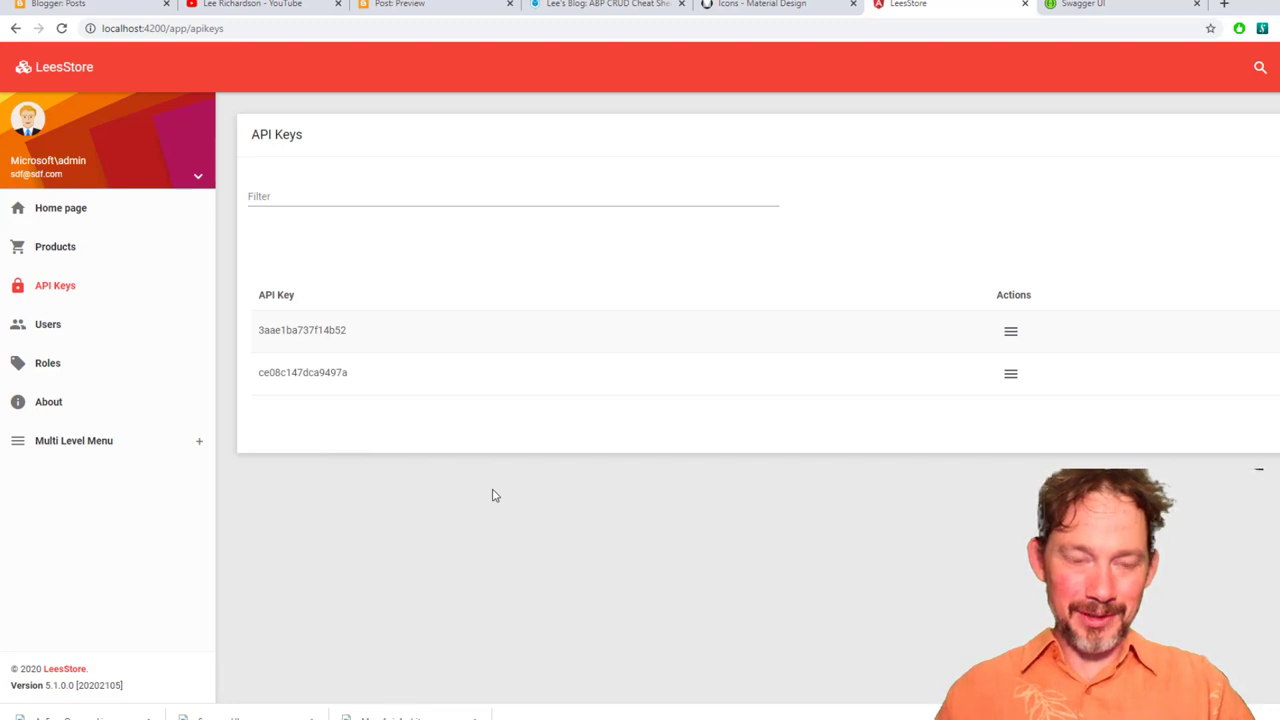
Switch to the console client, check the tokenauth session in Fiddler, and request product 1.
{"action": "key", "text": "alt+tab"}
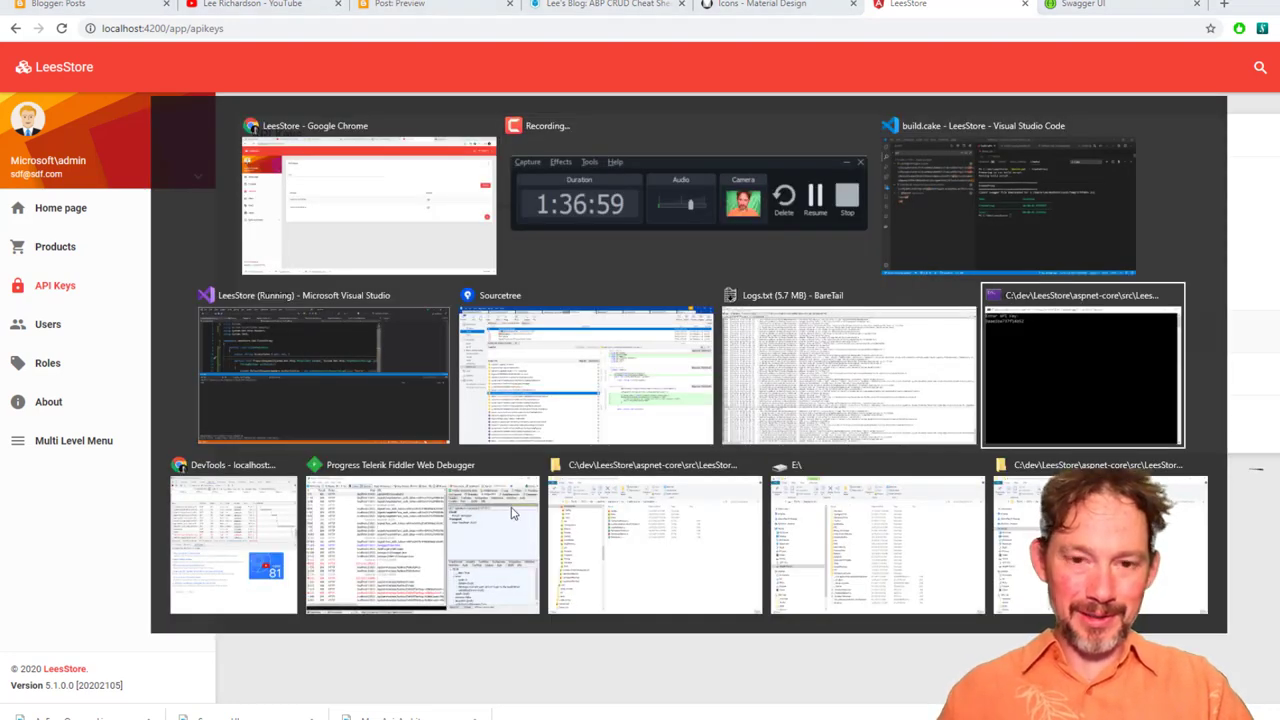
{"action": "left_click", "coordinate": [1081, 365]}
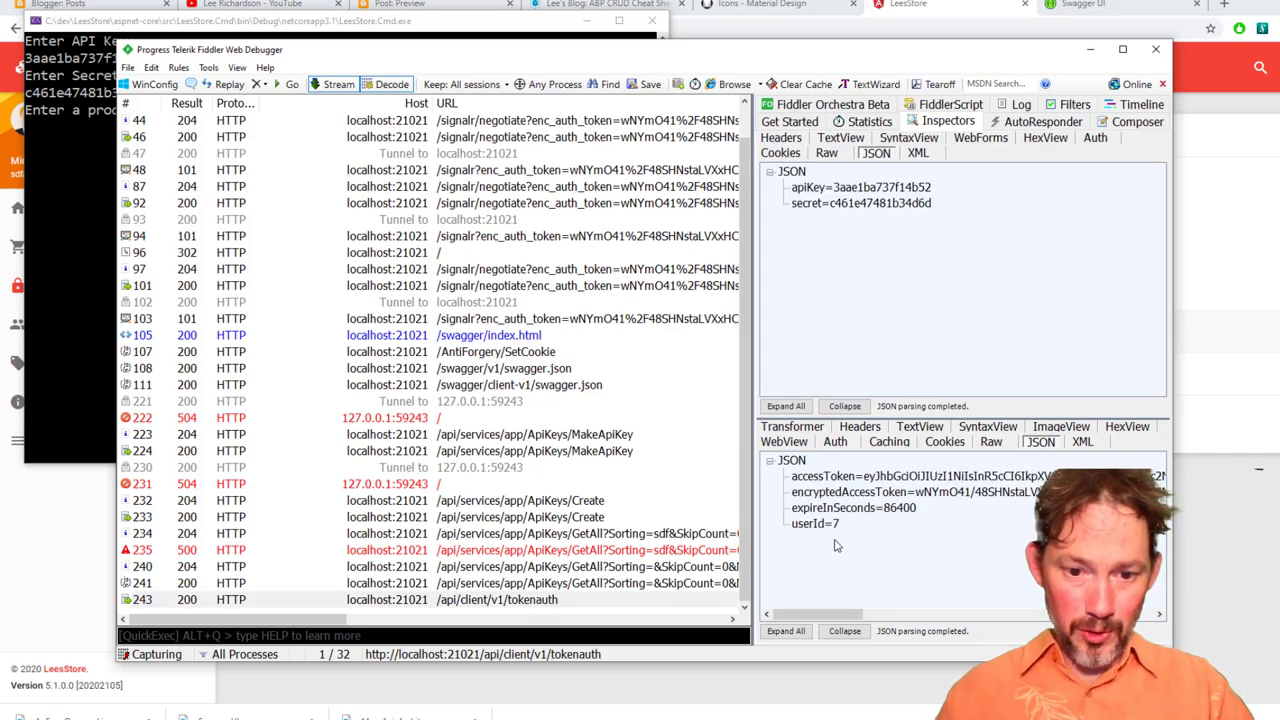
{"action": "double_click", "coordinate": [814, 523]}
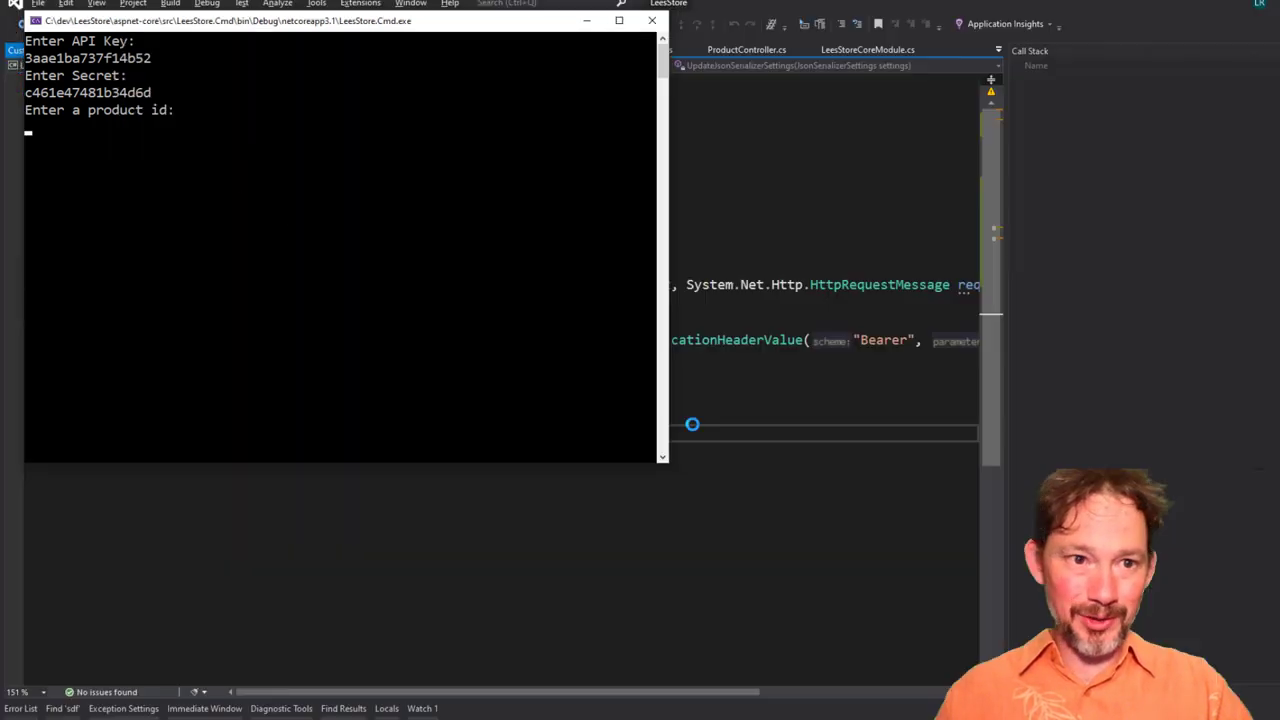
{"action": "type", "text": "1"}
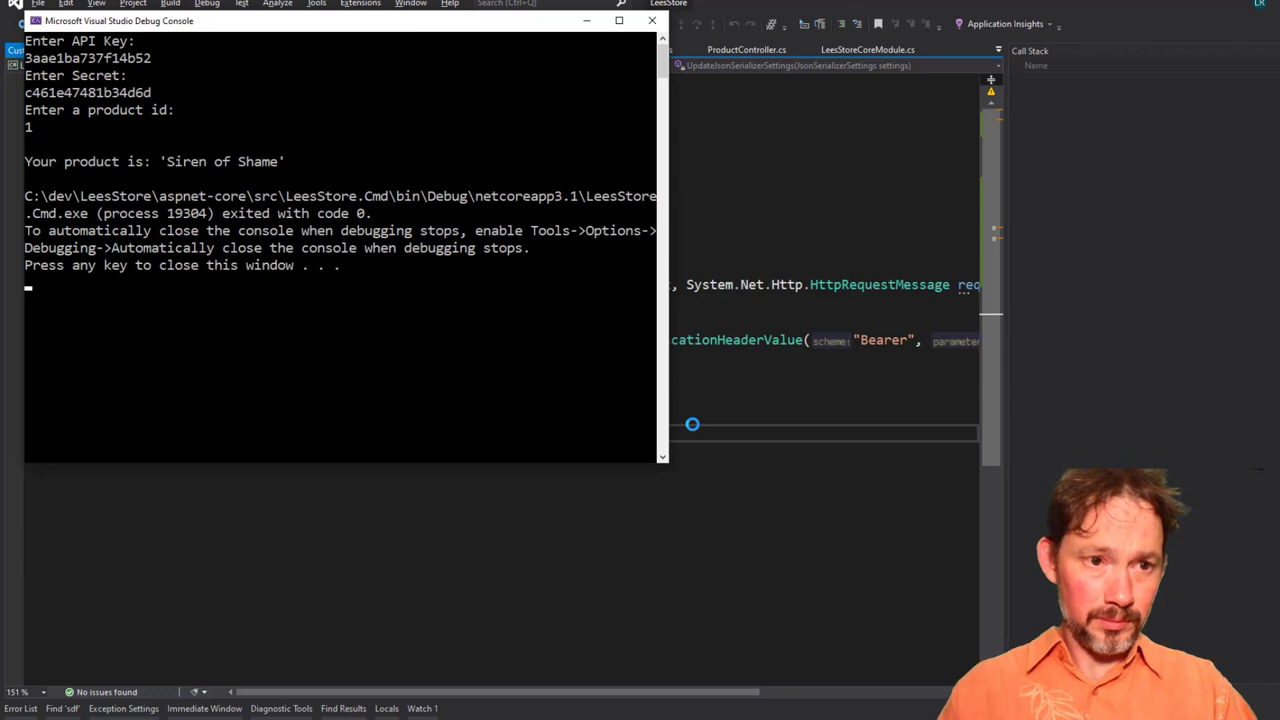